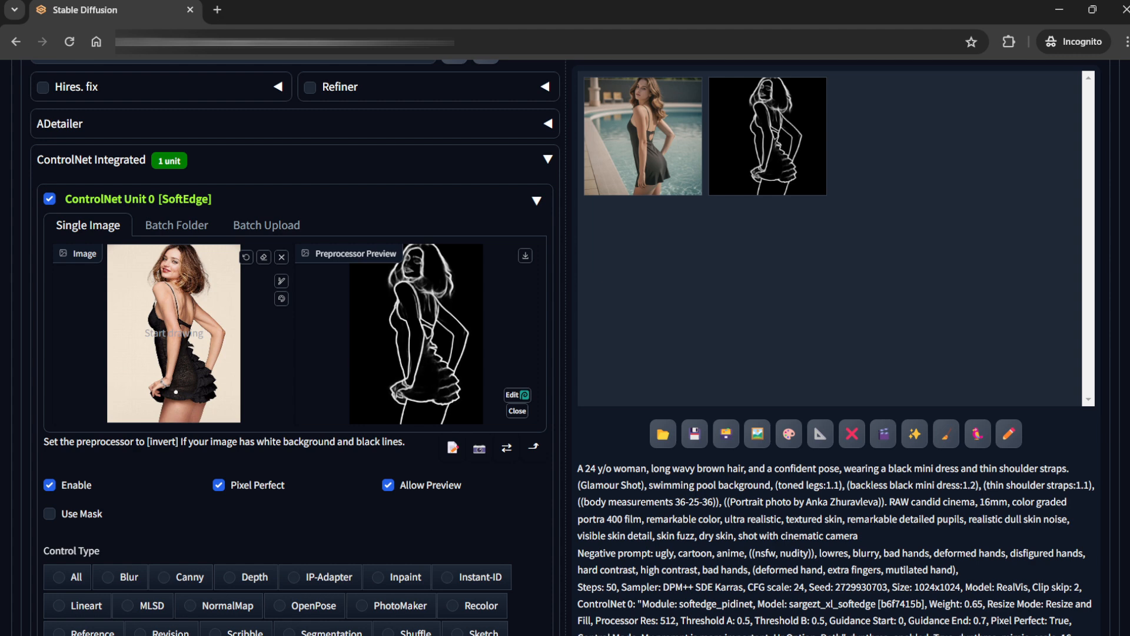
pyautogui.moveTo(392, 521)
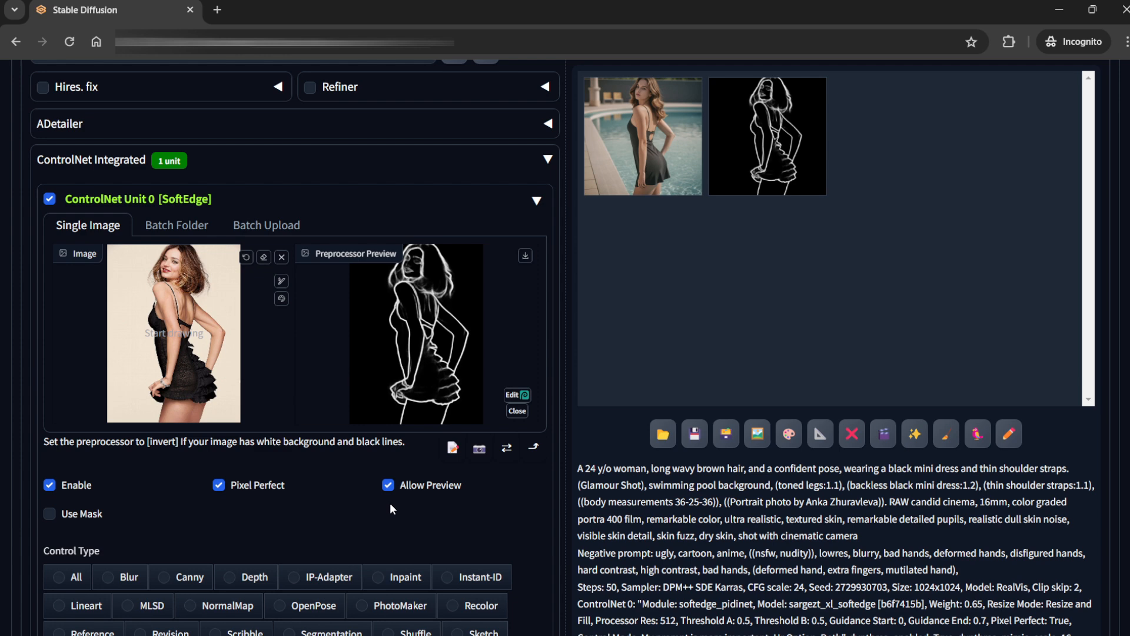
pyautogui.moveTo(280, 215)
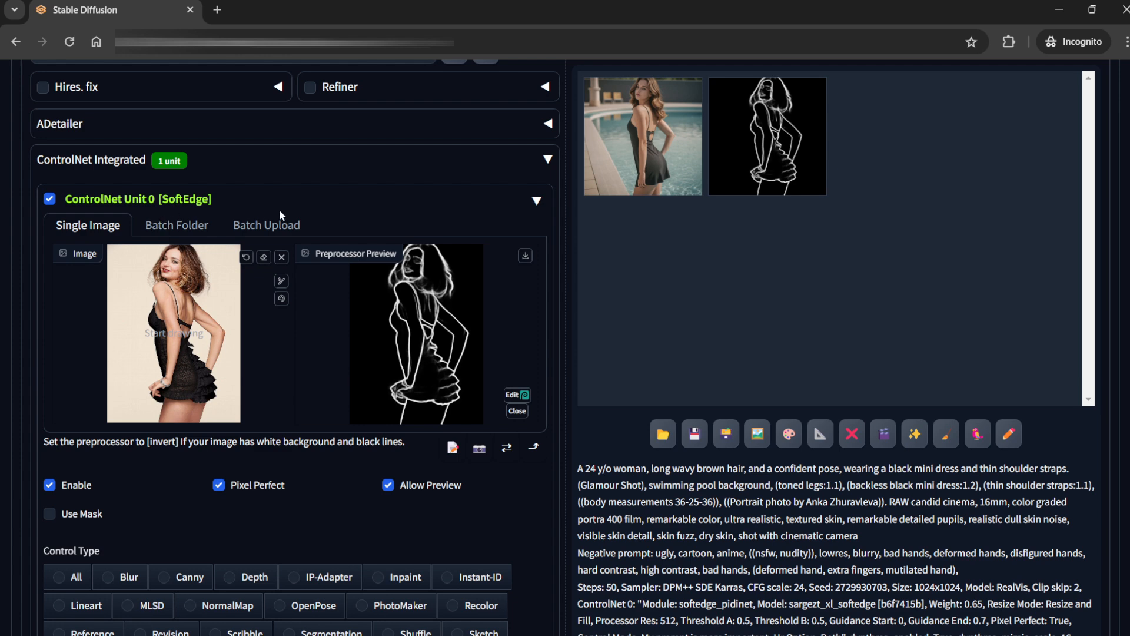
# Set Batch count to 4 so each run produces four images, leaving other settings unchanged.
pyautogui.scroll(-3)
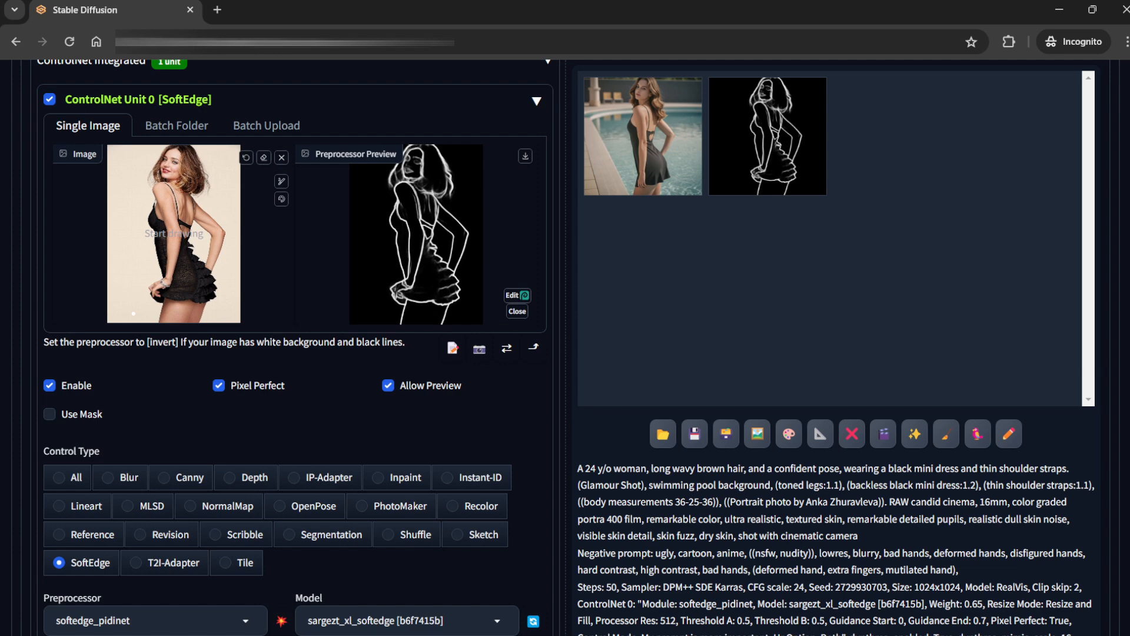
pyautogui.moveTo(226, 111)
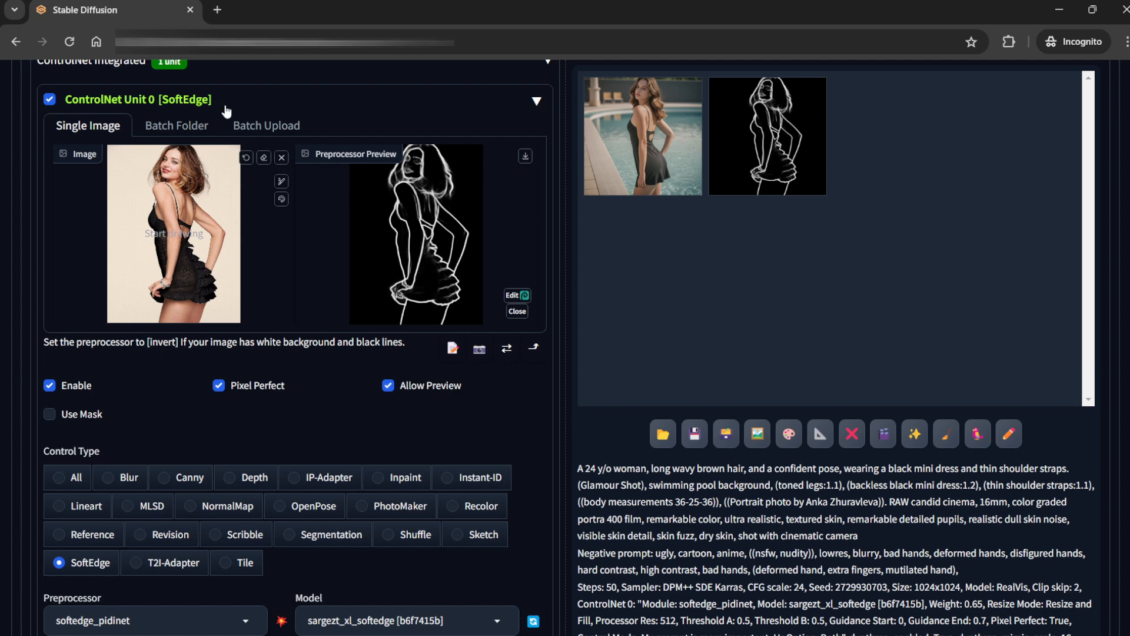
pyautogui.moveTo(120, 397)
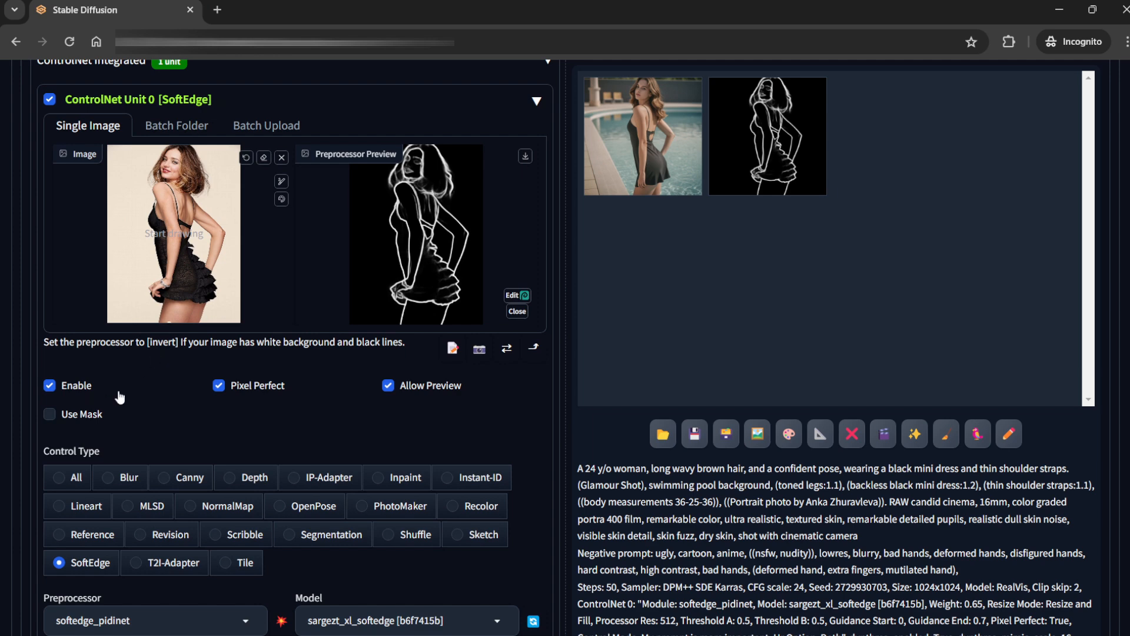
pyautogui.moveTo(283, 429)
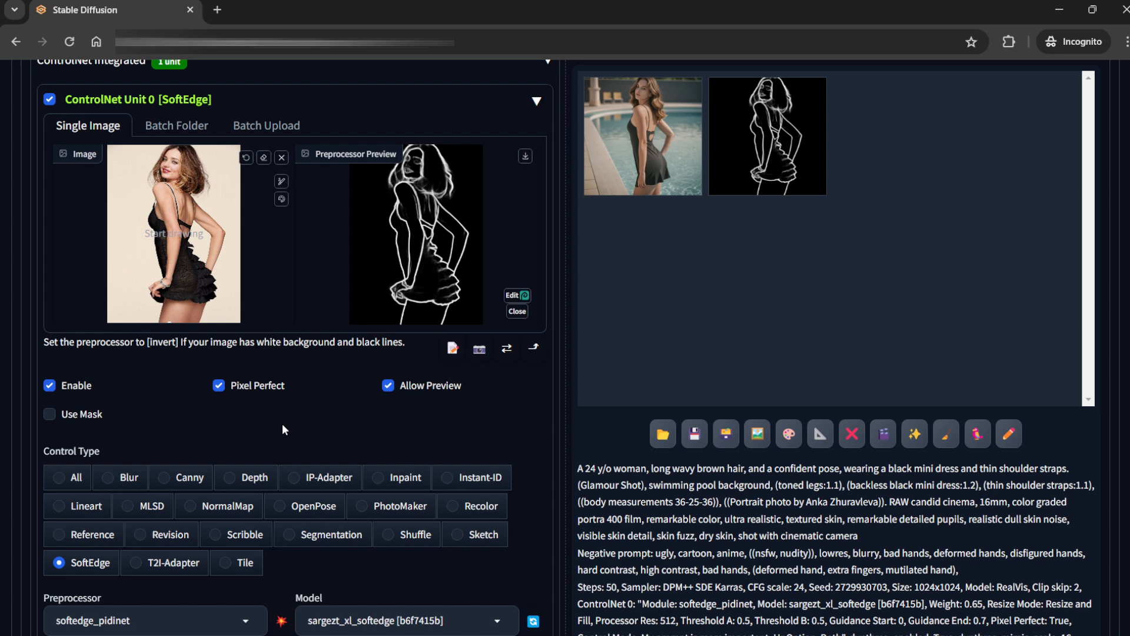
pyautogui.moveTo(404, 404)
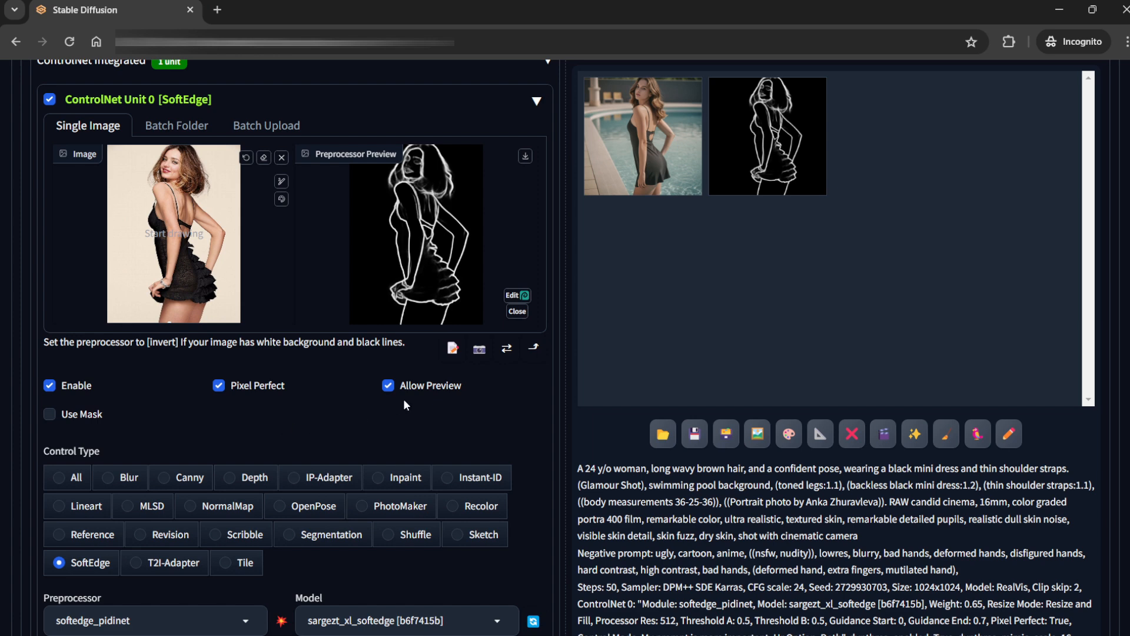
pyautogui.scroll(-3)
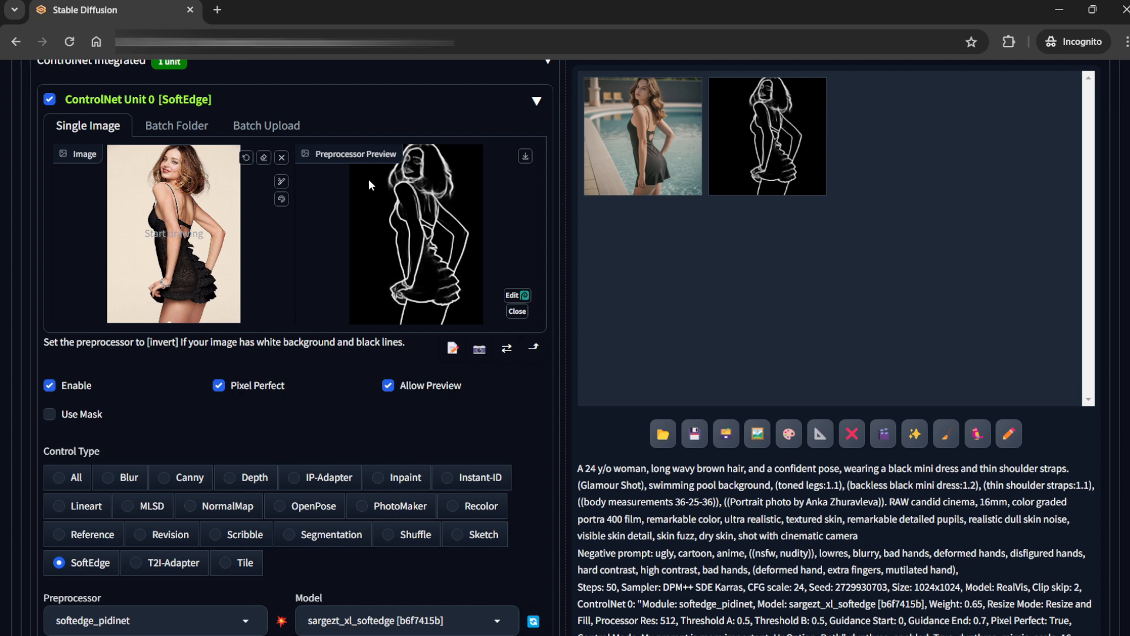
pyautogui.scroll(-3)
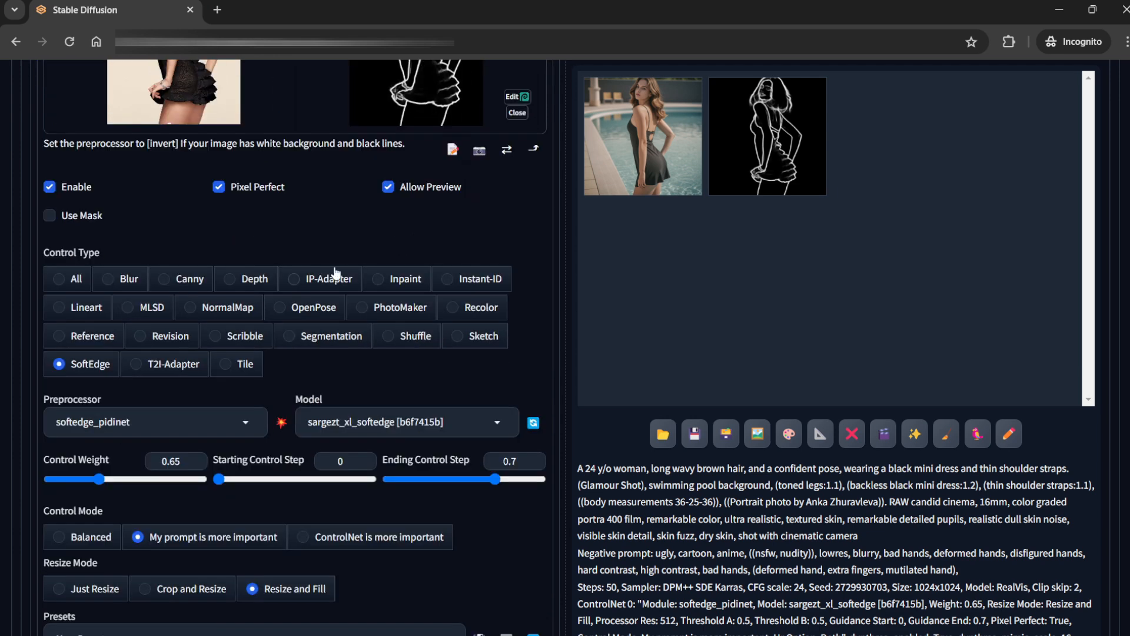
pyautogui.moveTo(85, 378)
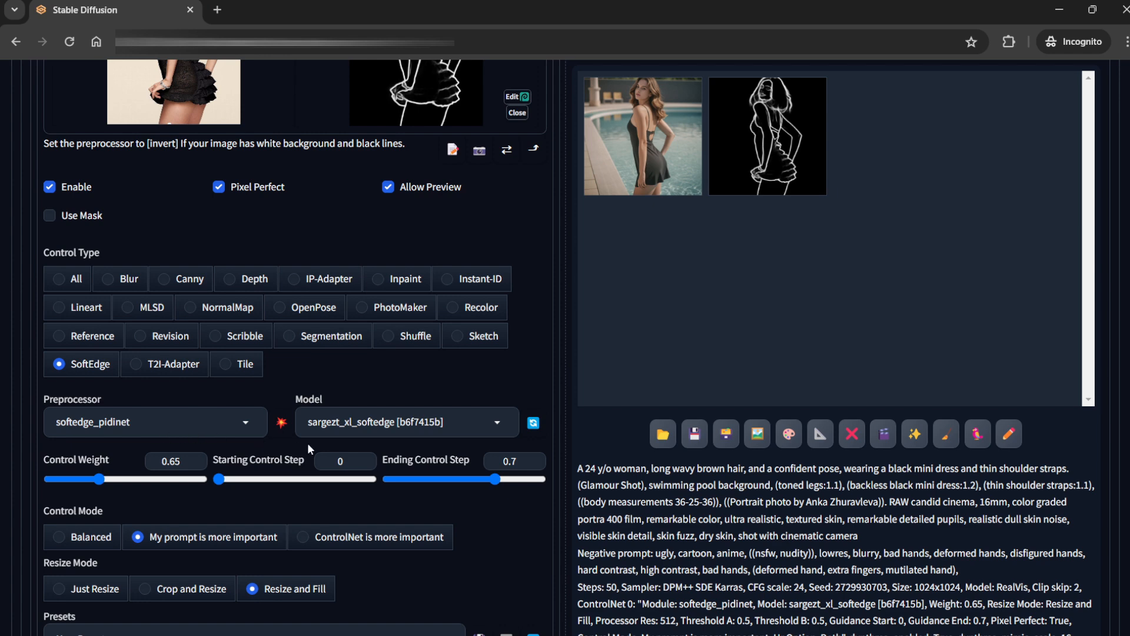
pyautogui.scroll(-3)
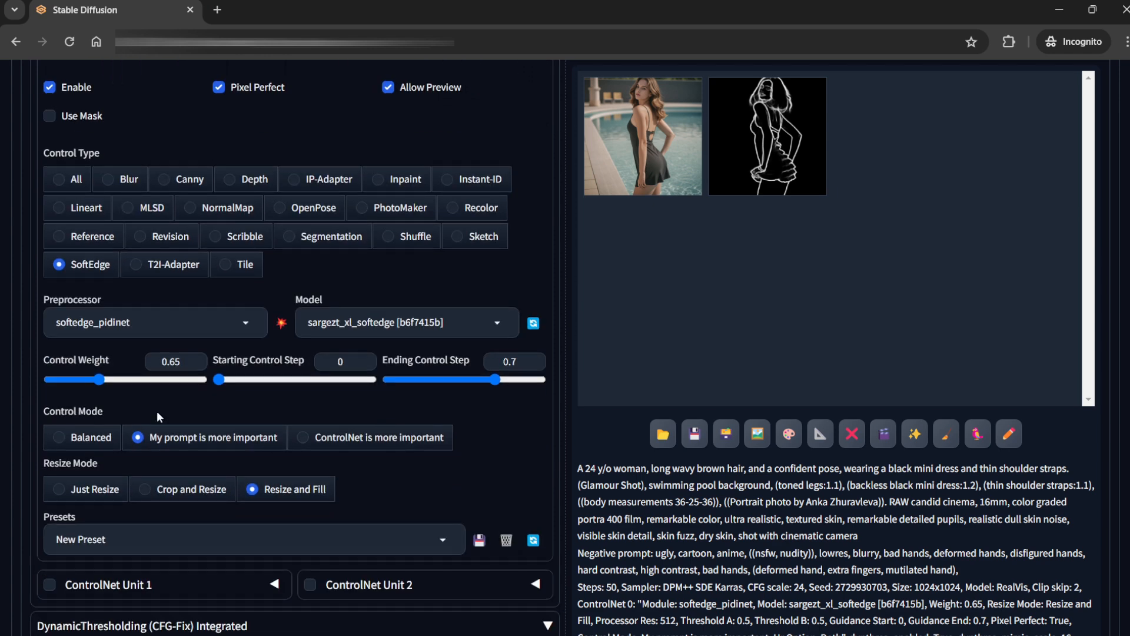
pyautogui.moveTo(164, 409)
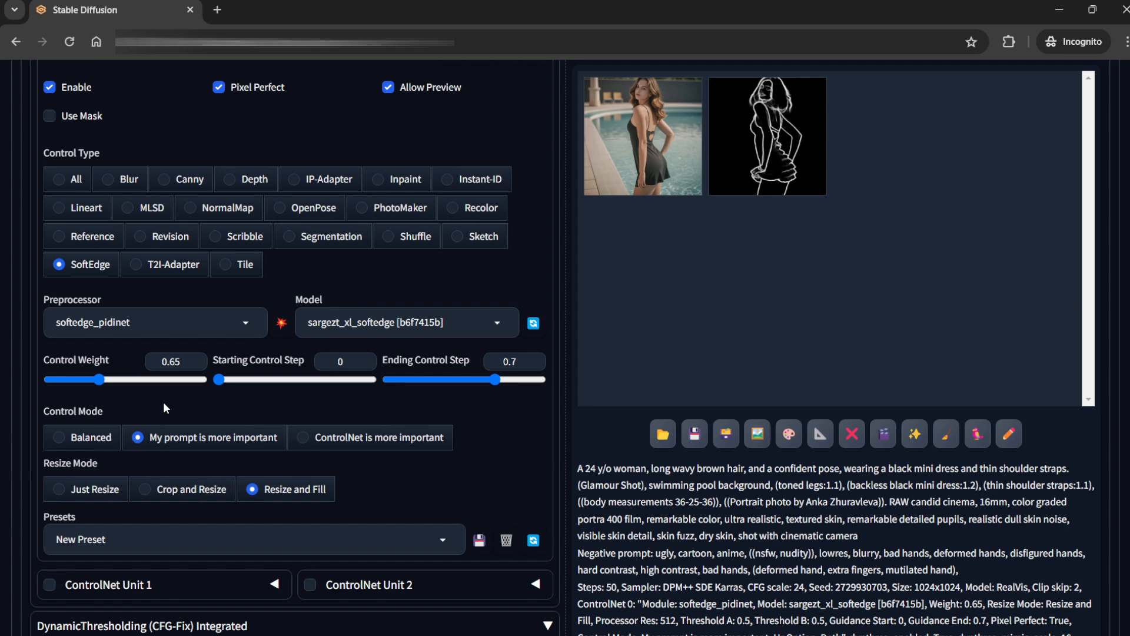
pyautogui.scroll(-3)
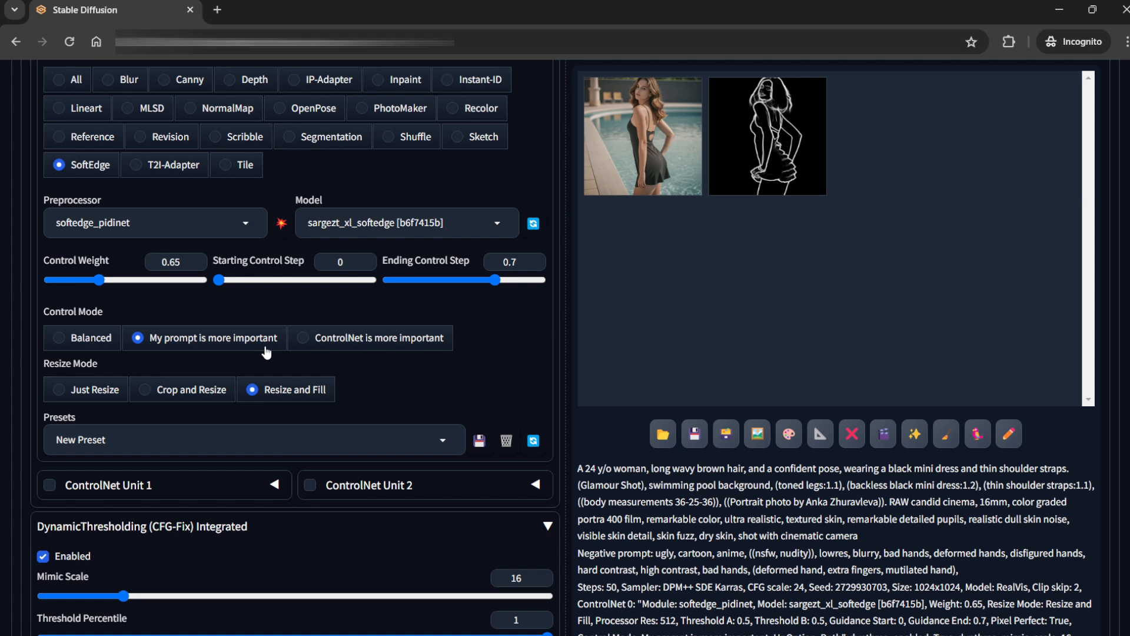
pyautogui.scroll(-3)
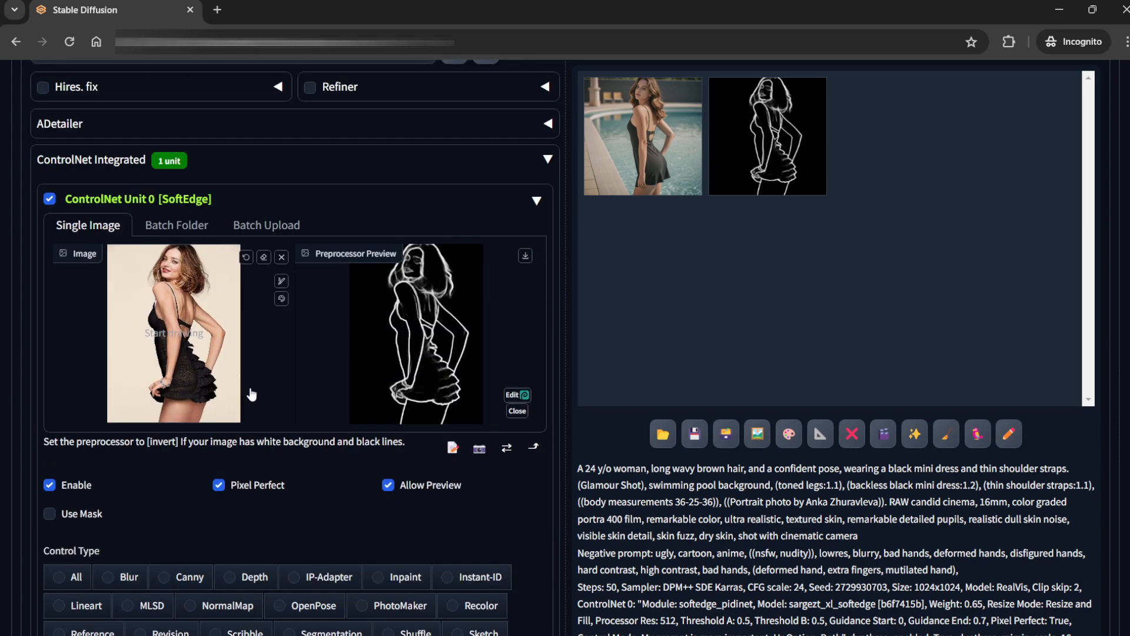
pyautogui.scroll(-3)
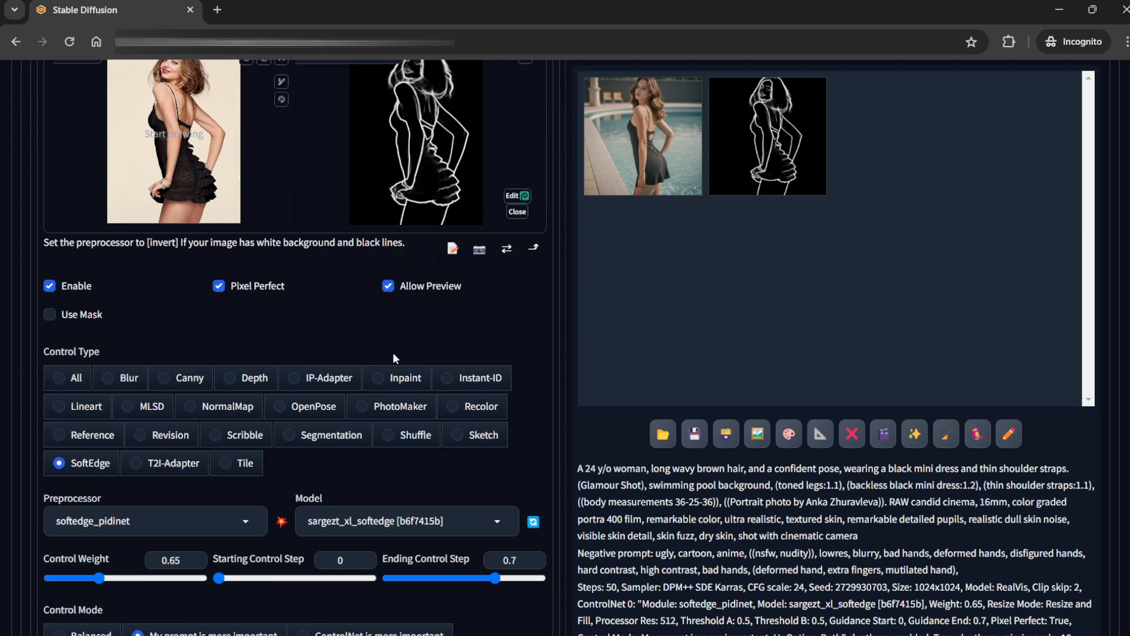
pyautogui.scroll(-3)
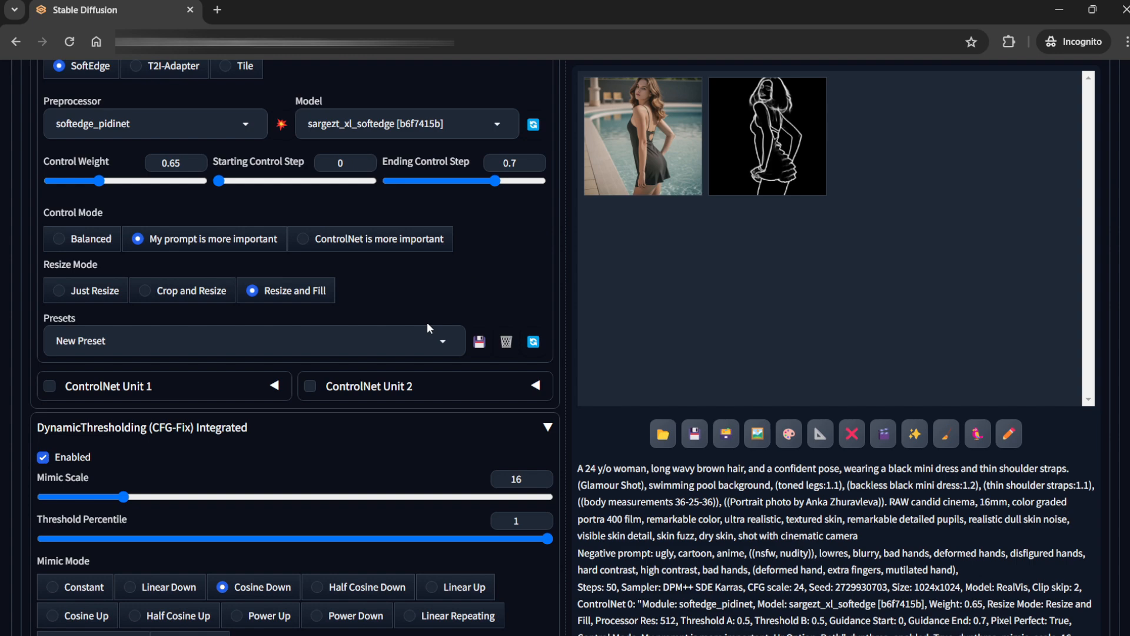
pyautogui.scroll(-3)
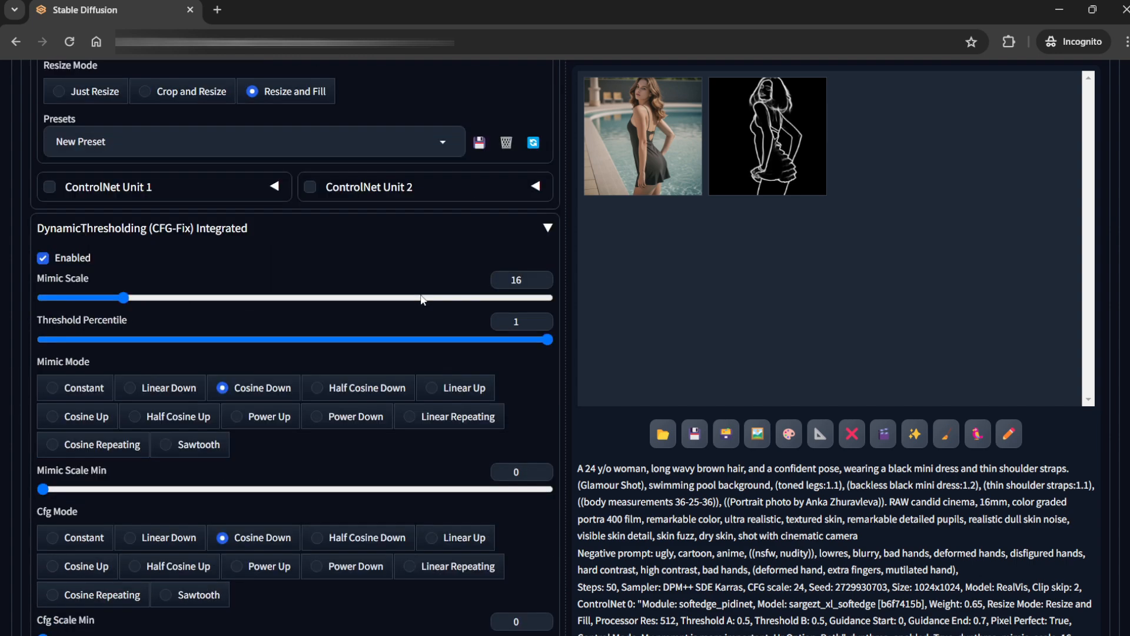
pyautogui.scroll(-3)
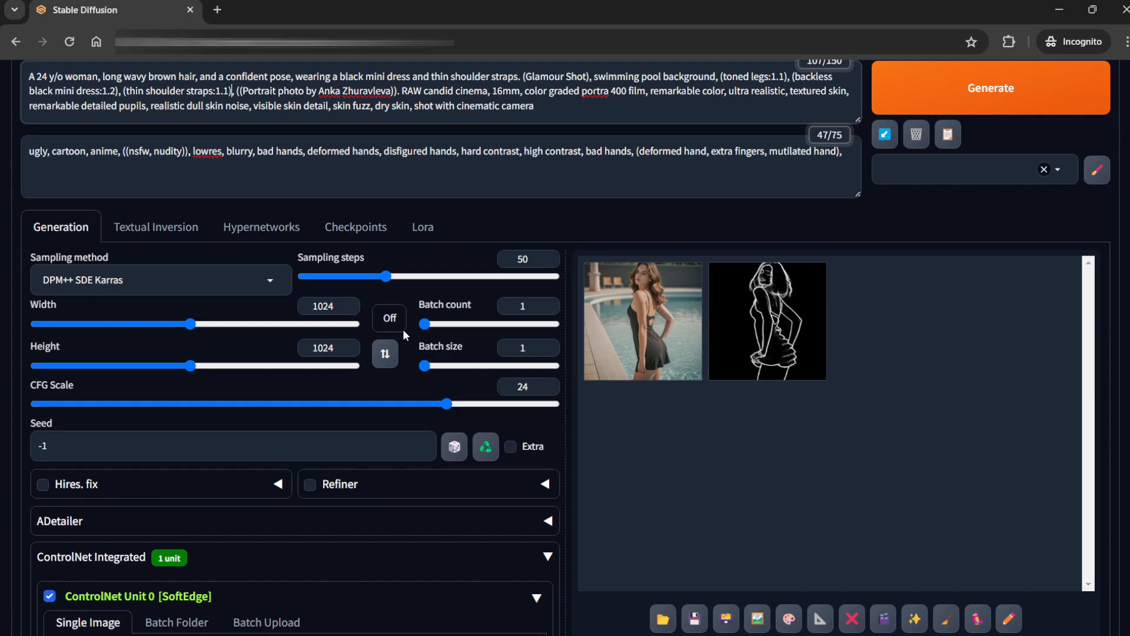
pyautogui.moveTo(149, 392)
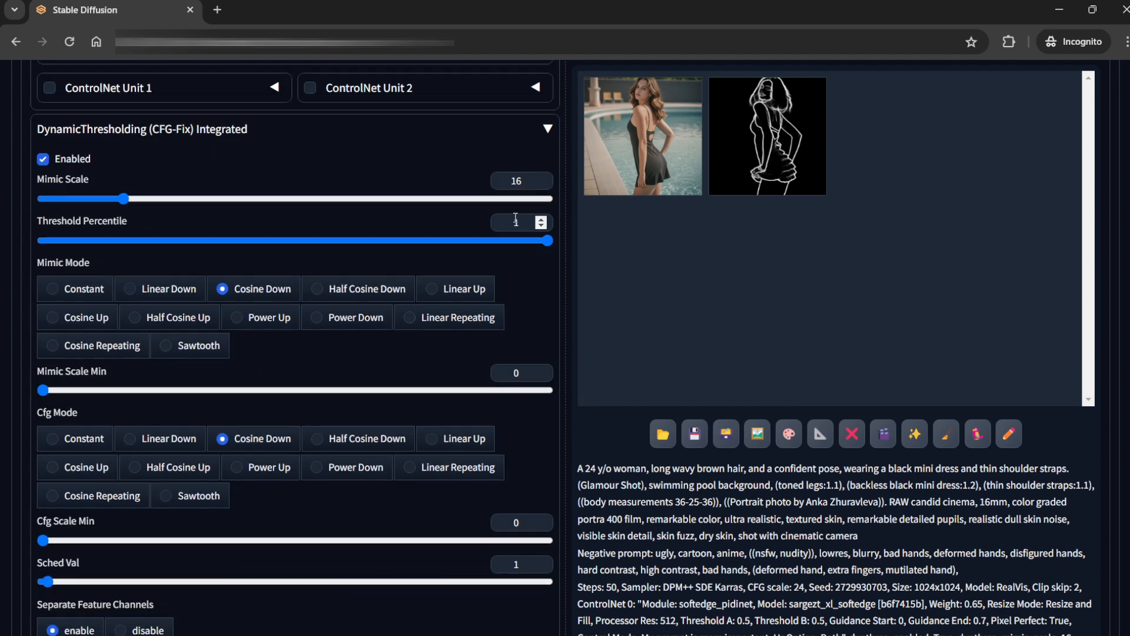
pyautogui.scroll(-3)
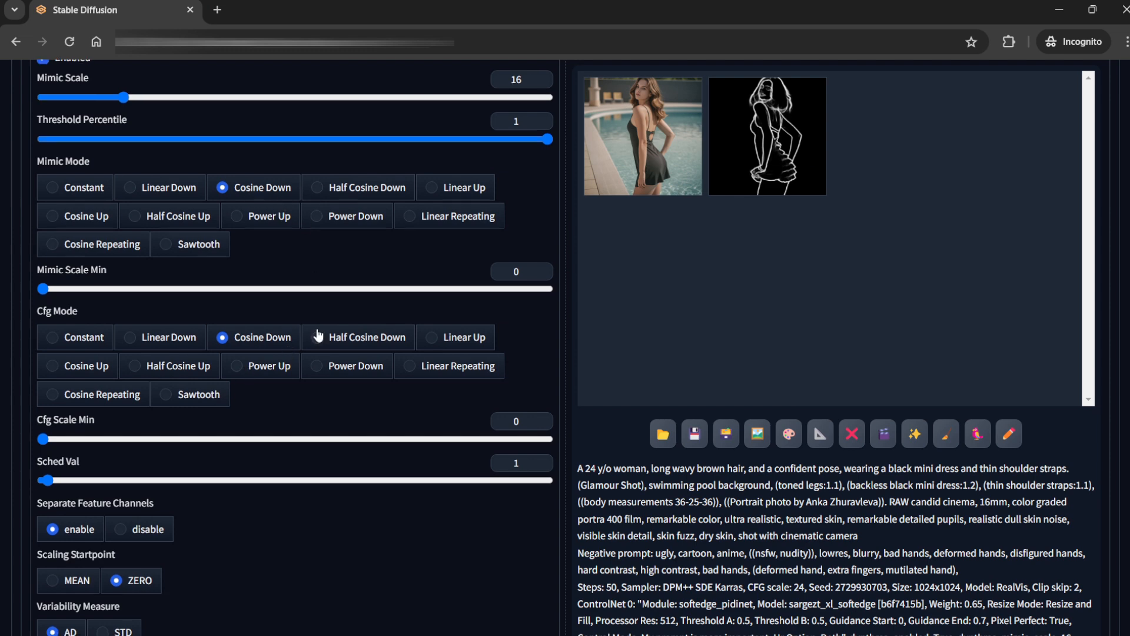
pyautogui.scroll(-3)
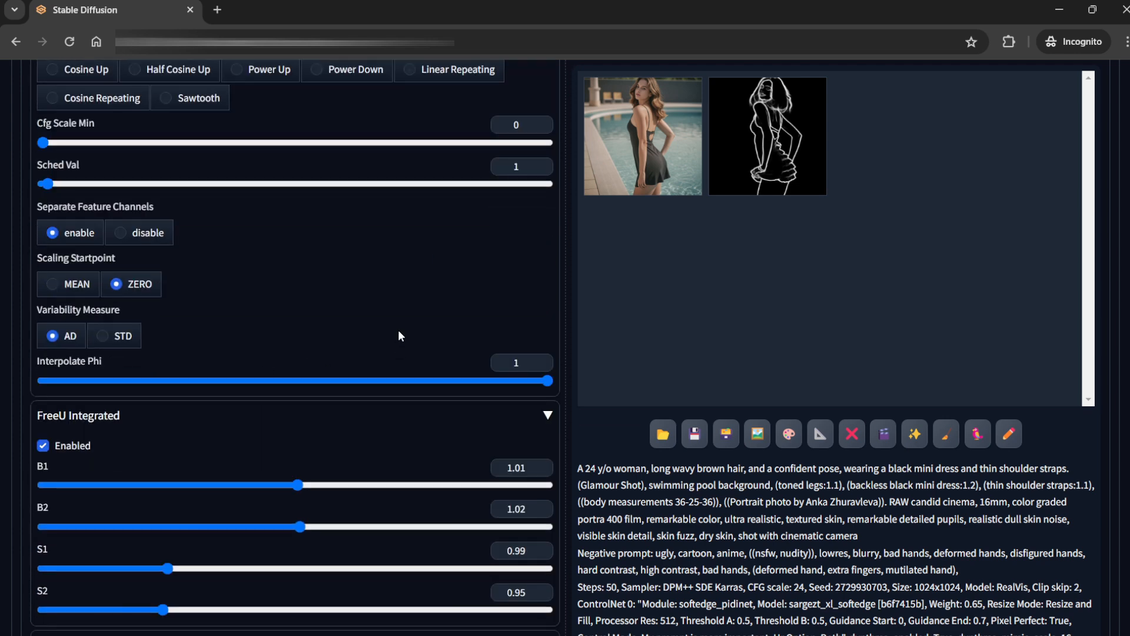
pyautogui.scroll(-3)
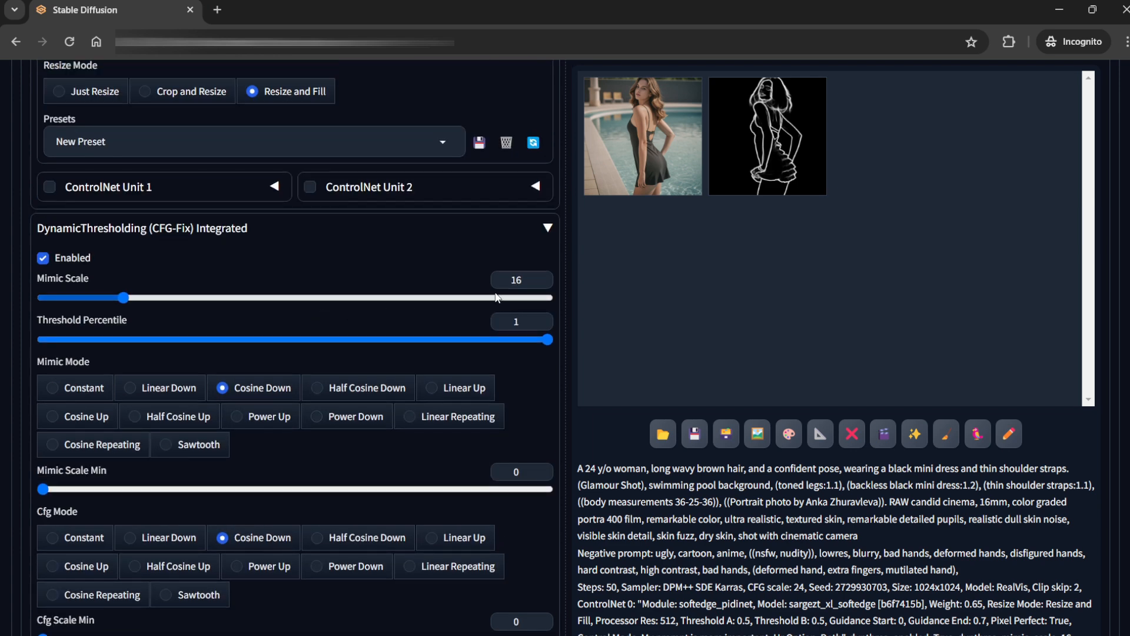
pyautogui.scroll(-3)
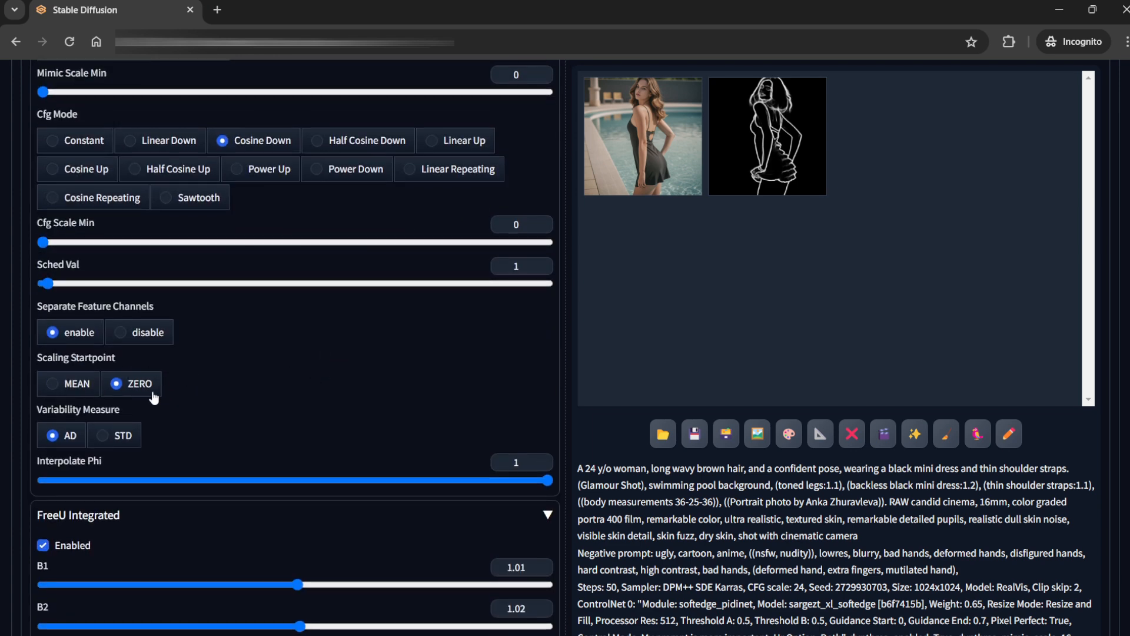
pyautogui.scroll(-3)
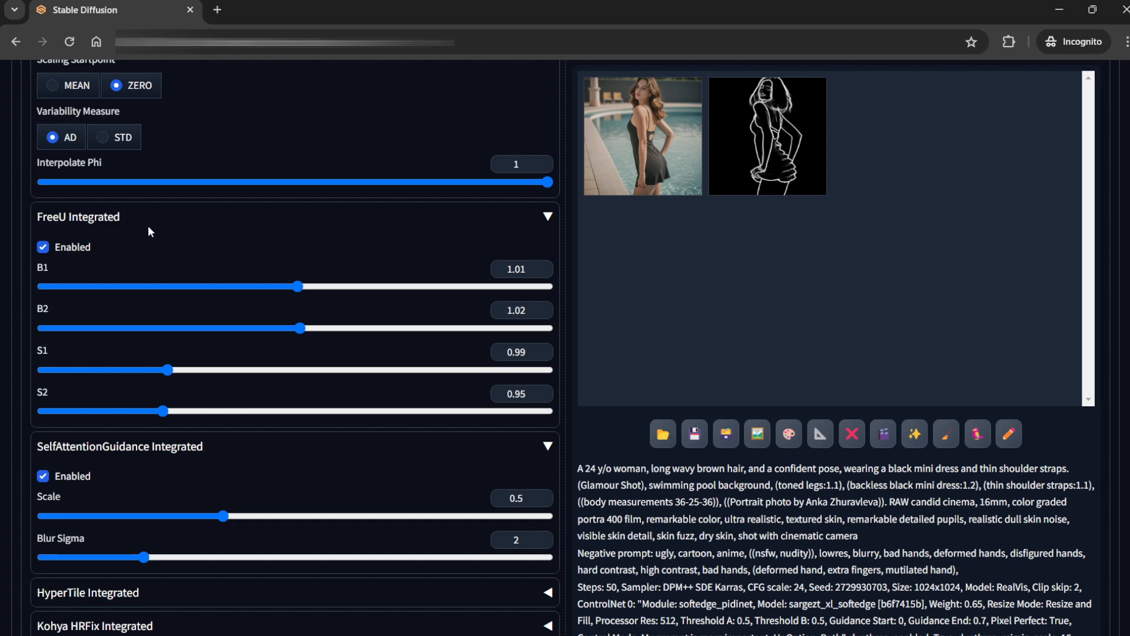
pyautogui.moveTo(147, 231)
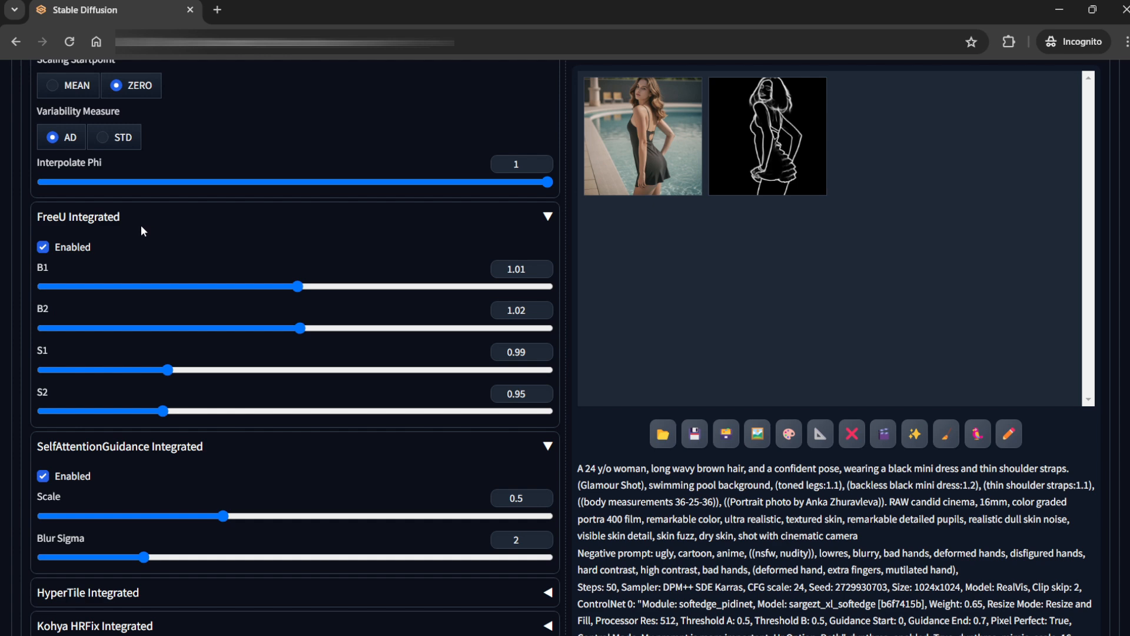
pyautogui.moveTo(477, 257)
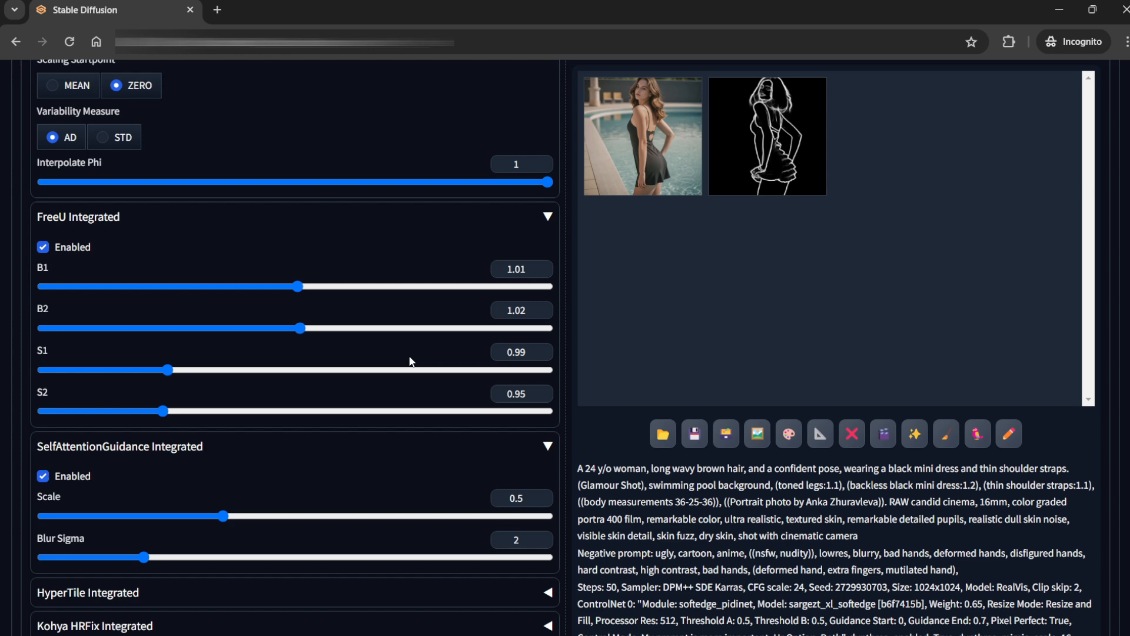
pyautogui.moveTo(510, 234)
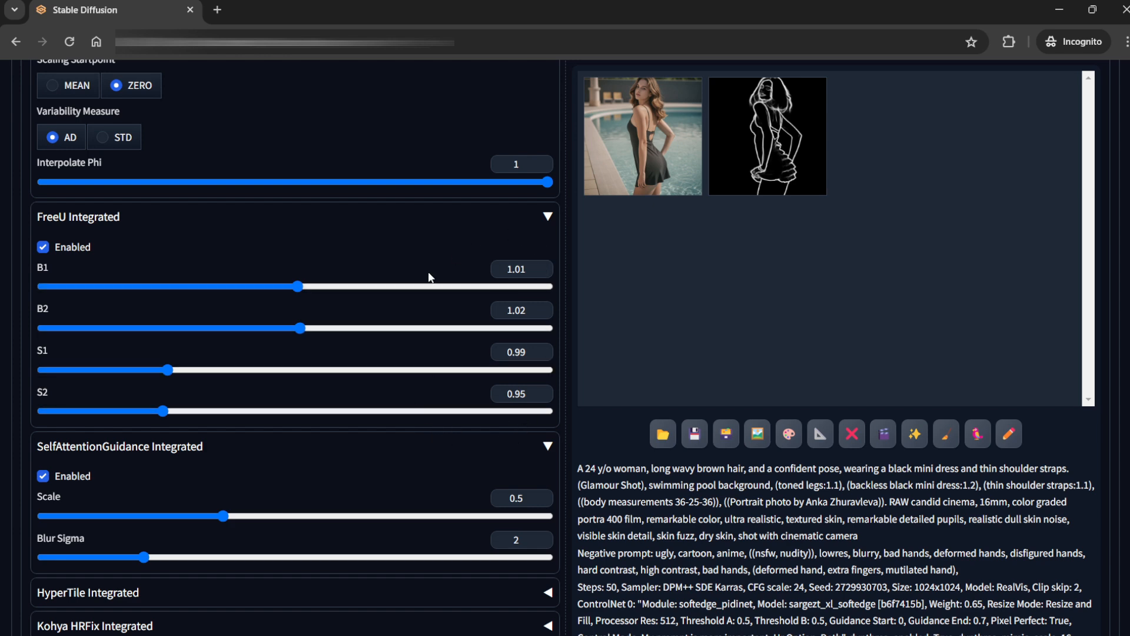
pyautogui.scroll(-3)
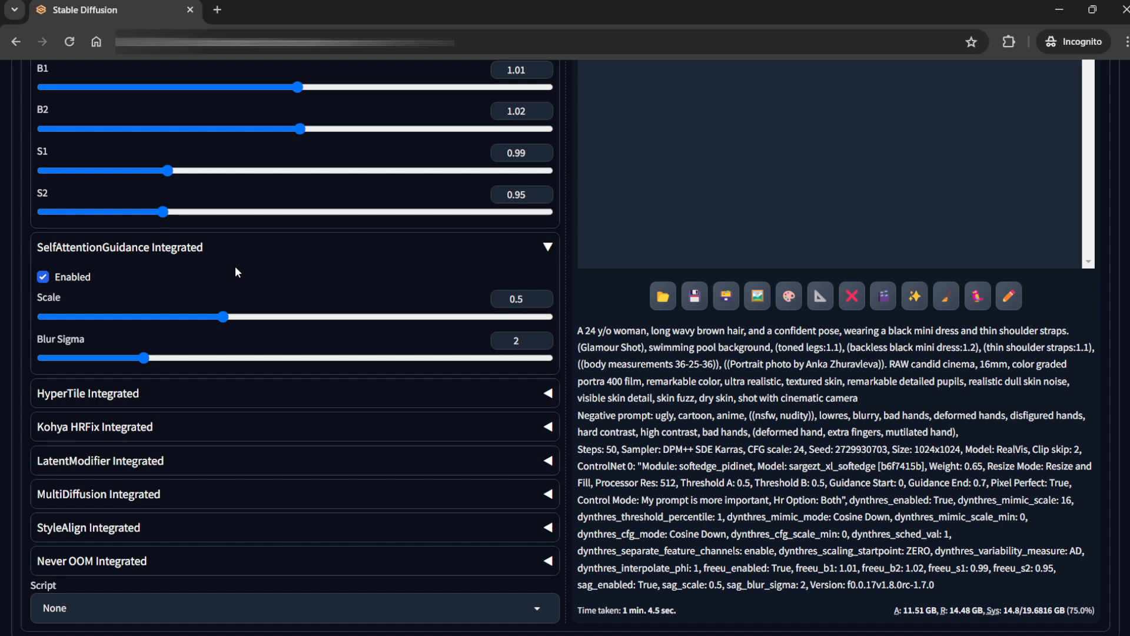
pyautogui.moveTo(101, 282)
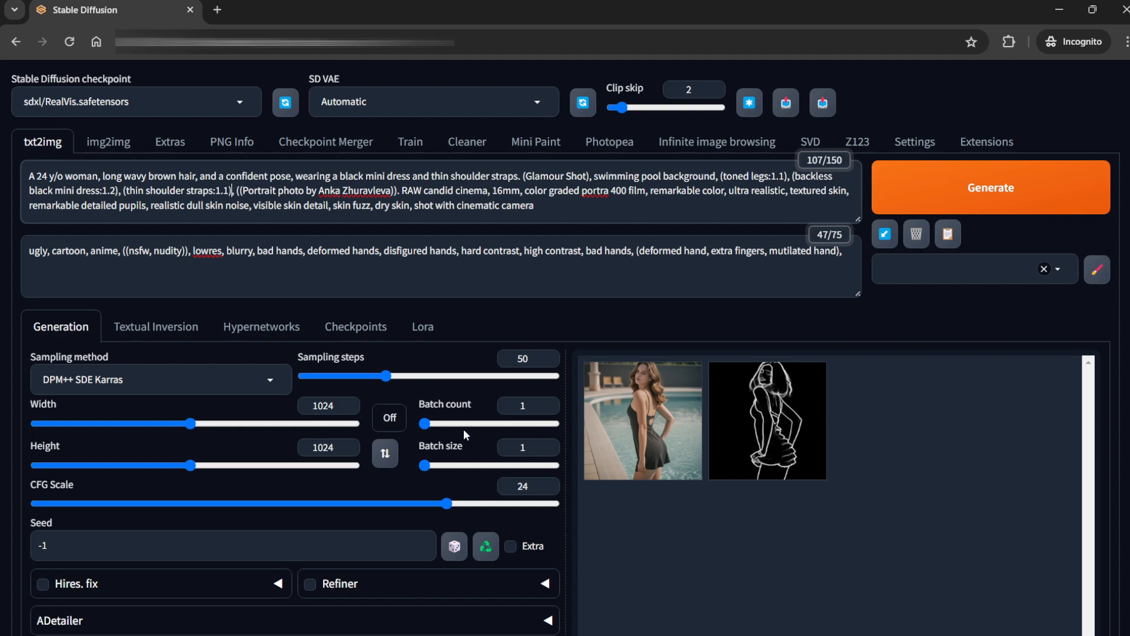
pyautogui.scroll(-3)
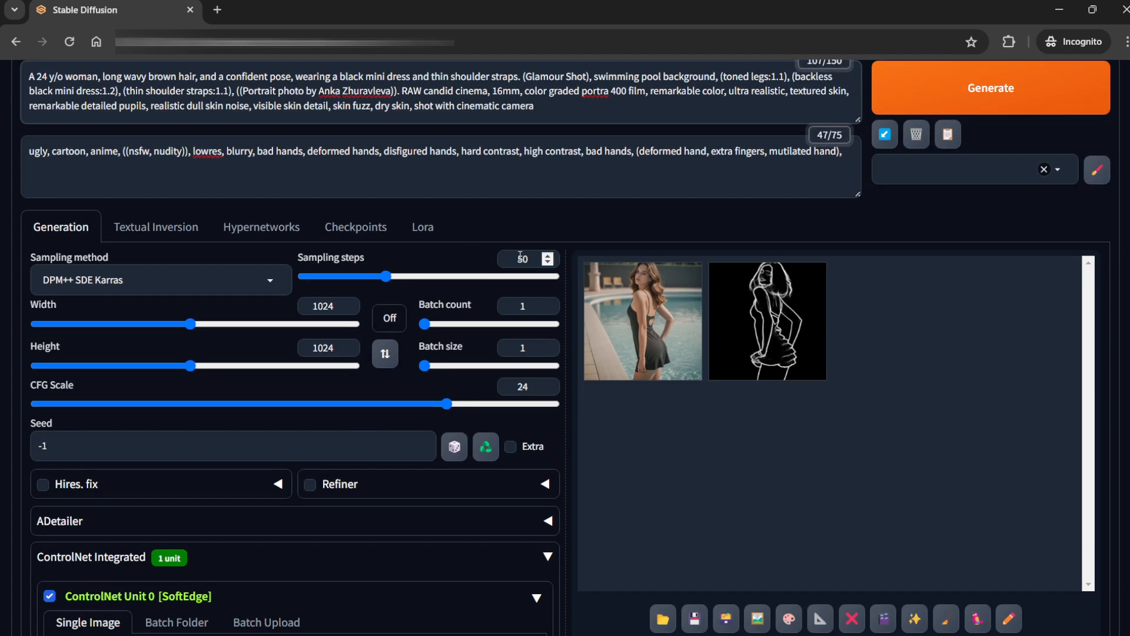
pyautogui.moveTo(133, 263)
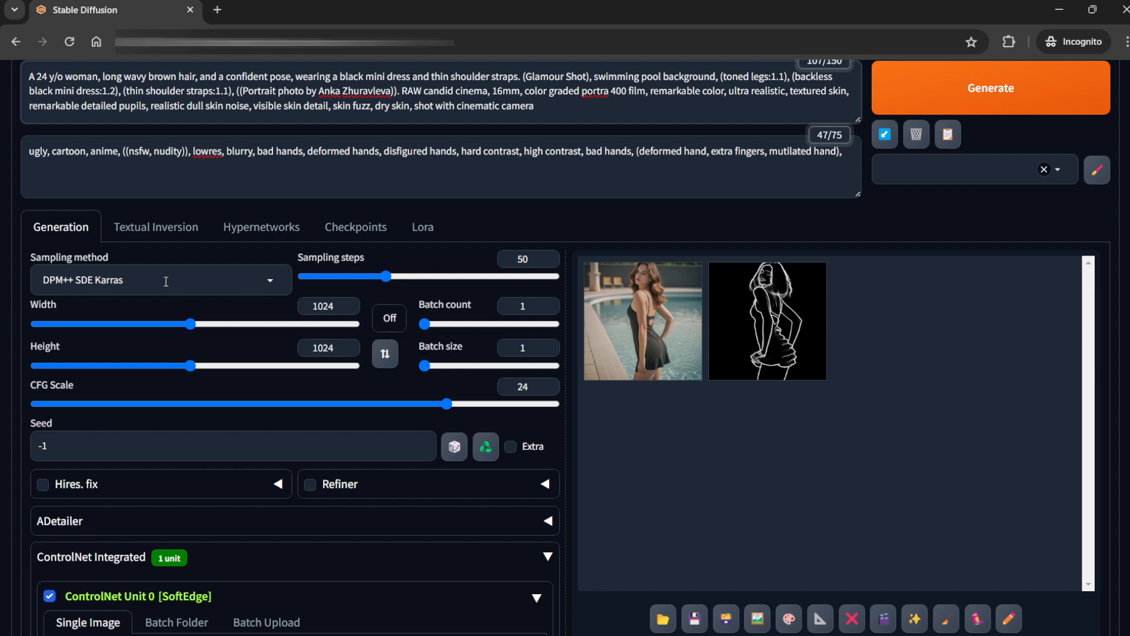
pyautogui.scroll(-3)
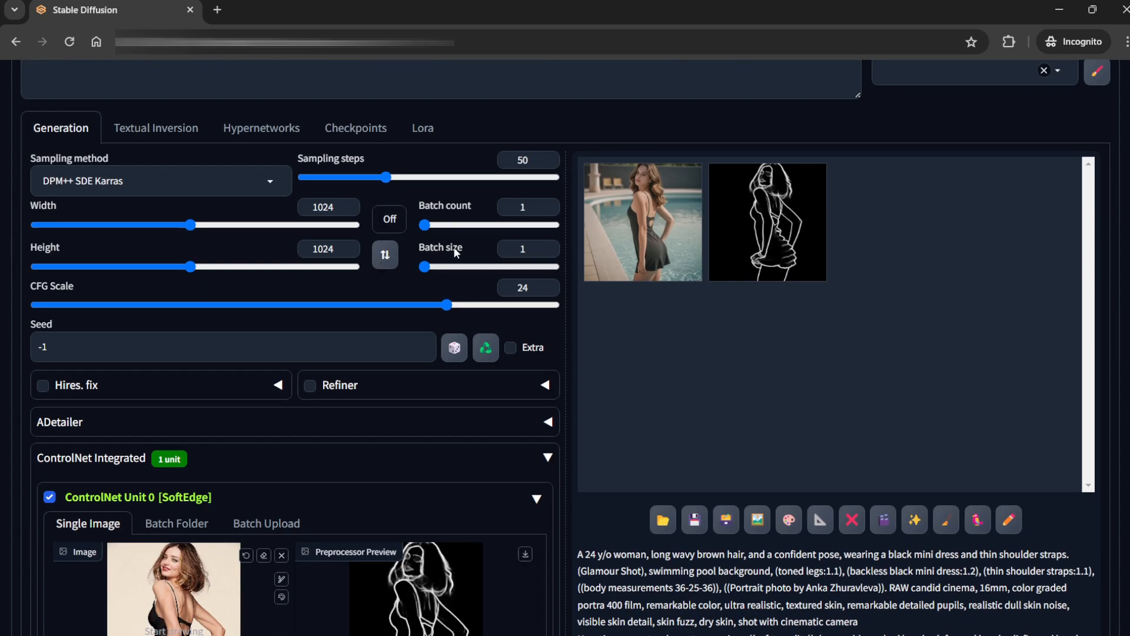
pyautogui.write('4')
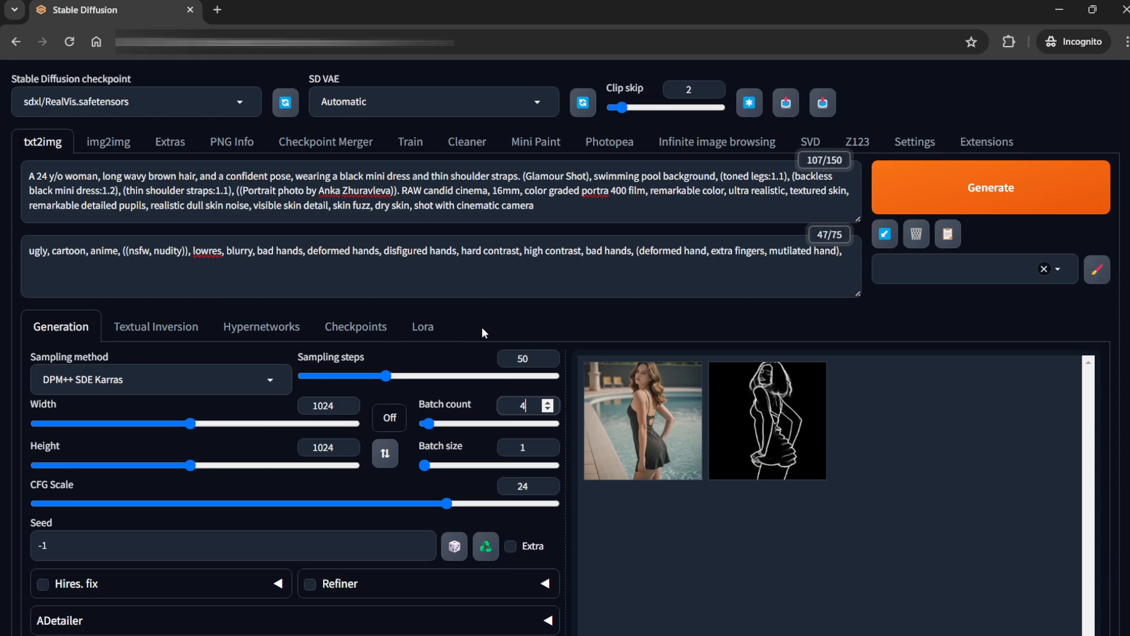
pyautogui.scroll(-3)
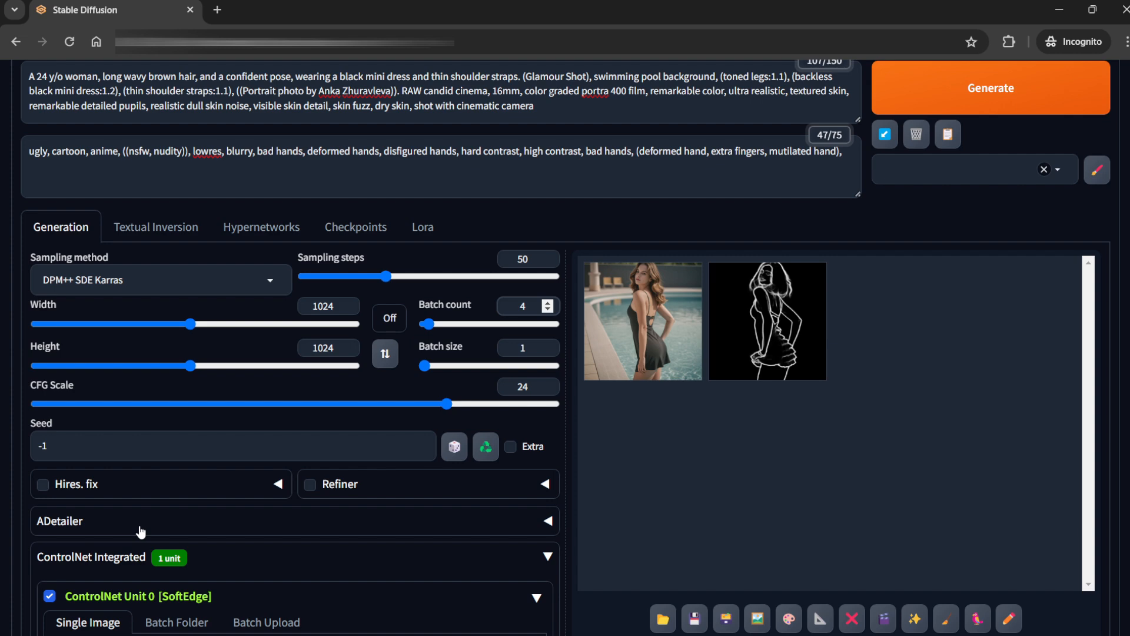
pyautogui.click(642, 320)
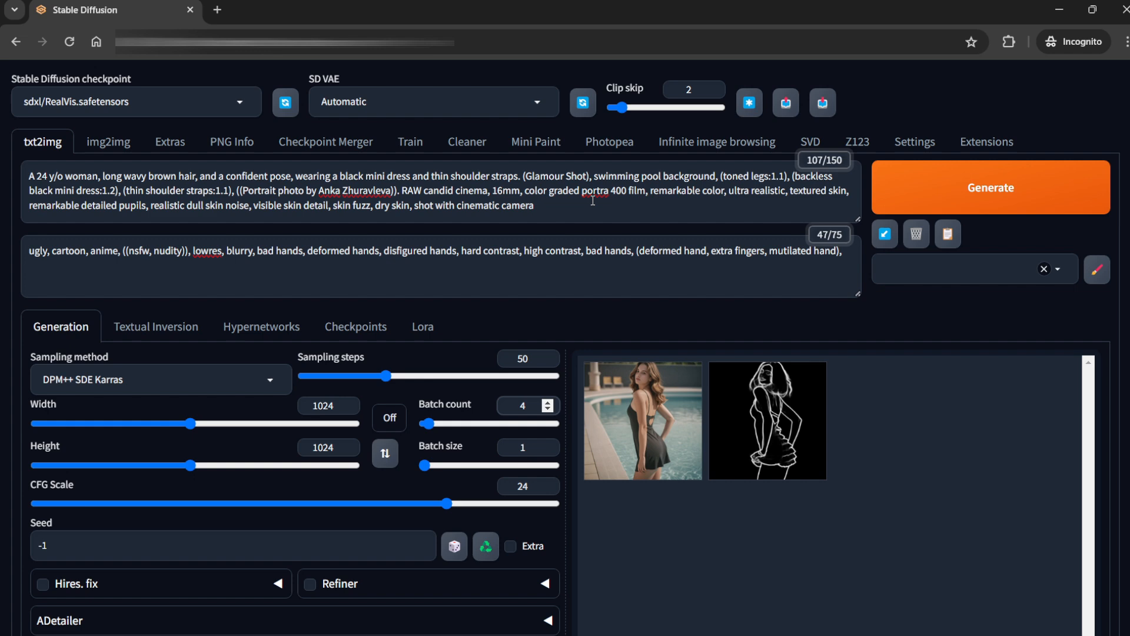
pyautogui.doubleClick(53, 176)
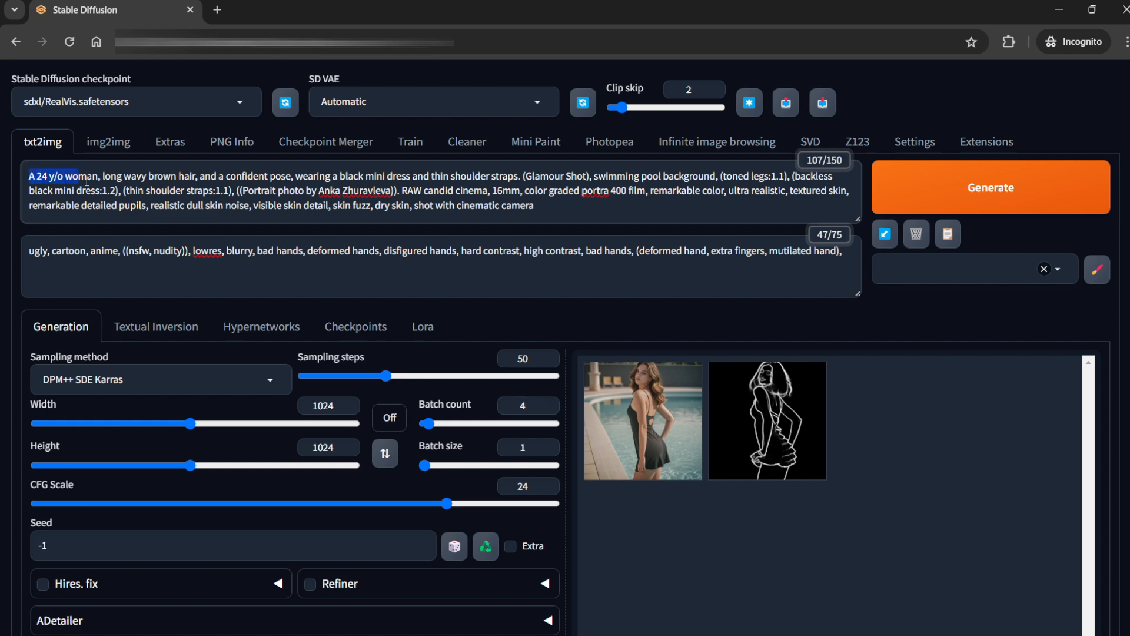
pyautogui.moveTo(82, 181); pyautogui.dragTo(238, 193)
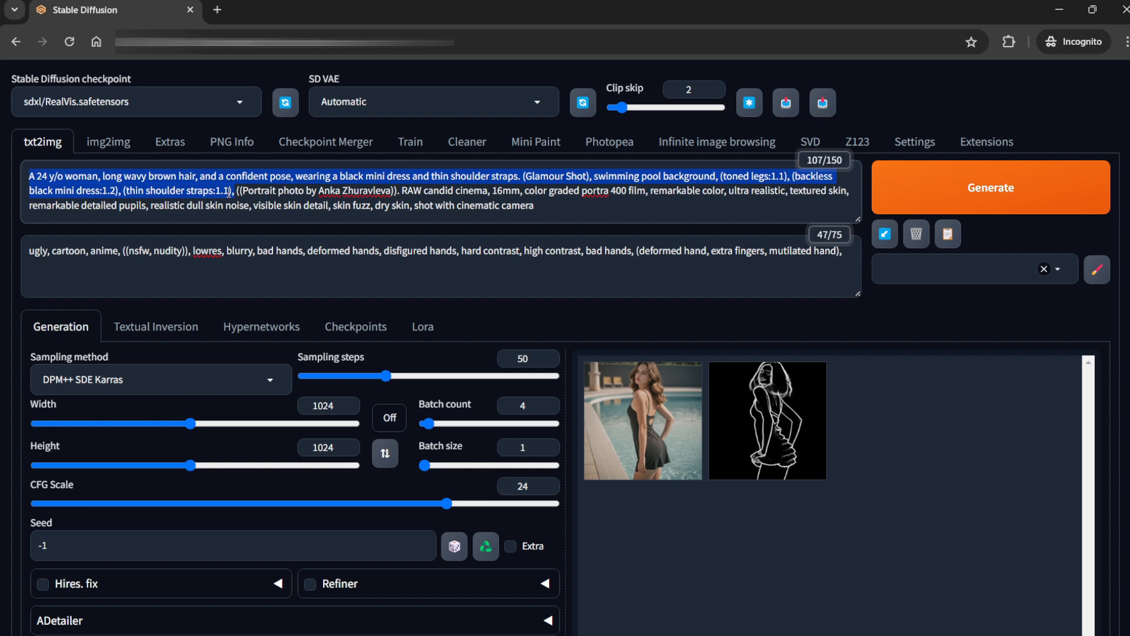
pyautogui.click(228, 191)
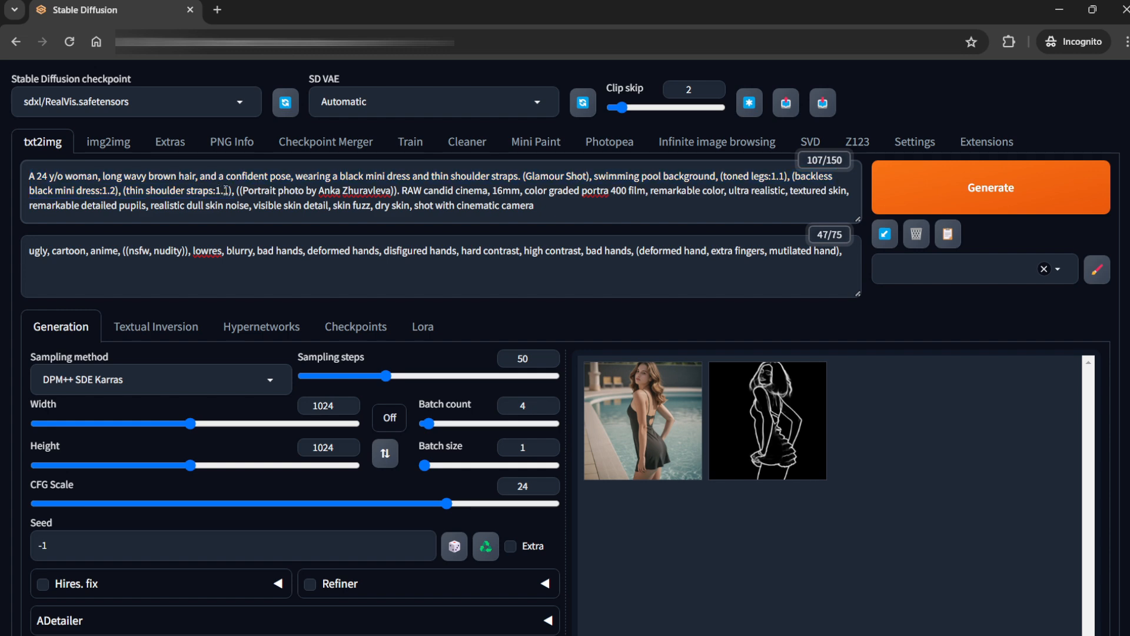
pyautogui.doubleClick(317, 192)
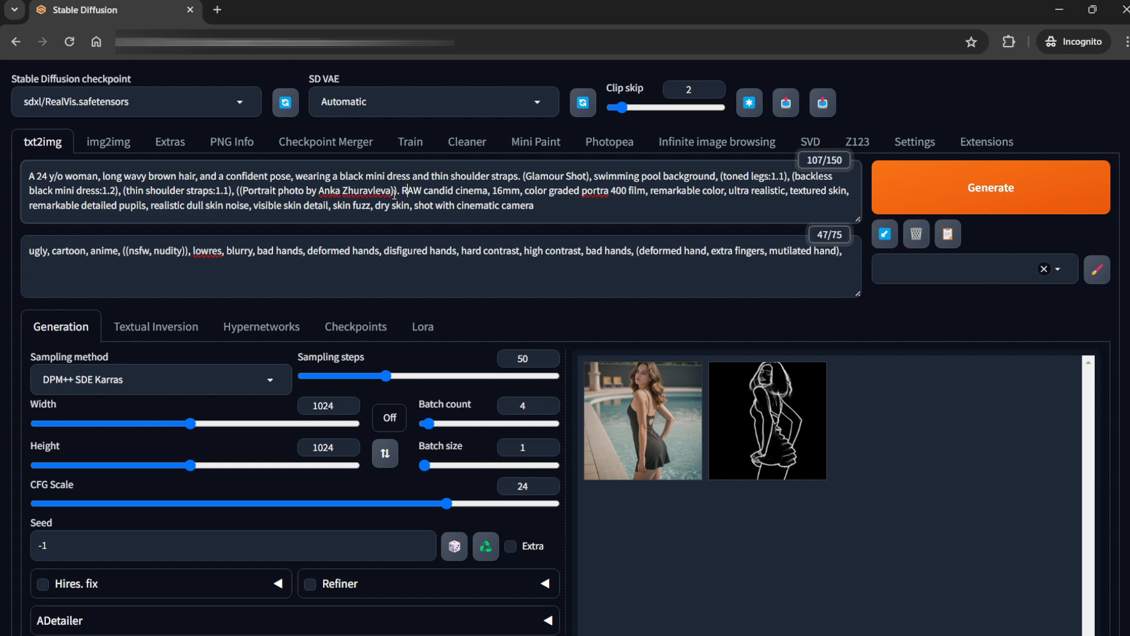
pyautogui.moveTo(403, 189); pyautogui.dragTo(533, 205)
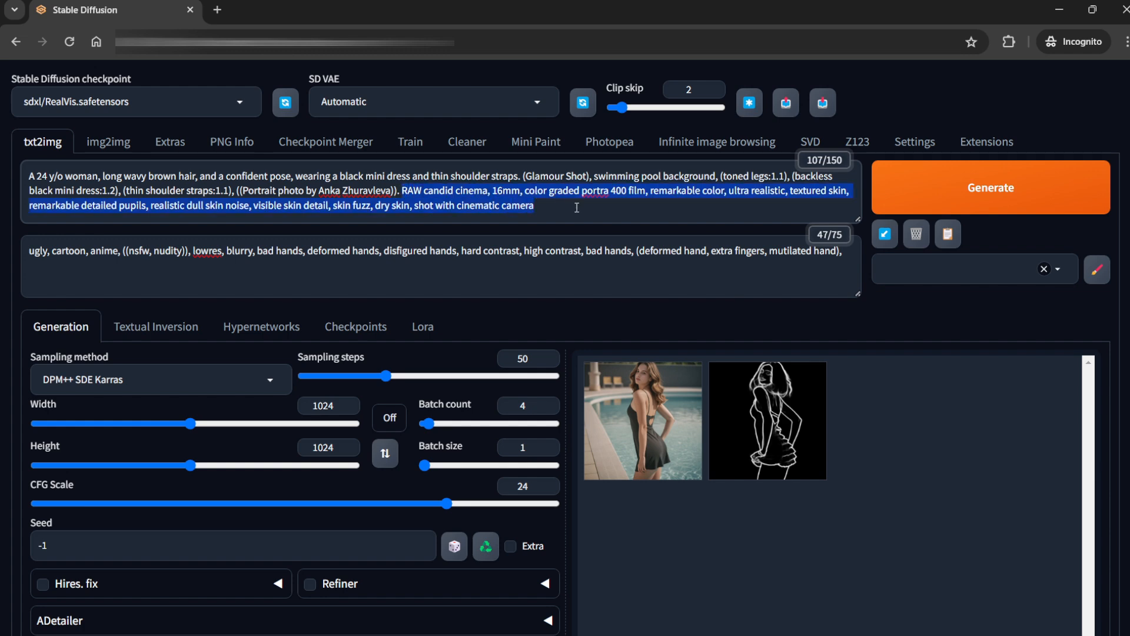
pyautogui.click(536, 205)
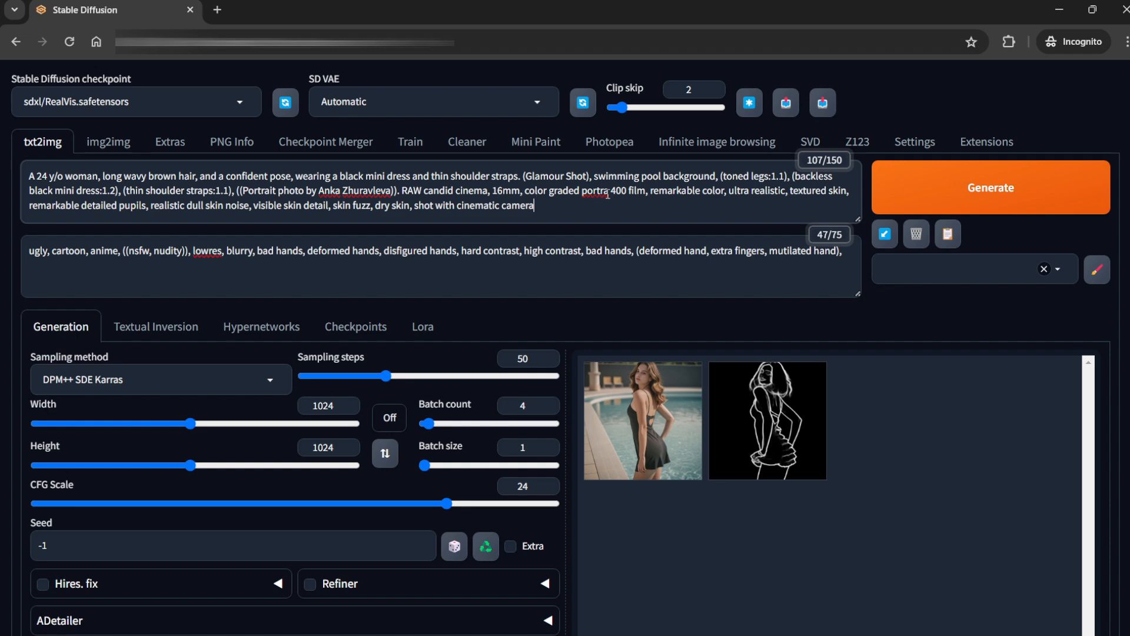
pyautogui.moveTo(655, 210)
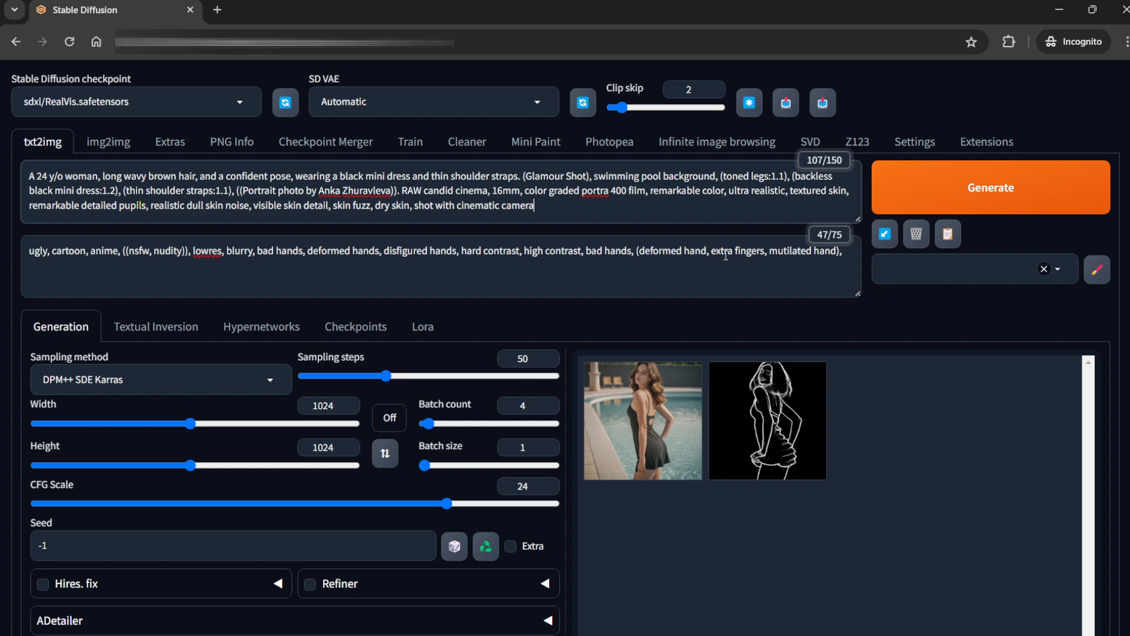
pyautogui.moveTo(390, 307)
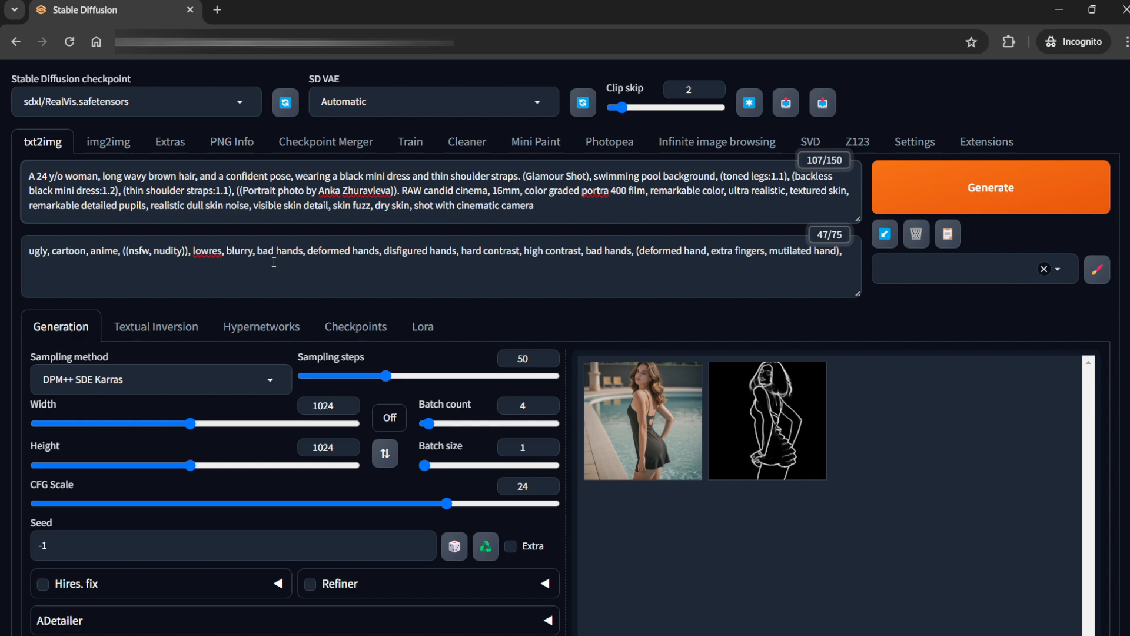
pyautogui.moveTo(1053, 196)
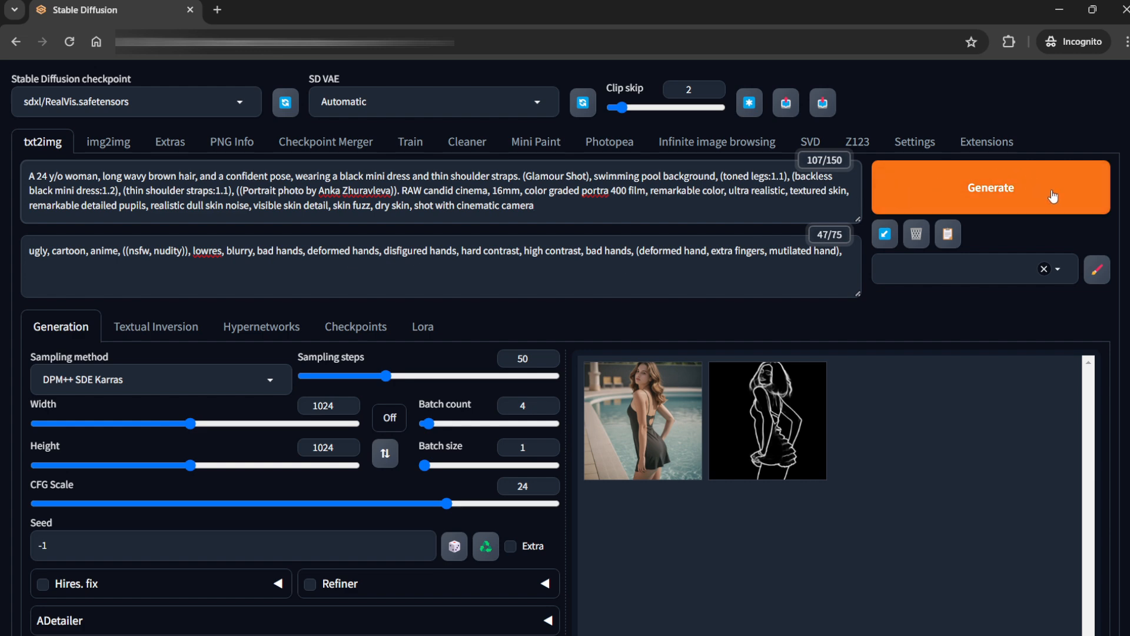
# Generate the batch of four poolside images in the black dress.
pyautogui.click(990, 187)
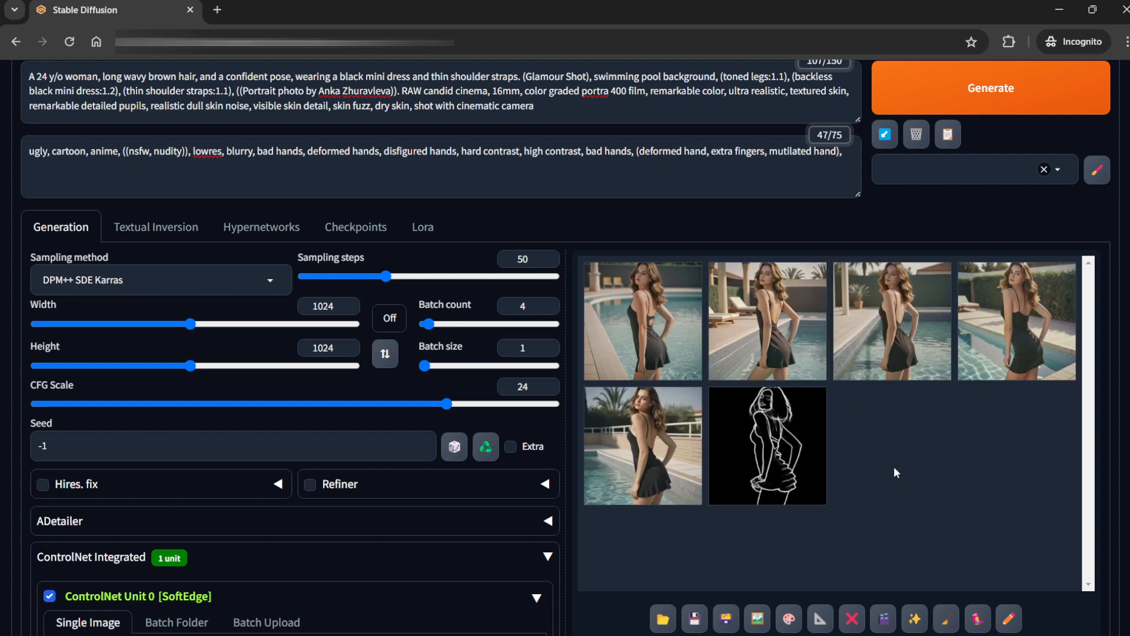
# View the first generated poolside image enlarged in the full-screen viewer.
pyautogui.click(641, 320)
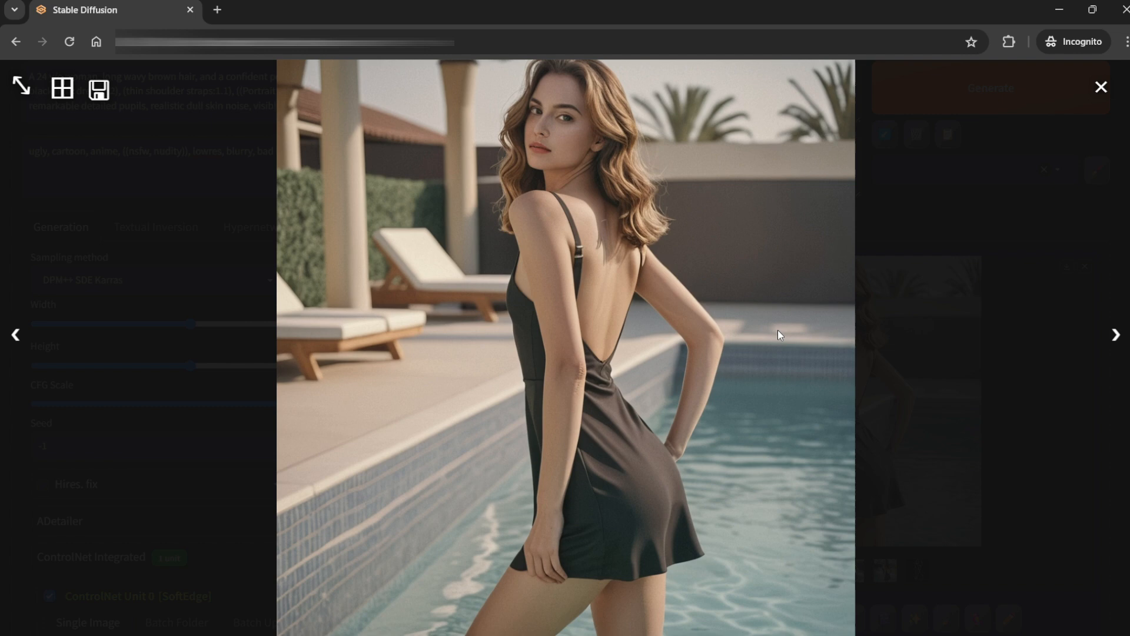
pyautogui.moveTo(661, 281)
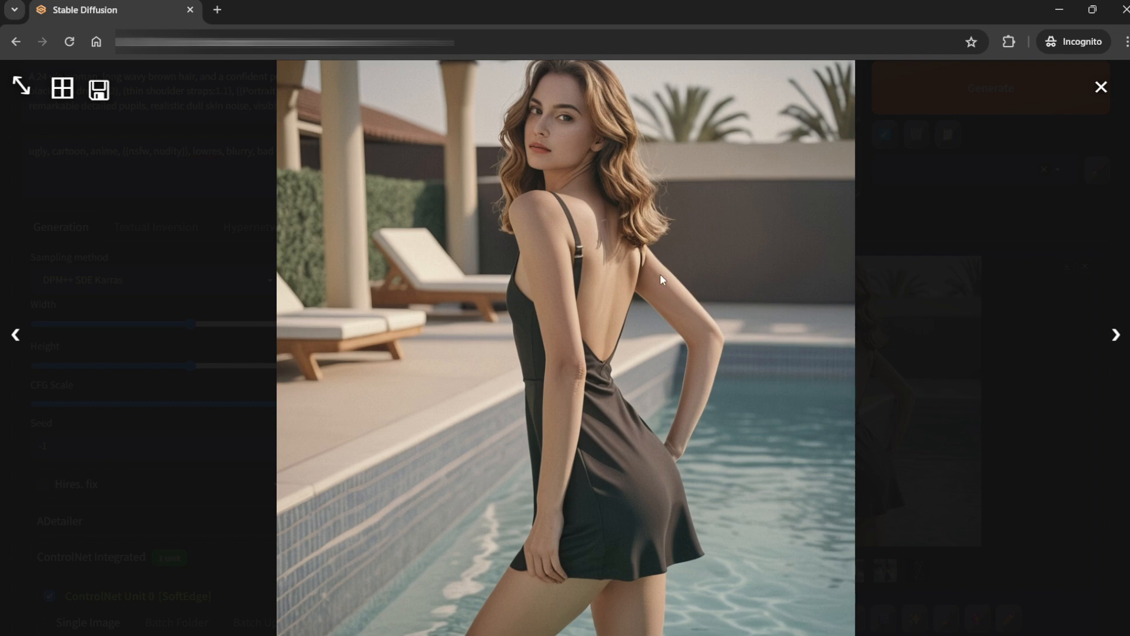
pyautogui.moveTo(699, 261)
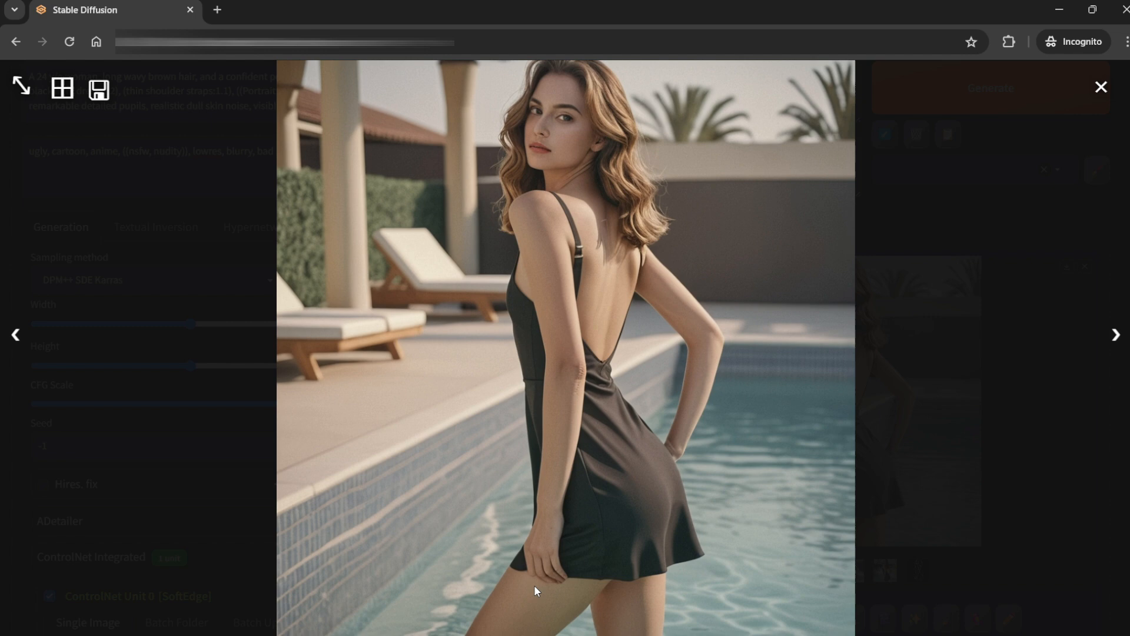
pyautogui.moveTo(532, 555)
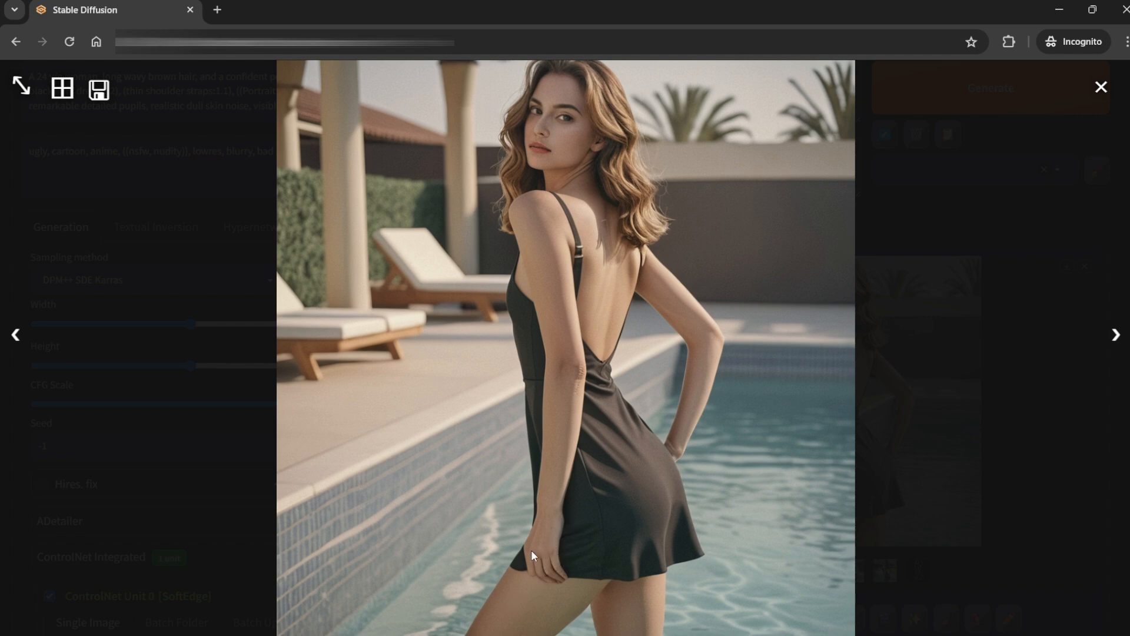
pyautogui.moveTo(573, 448)
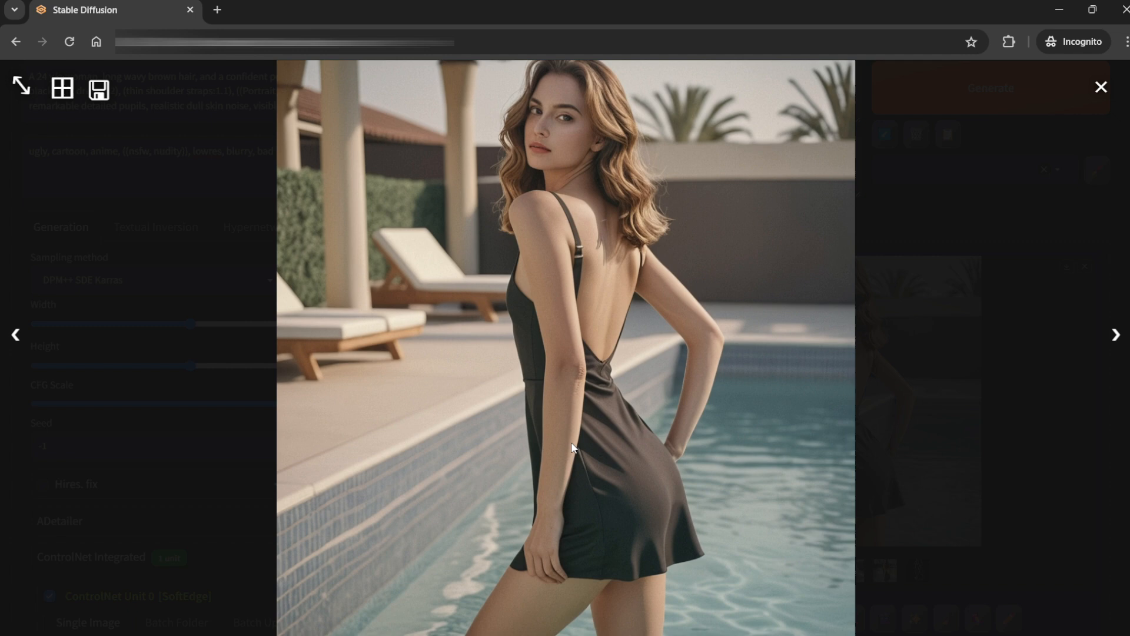
pyautogui.moveTo(741, 482)
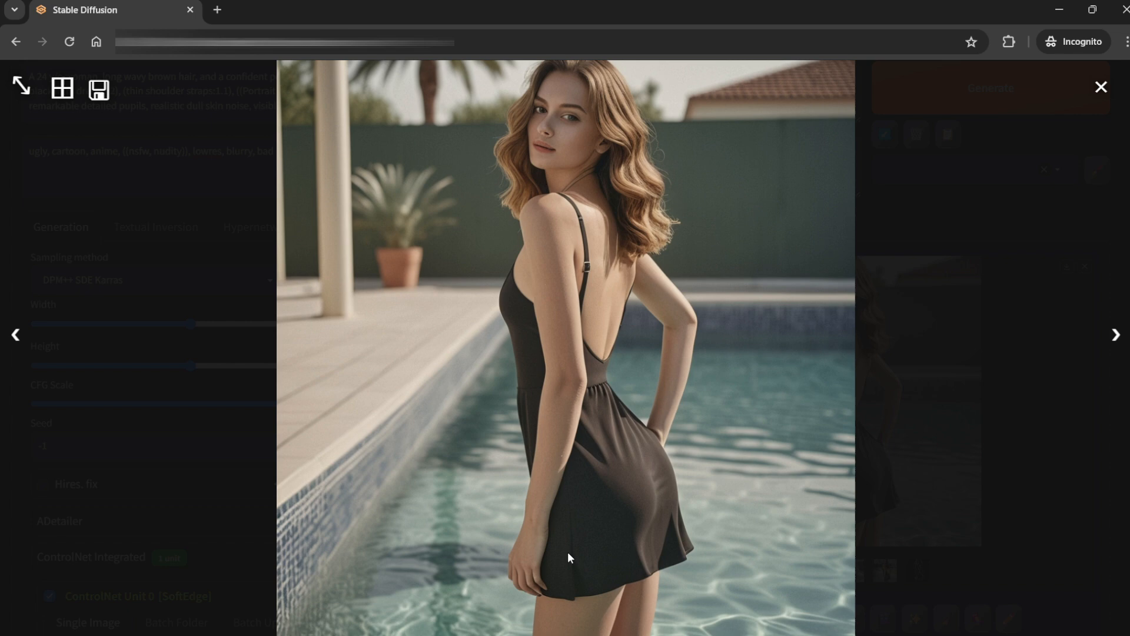
pyautogui.moveTo(528, 587)
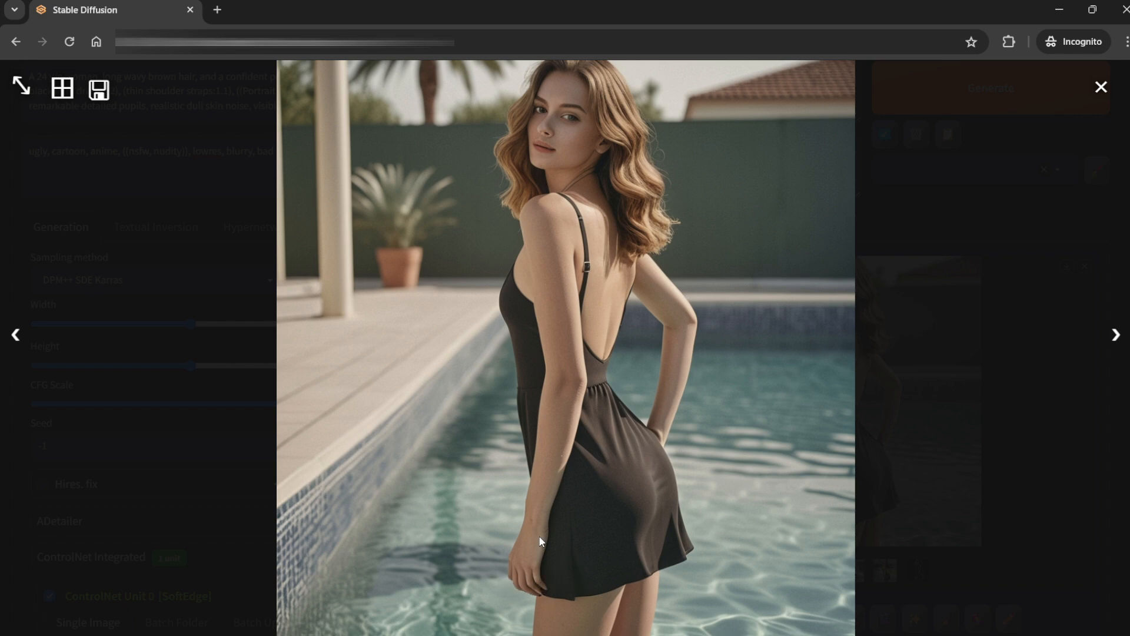
pyautogui.moveTo(730, 488)
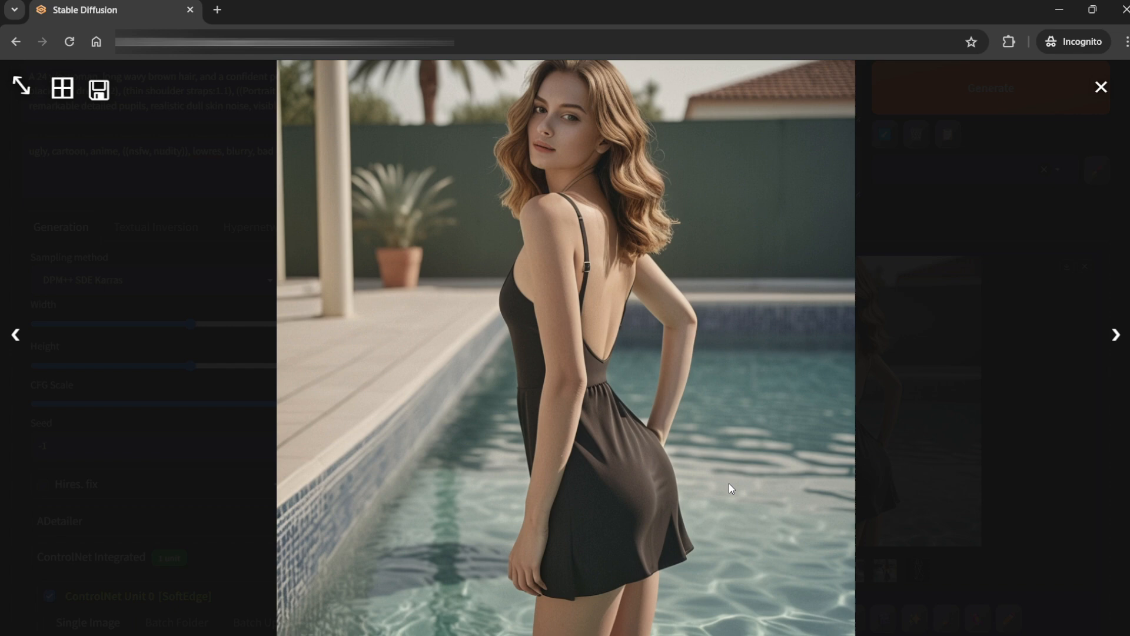
pyautogui.moveTo(737, 477)
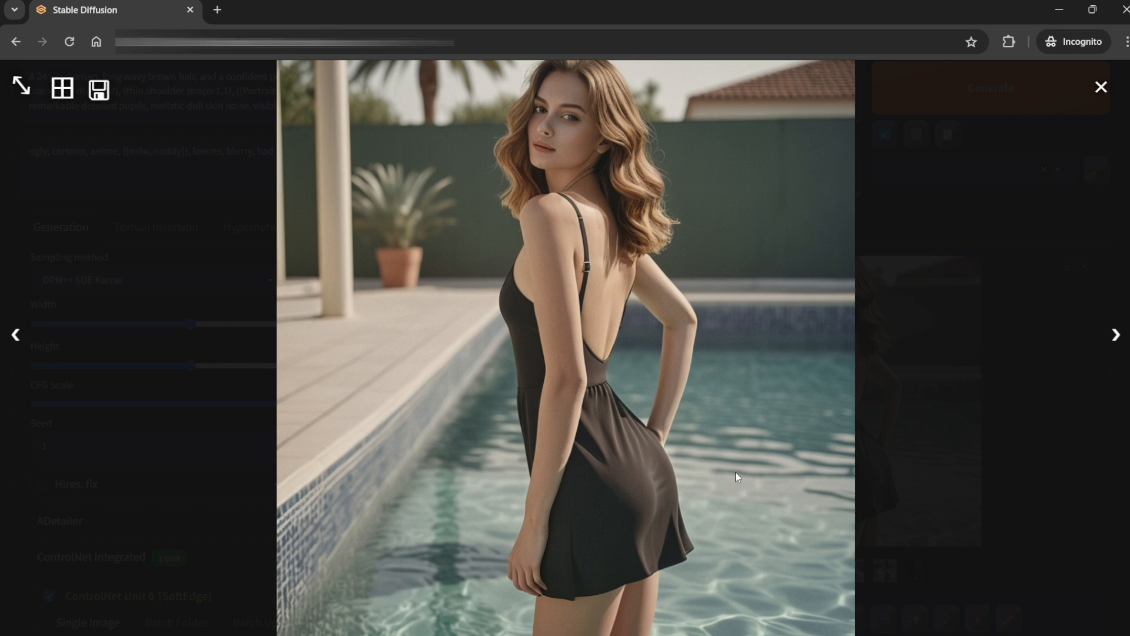
# Page through the batch in the viewer, ending on the image with the hedge and lounger.
pyautogui.click(1116, 333)
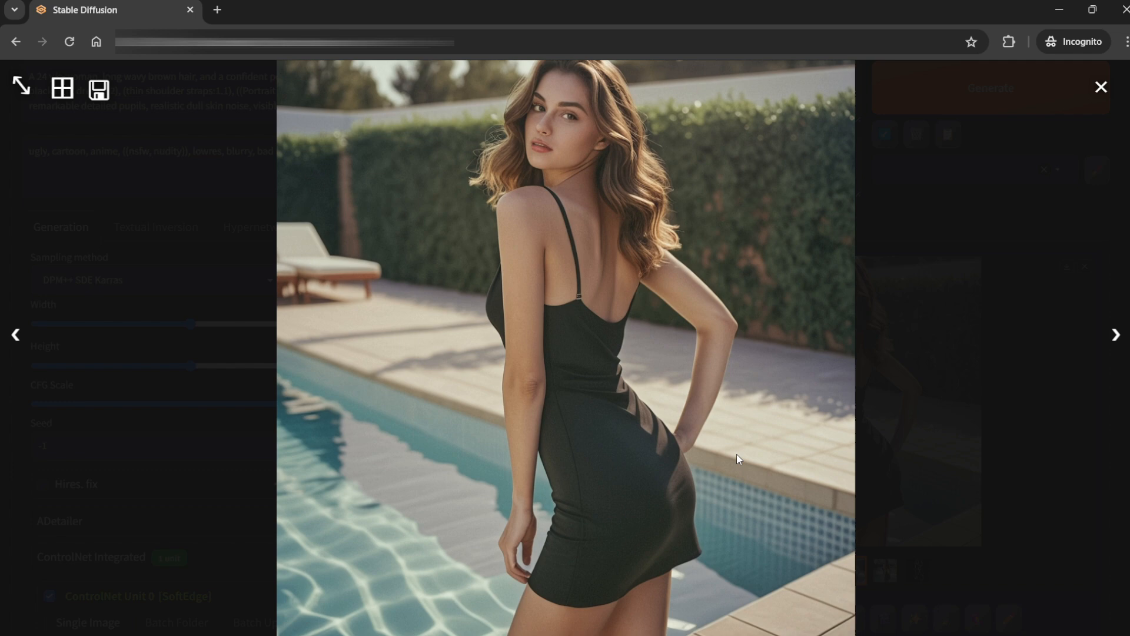
pyautogui.moveTo(742, 409)
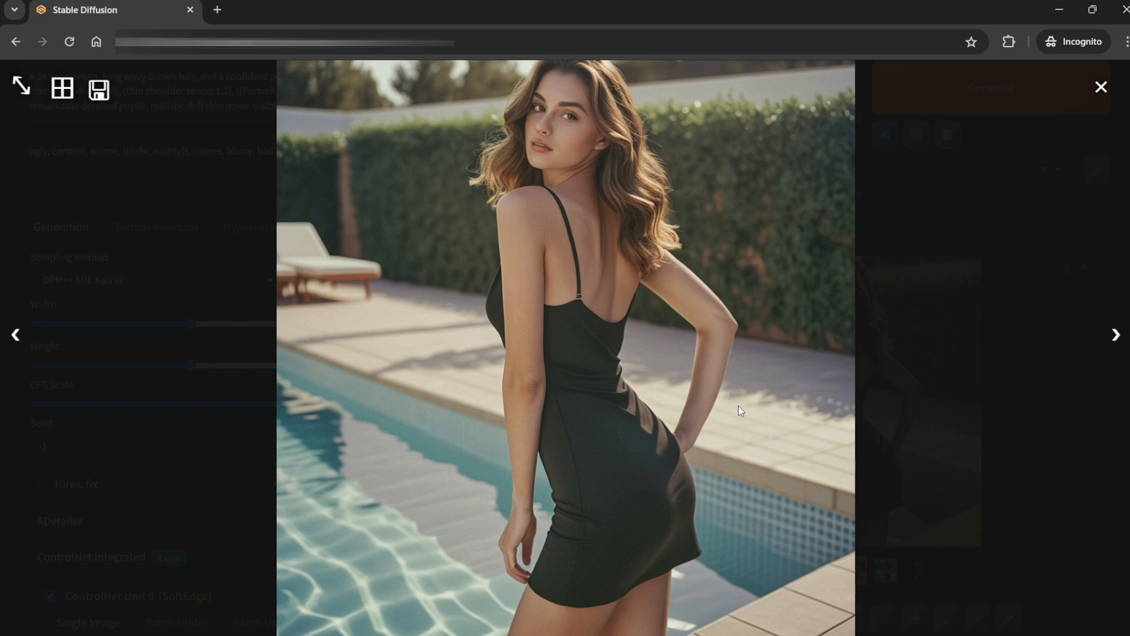
pyautogui.moveTo(483, 555)
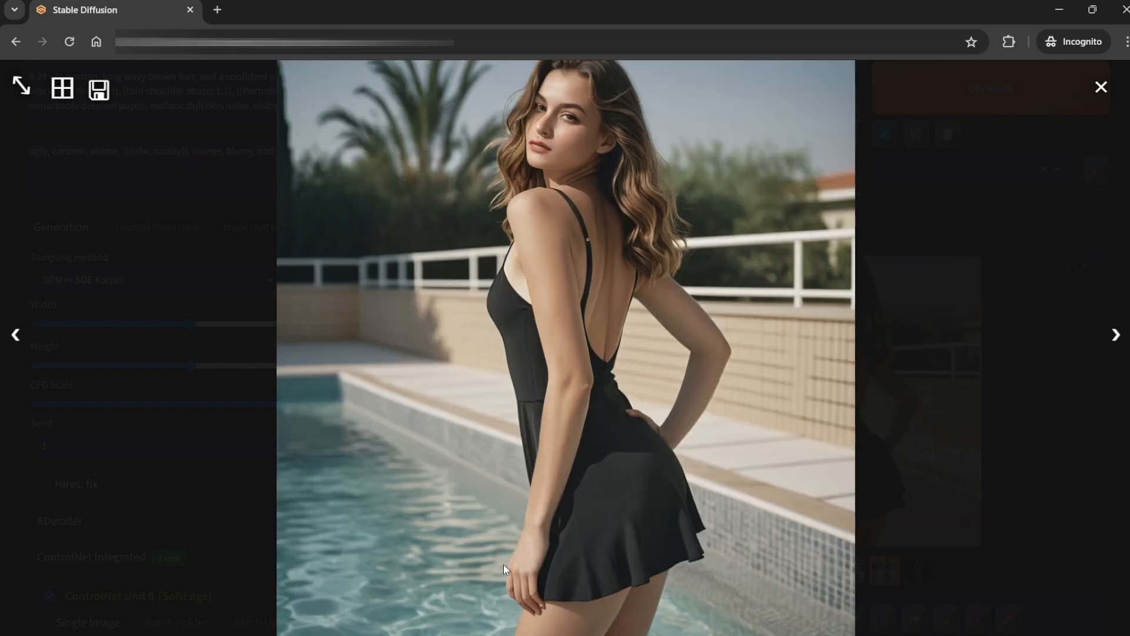
pyautogui.moveTo(674, 443)
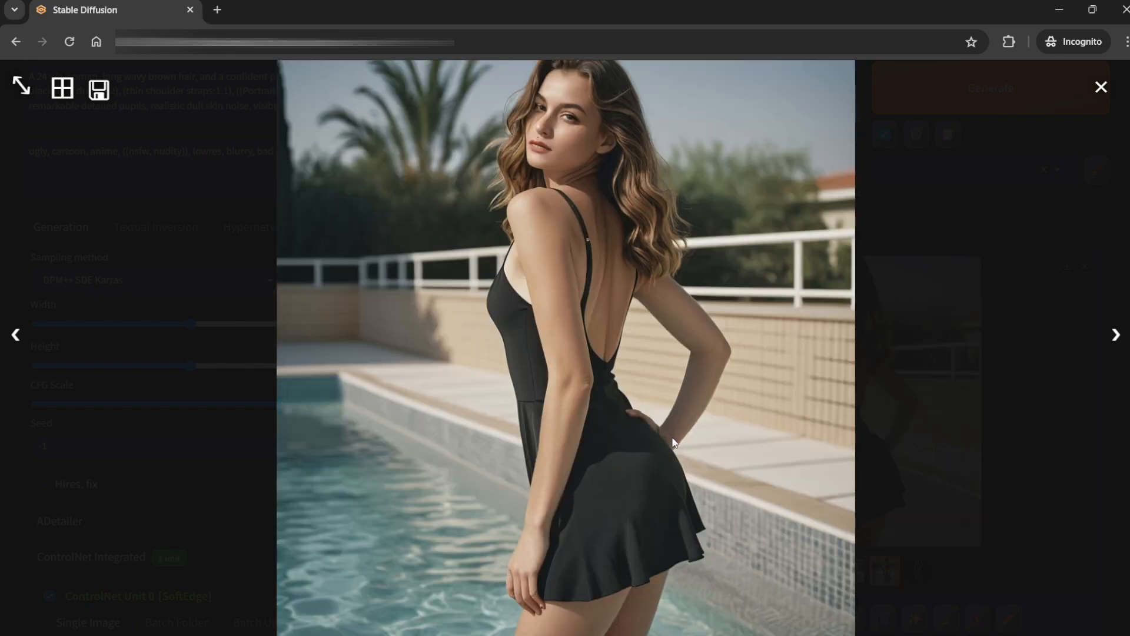
pyautogui.moveTo(619, 404)
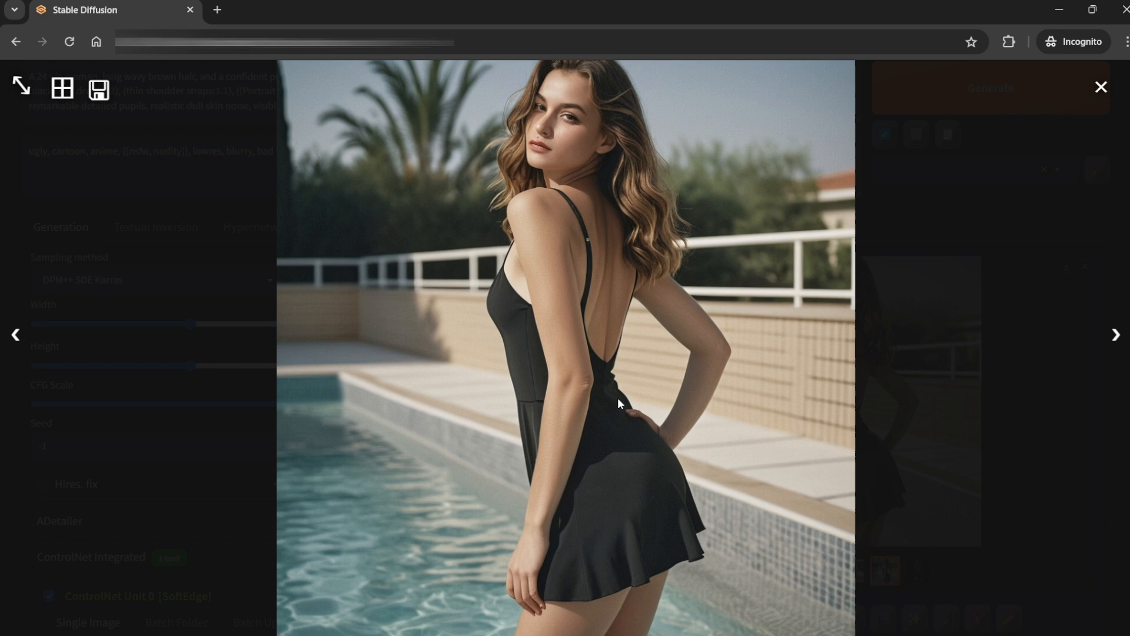
pyautogui.moveTo(595, 365)
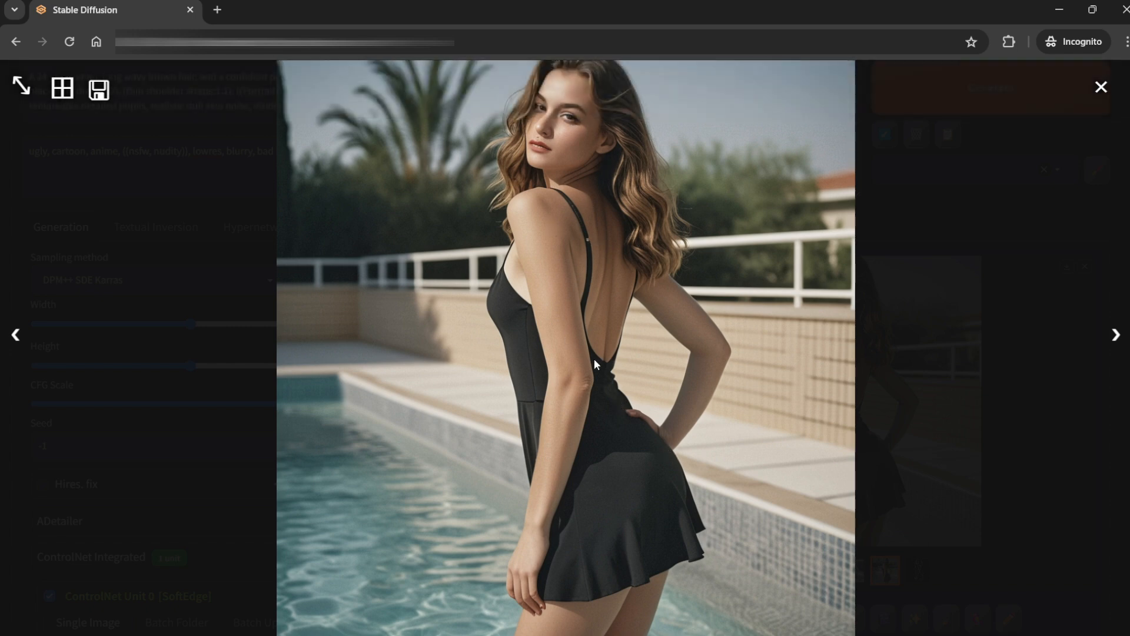
pyautogui.moveTo(684, 399)
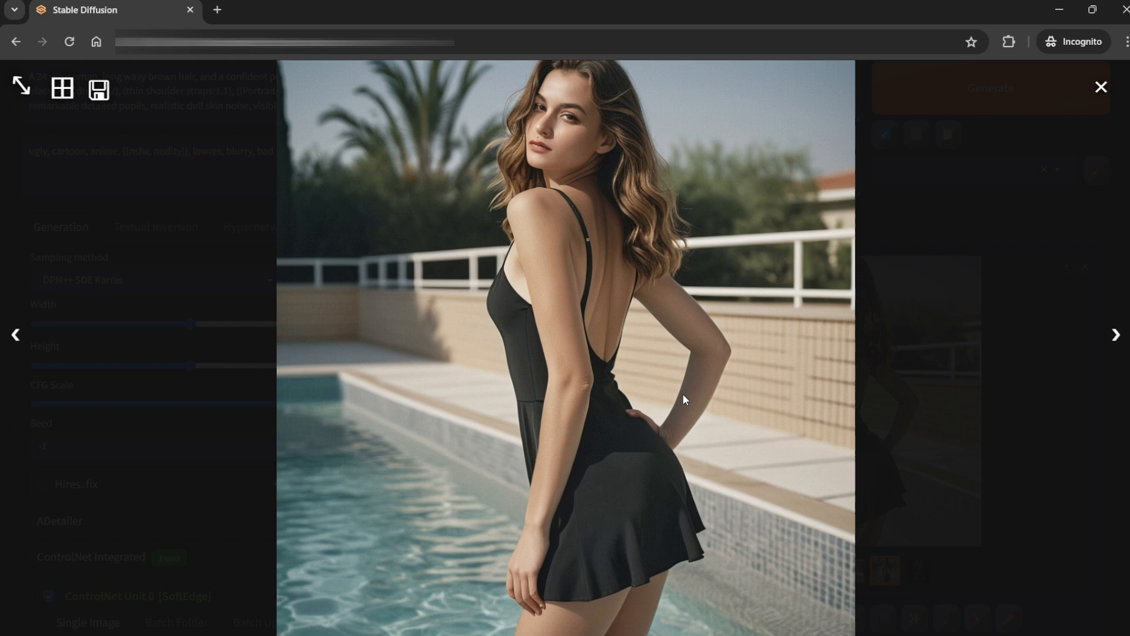
pyautogui.click(1116, 334)
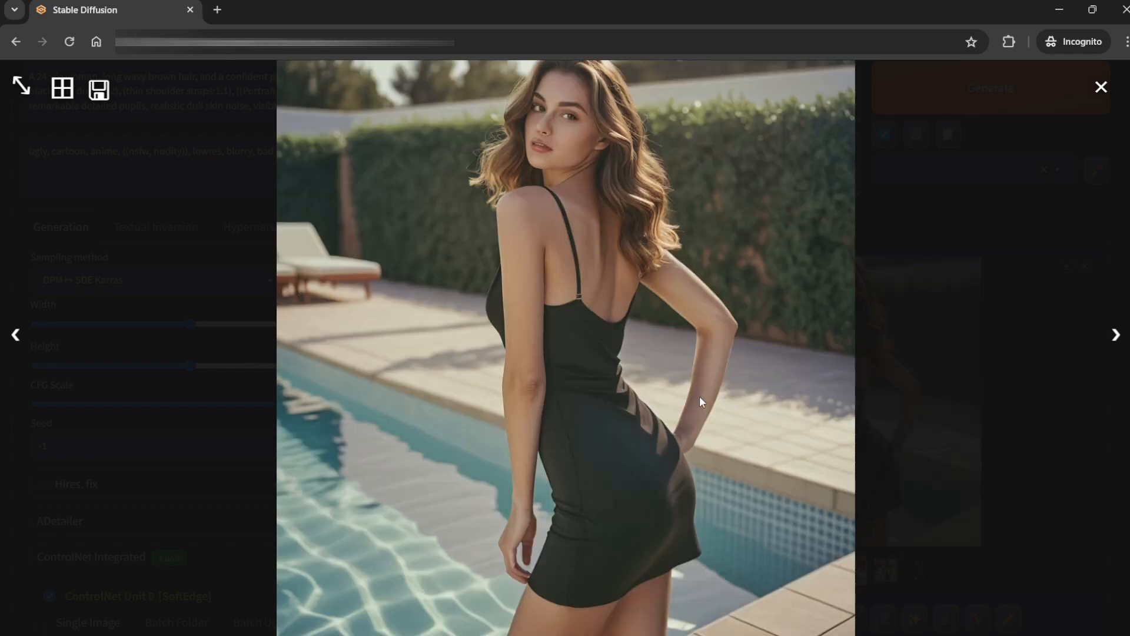
pyautogui.moveTo(612, 524)
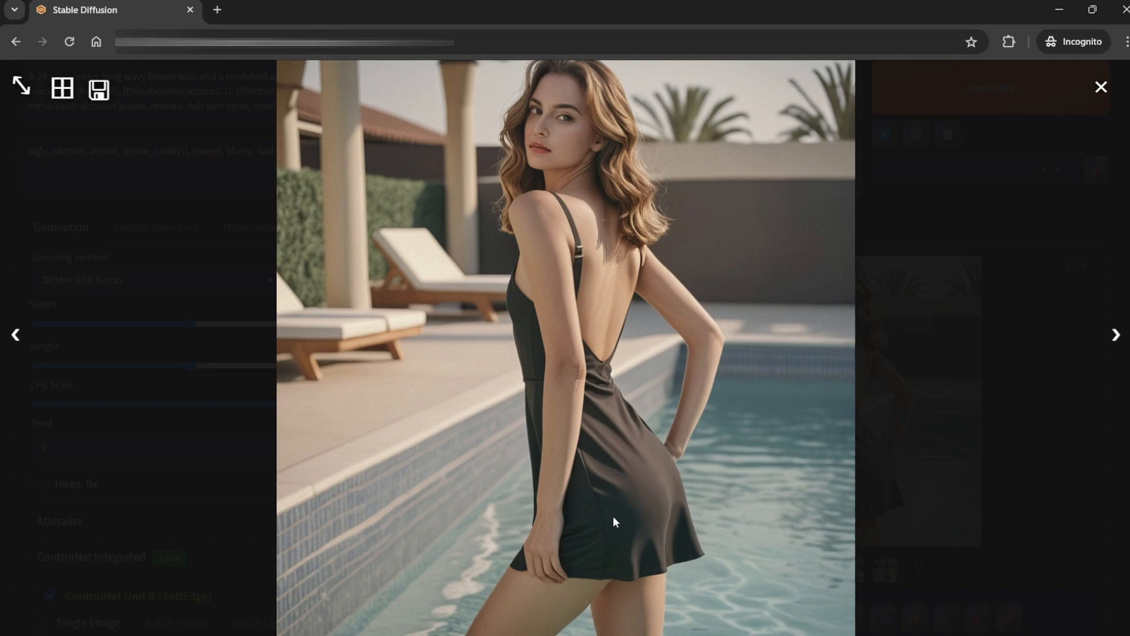
pyautogui.moveTo(765, 348)
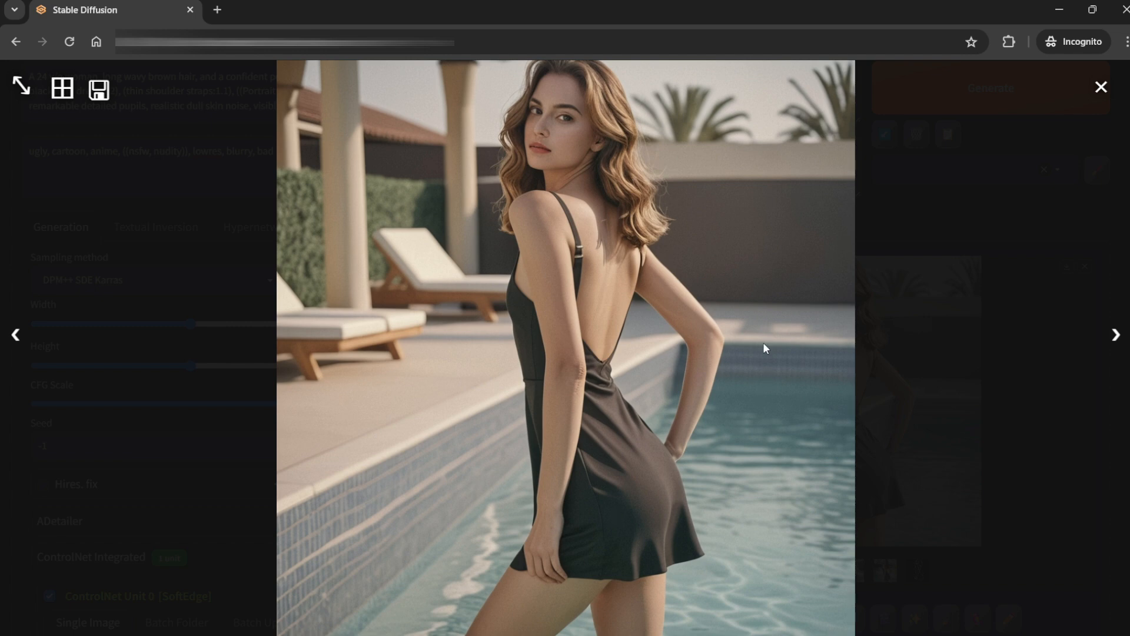
pyautogui.moveTo(648, 155)
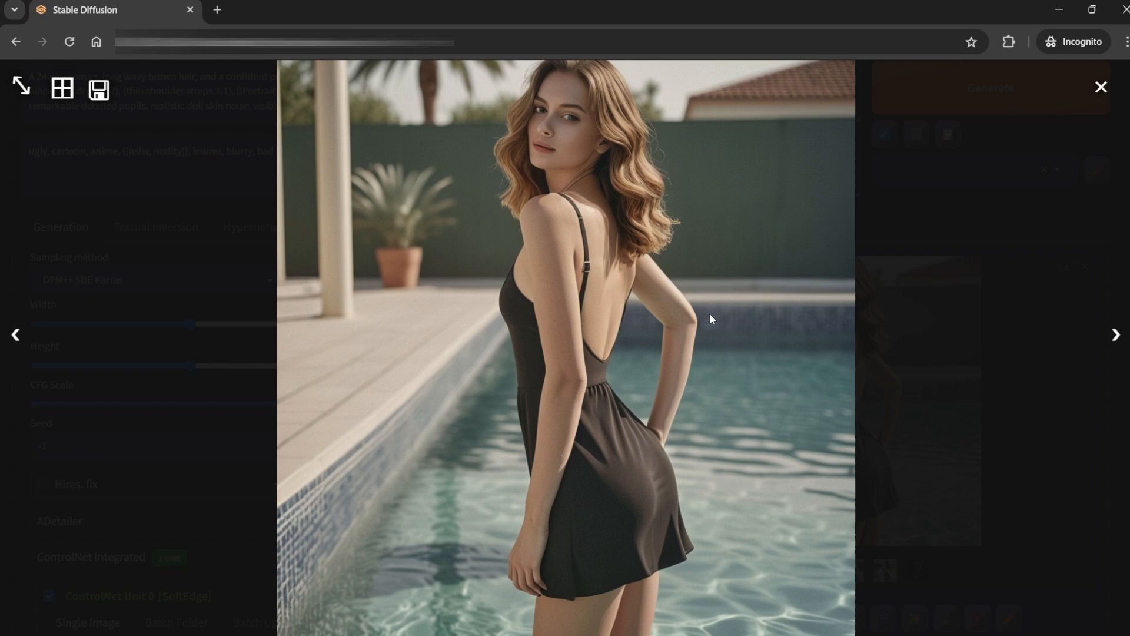
pyautogui.click(1117, 333)
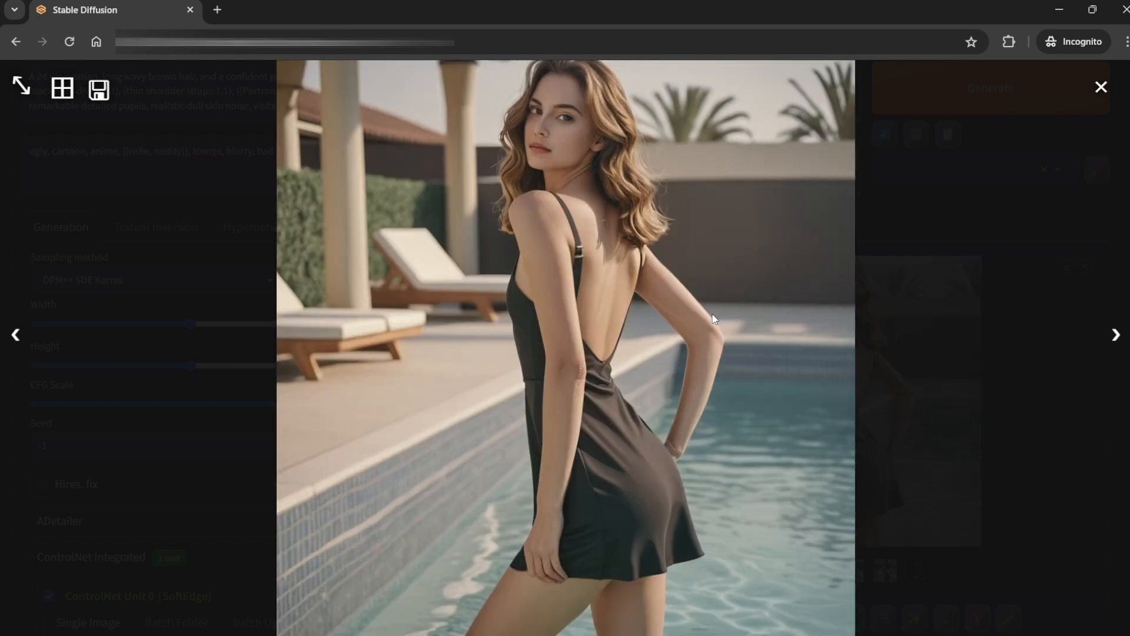
pyautogui.click(1117, 333)
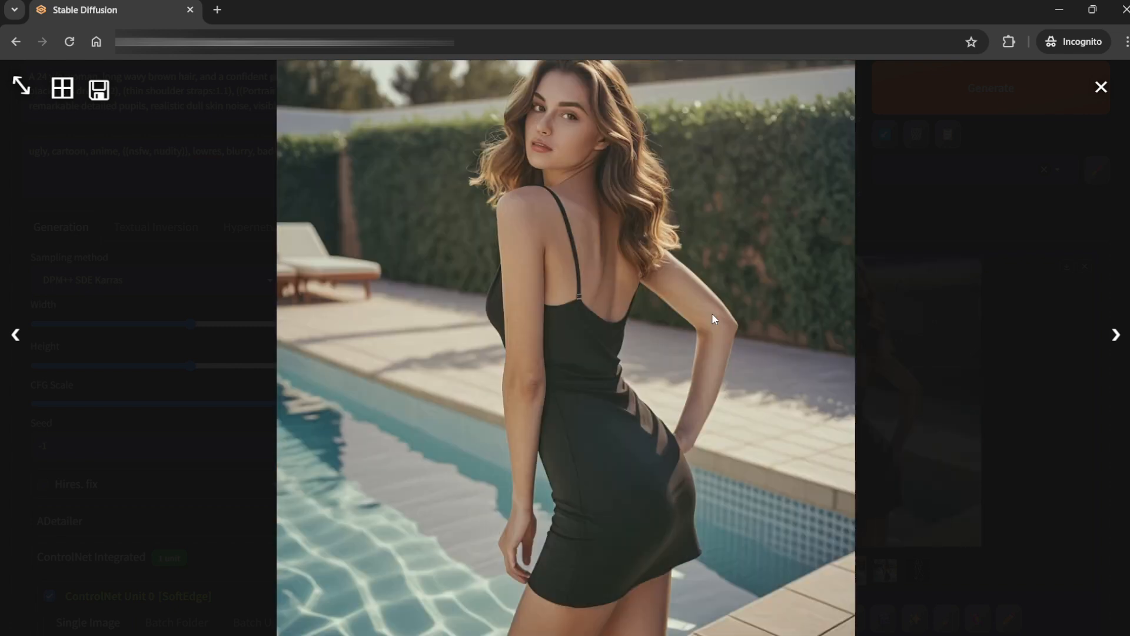
pyautogui.moveTo(646, 235)
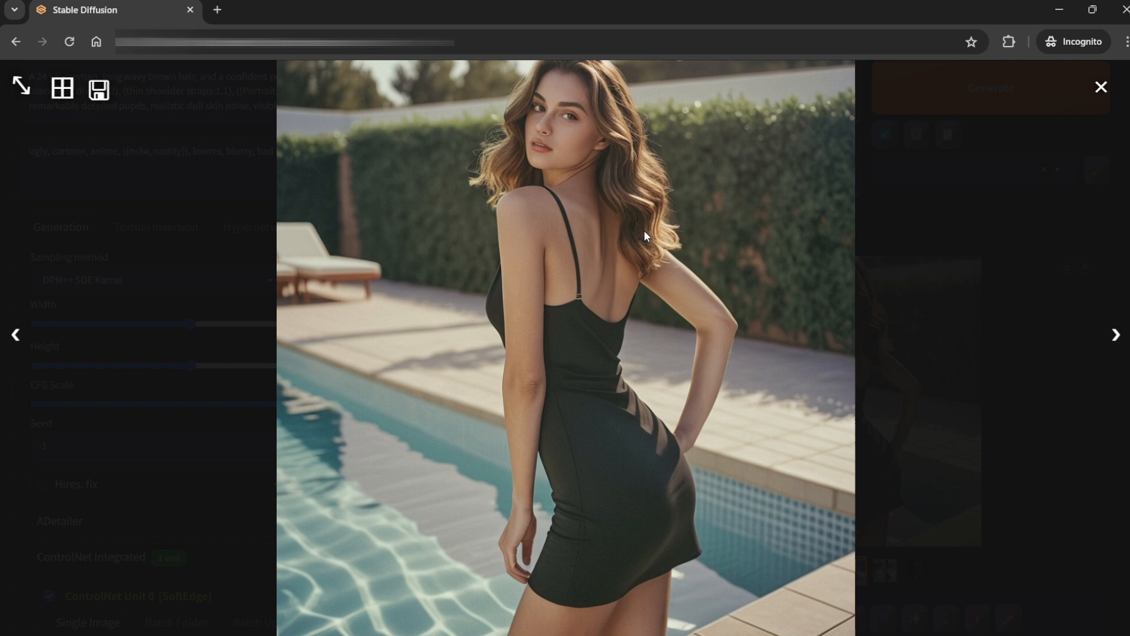
pyautogui.moveTo(717, 369)
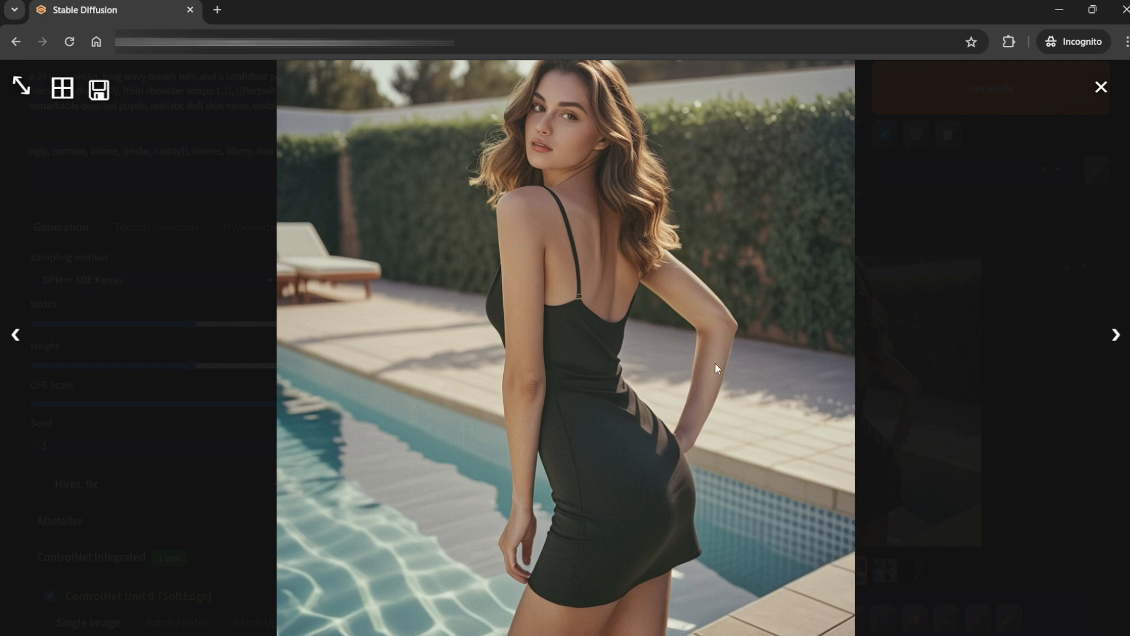
pyautogui.moveTo(752, 294)
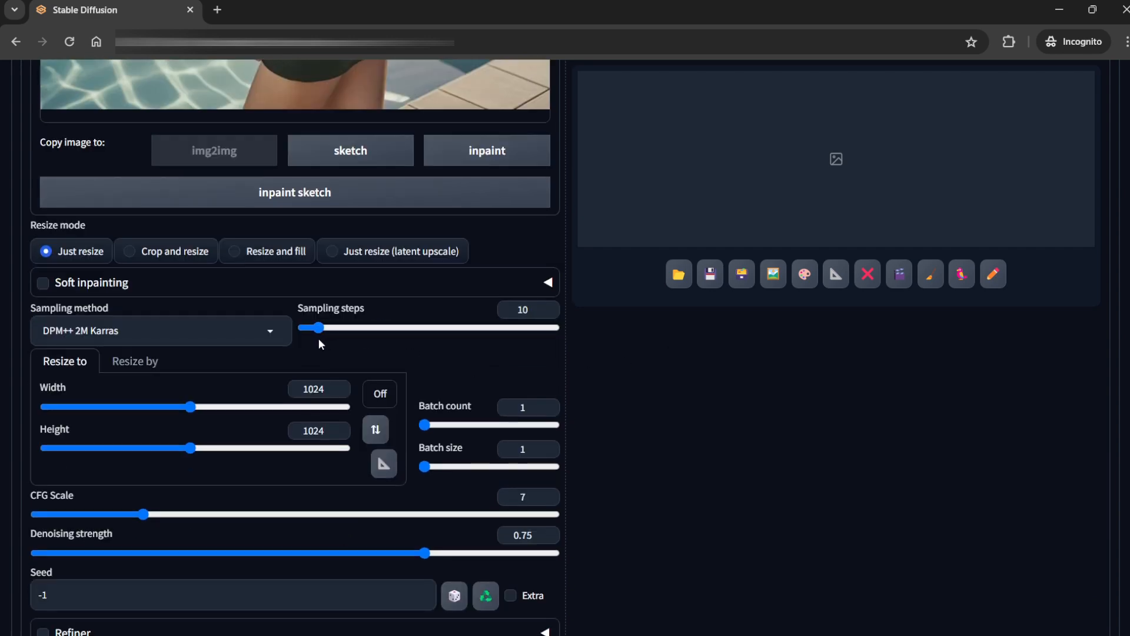
# Choose the DPM++ SDE Karras sampler and lower the CFG scale to 1.
pyautogui.click(162, 330)
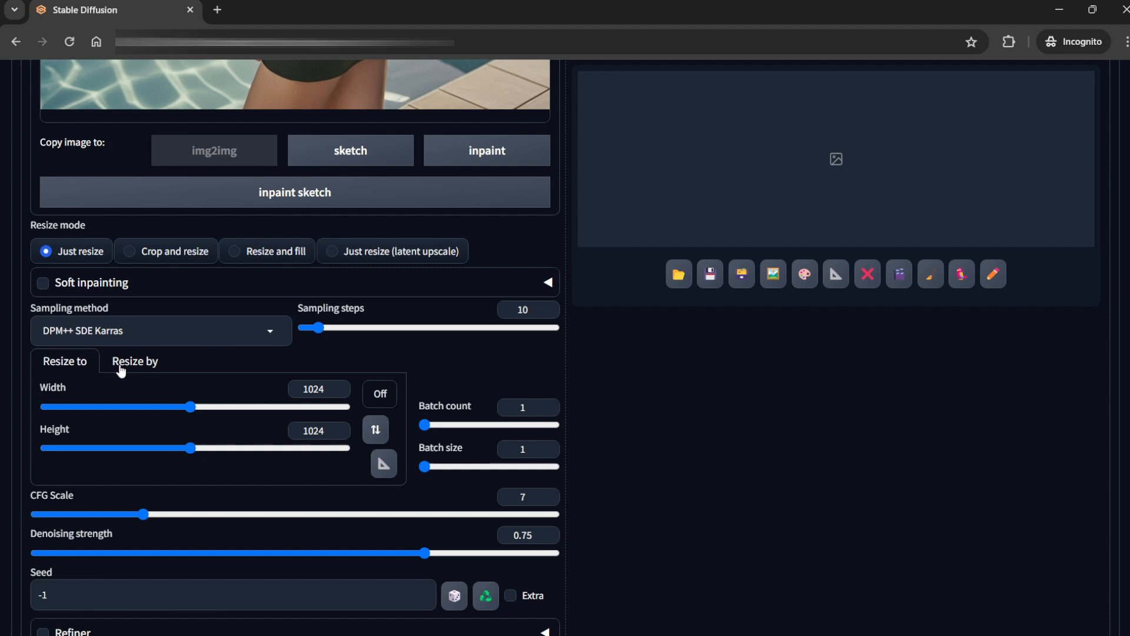
pyautogui.scroll(-3)
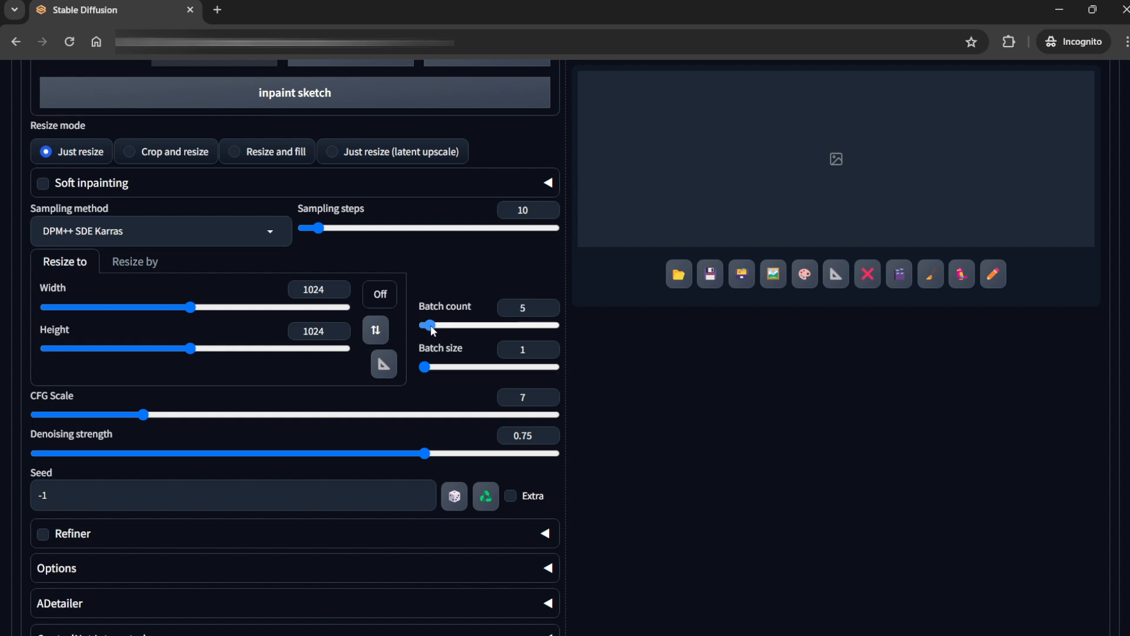
pyautogui.scroll(-3)
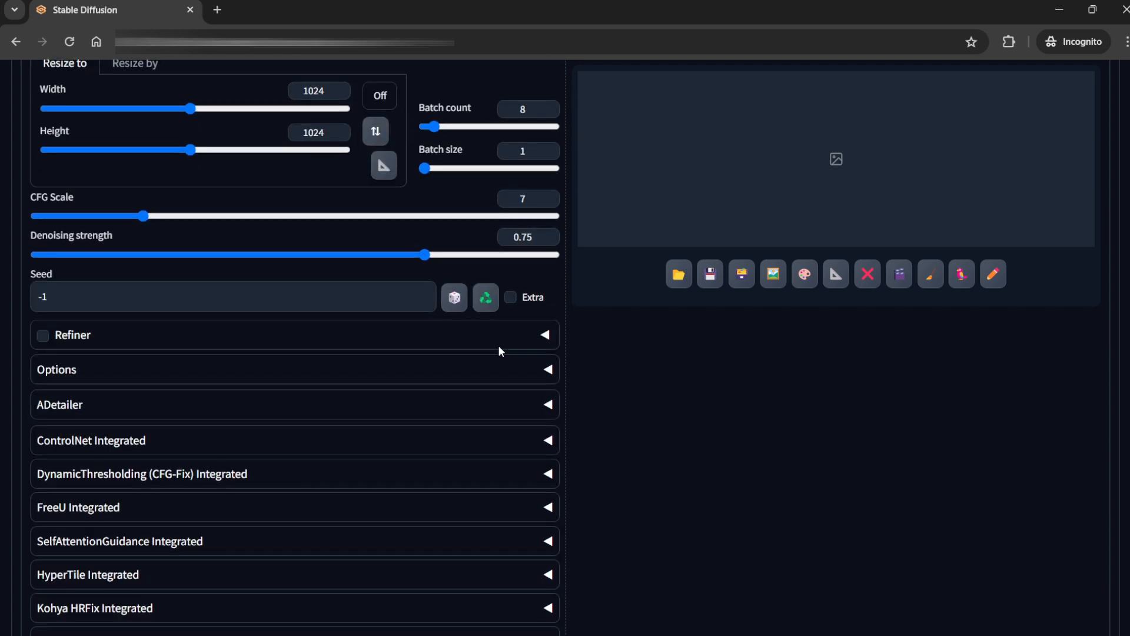
pyautogui.moveTo(143, 216); pyautogui.dragTo(126, 217)
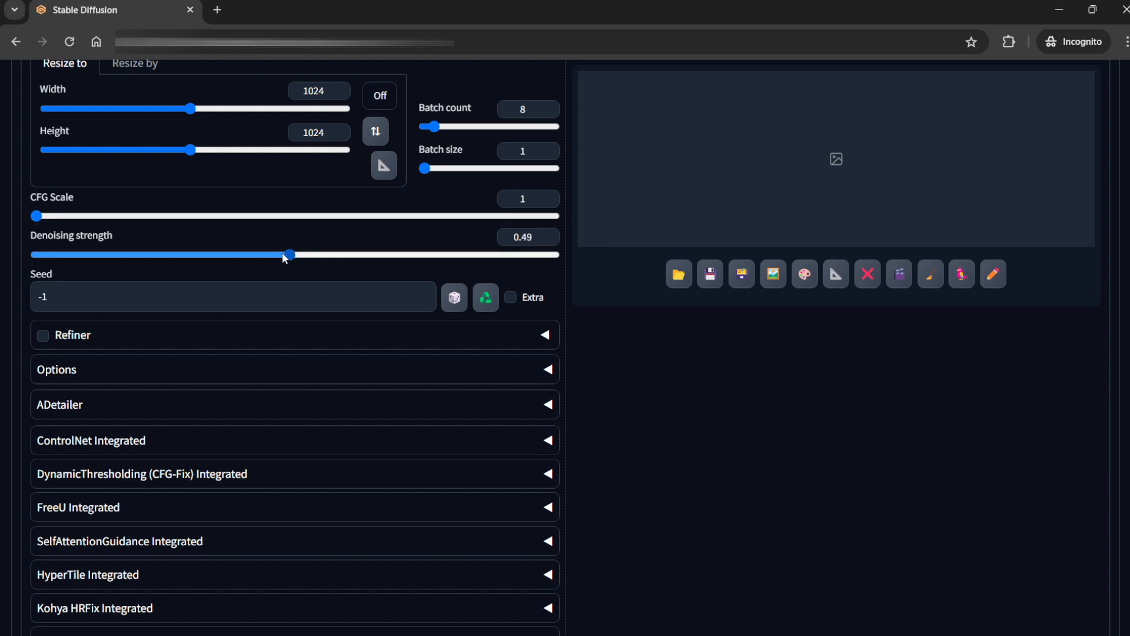
# Set the denoising strength to about 0.41.
pyautogui.moveTo(290, 254); pyautogui.dragTo(227, 255)
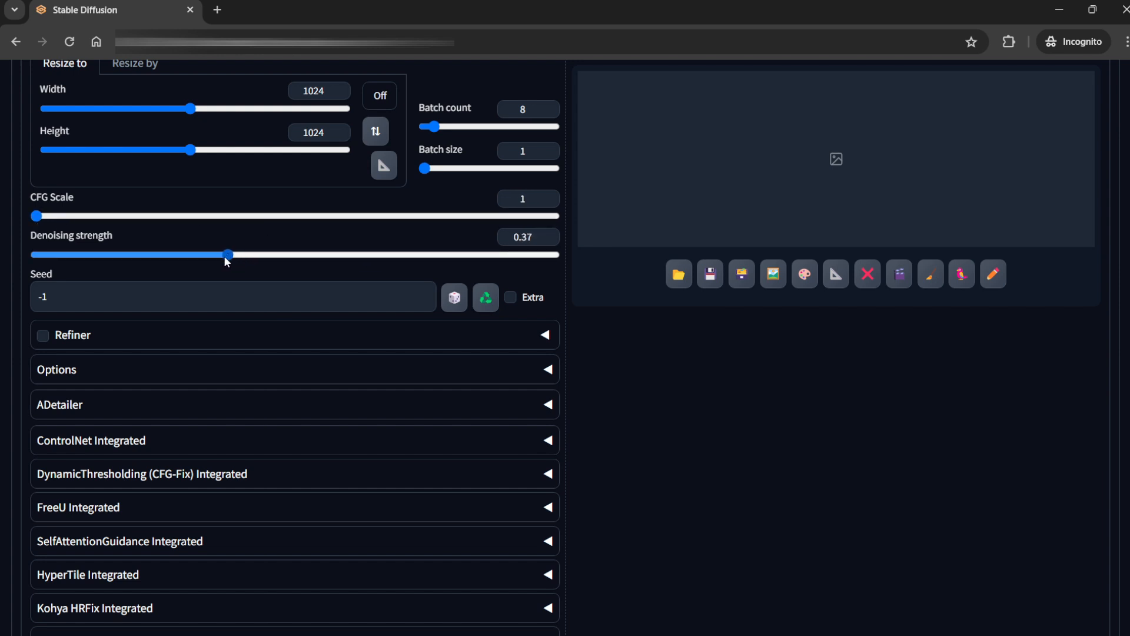
pyautogui.moveTo(228, 254); pyautogui.dragTo(249, 254)
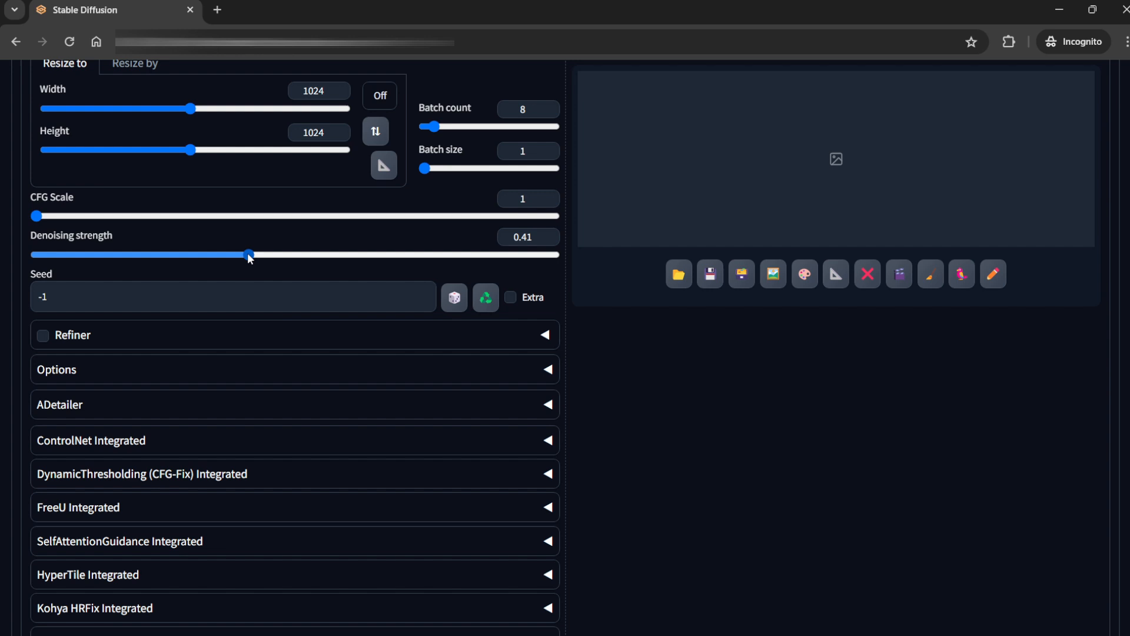
pyautogui.moveTo(247, 254); pyautogui.dragTo(254, 254)
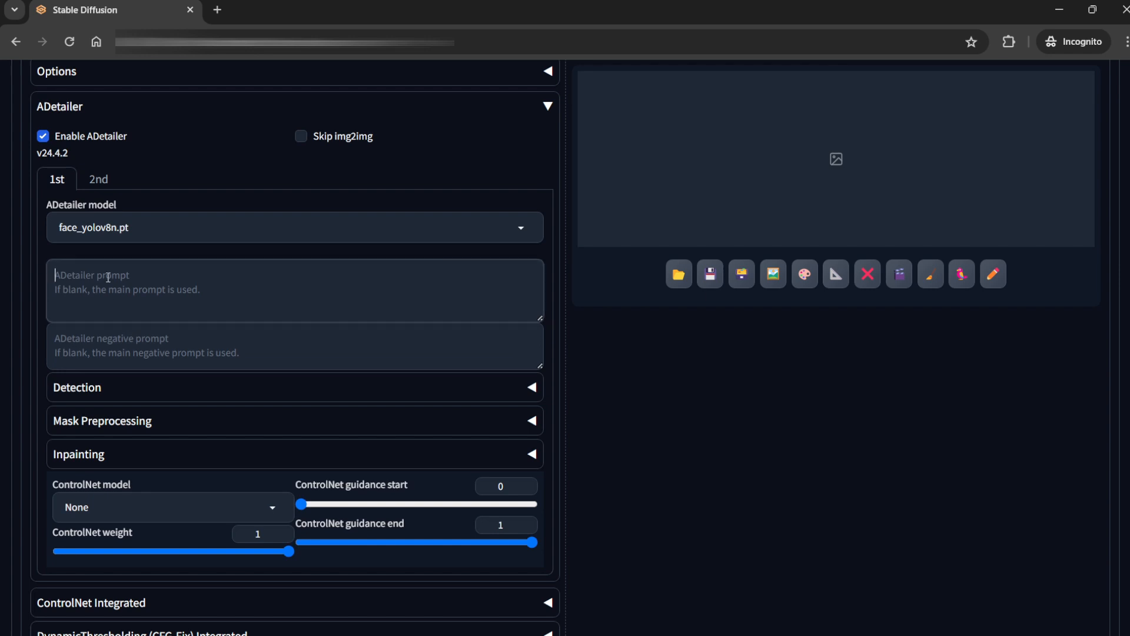
# Fill ADetailer's negative prompt with 'ugly, weird face, bad eyes, deformed'.
pyautogui.write('ugly, weird face,')
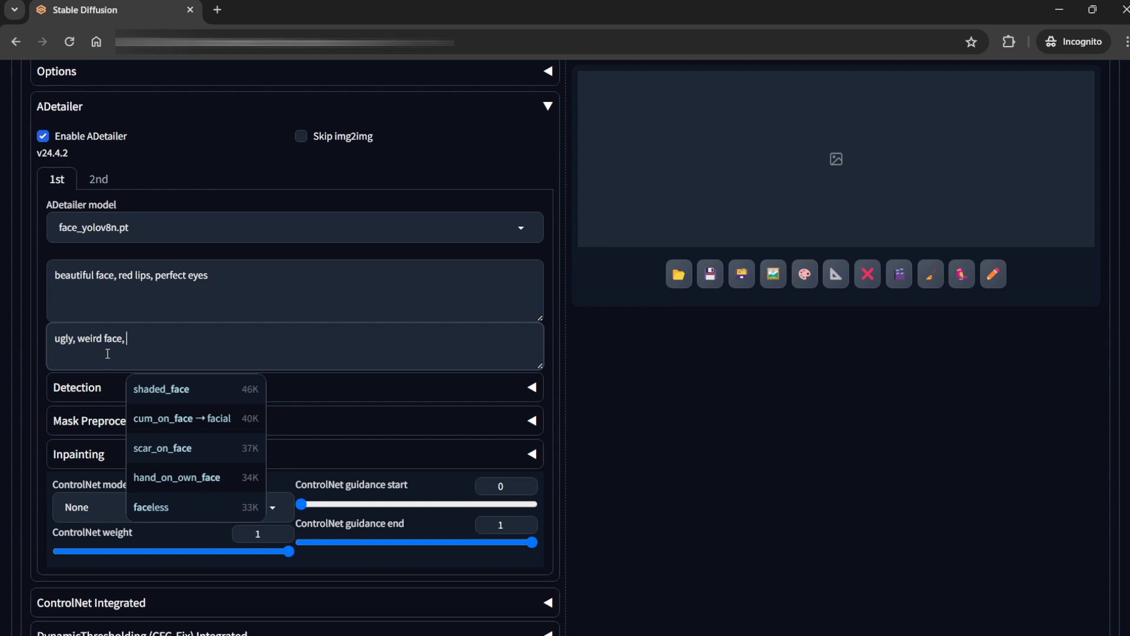
pyautogui.write('bad eyes,')
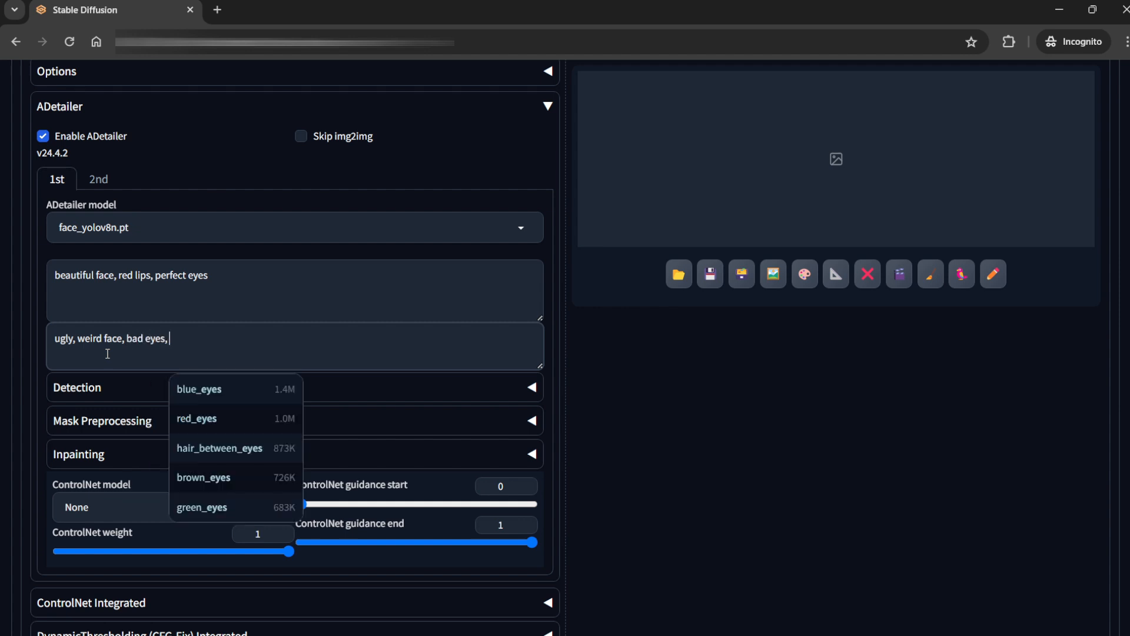
pyautogui.write('deformed')
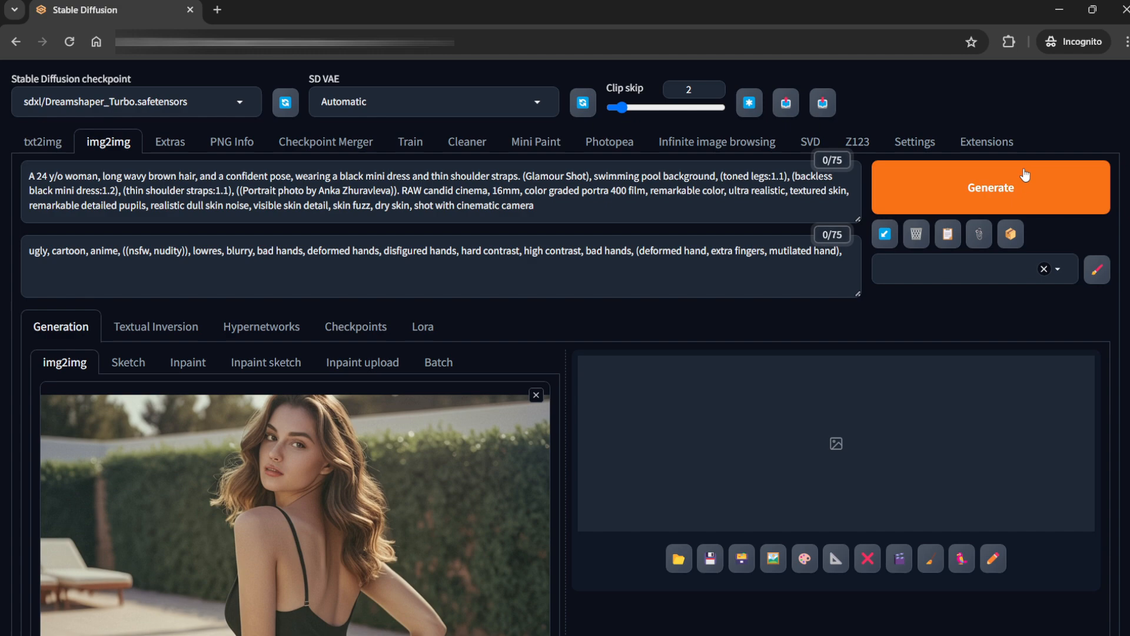
# Generate the img2img batch, view one result full-size, then close the preview.
pyautogui.click(990, 188)
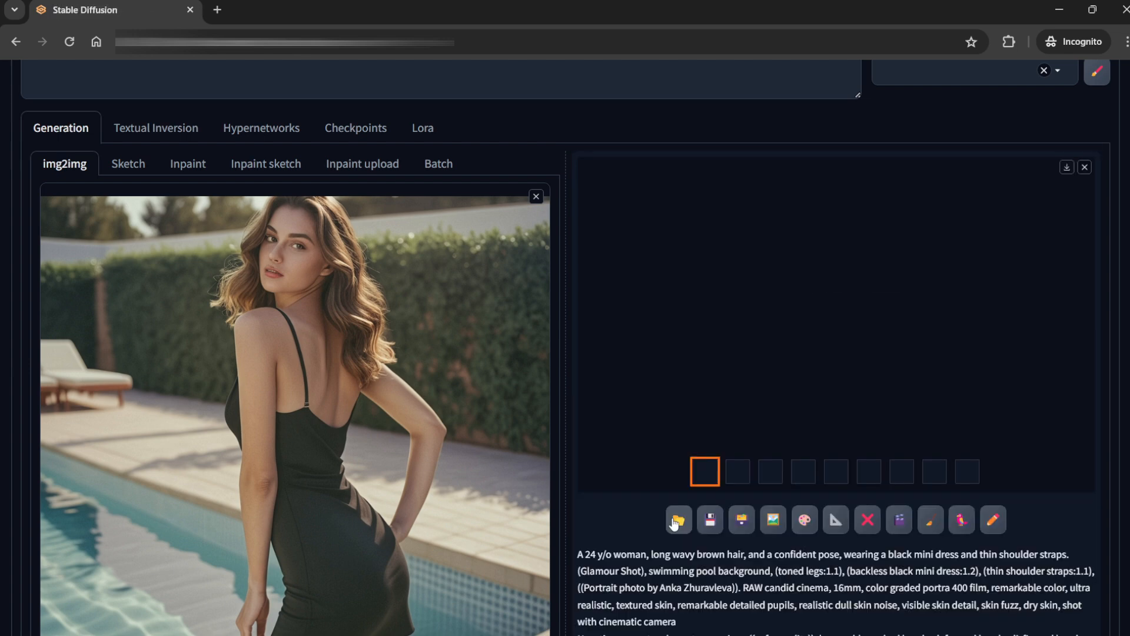
pyautogui.click(677, 519)
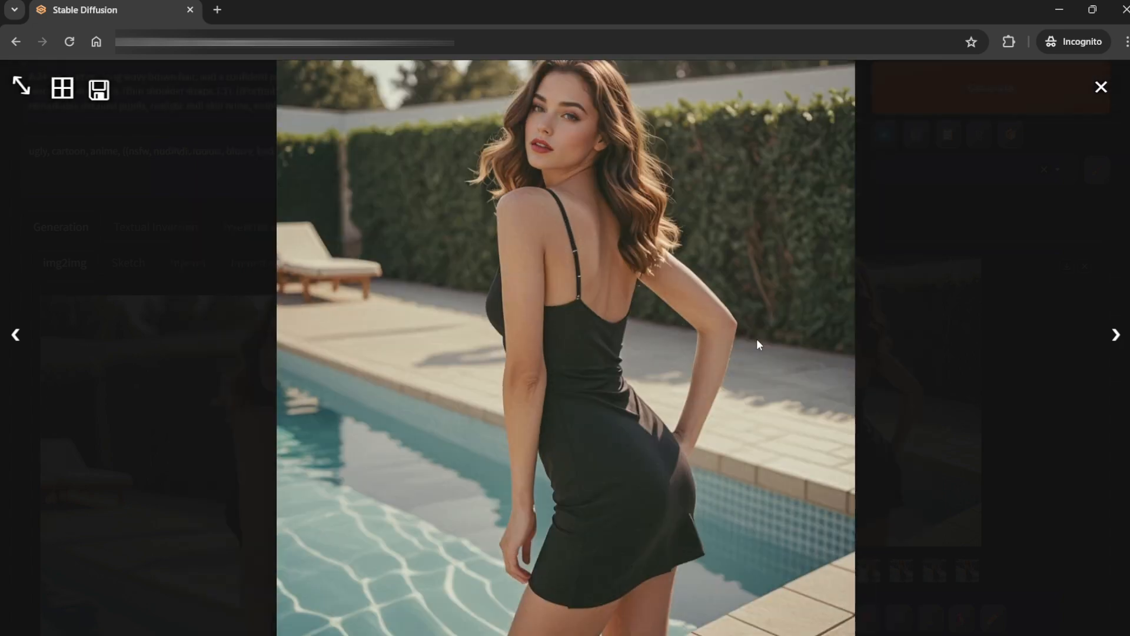
pyautogui.click(1101, 86)
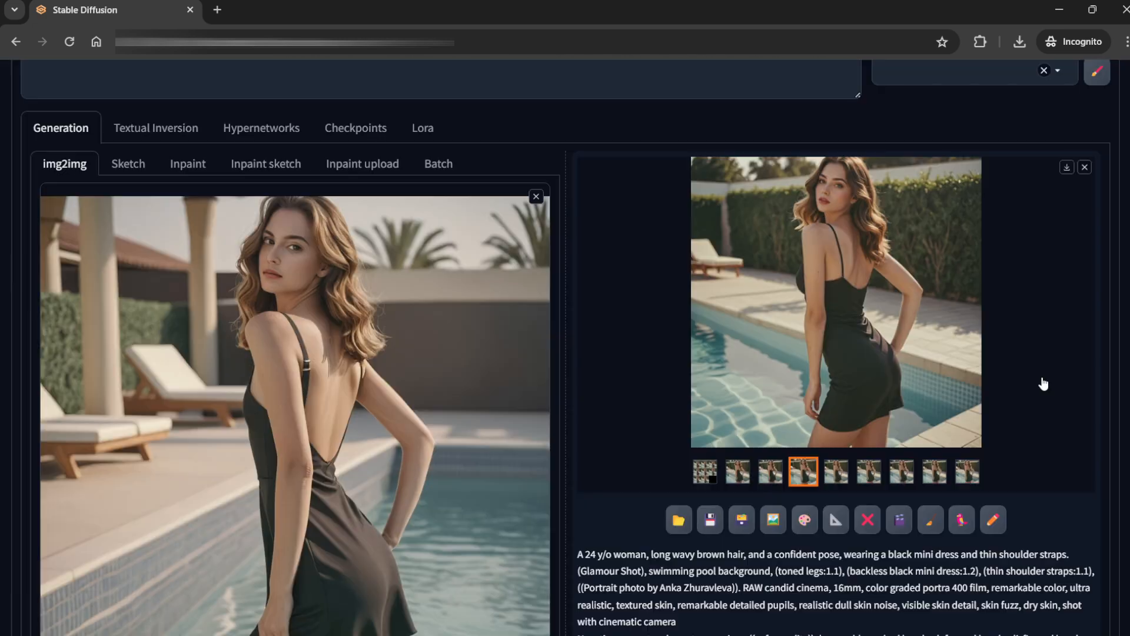
# Reduce the img2img sampling steps from 50 to 10.
pyautogui.scroll(-3)
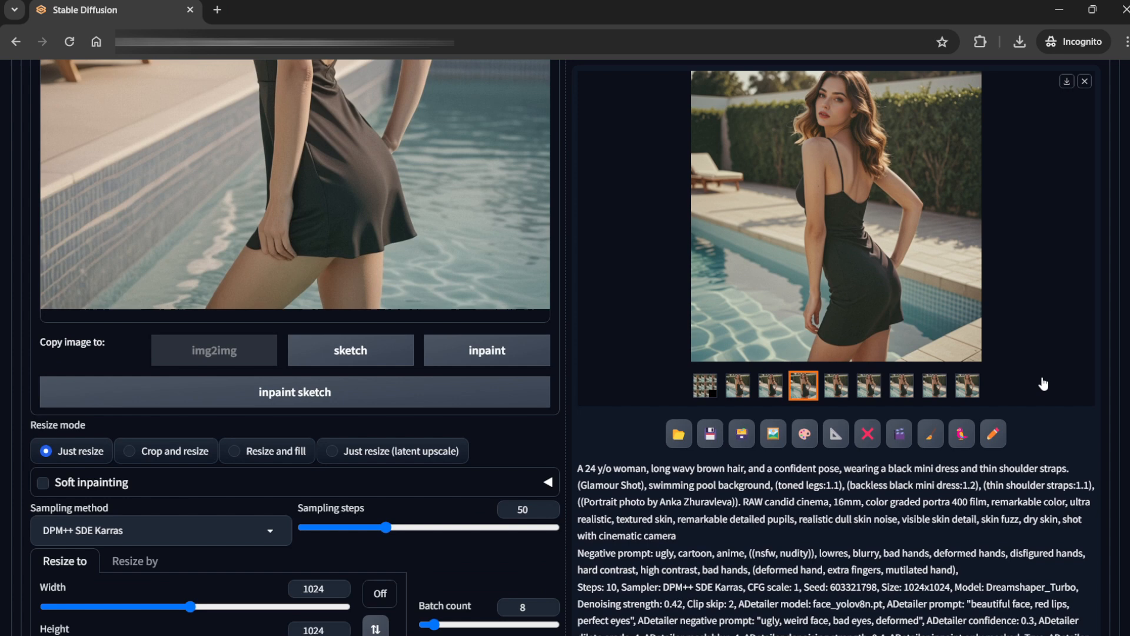
pyautogui.scroll(-3)
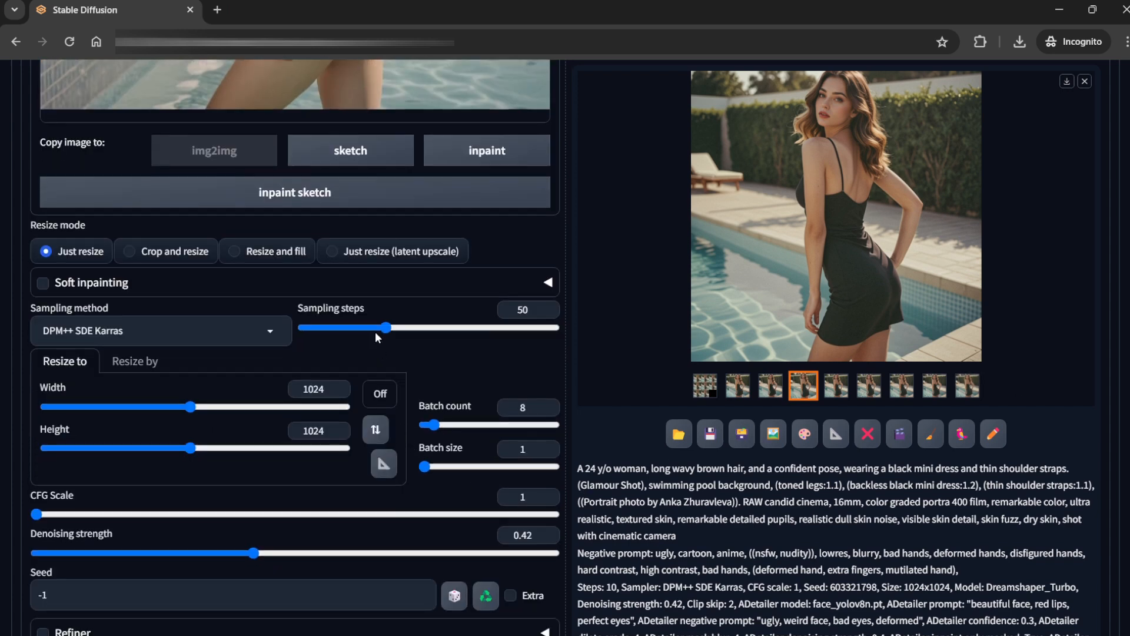
pyautogui.moveTo(387, 328); pyautogui.dragTo(310, 329)
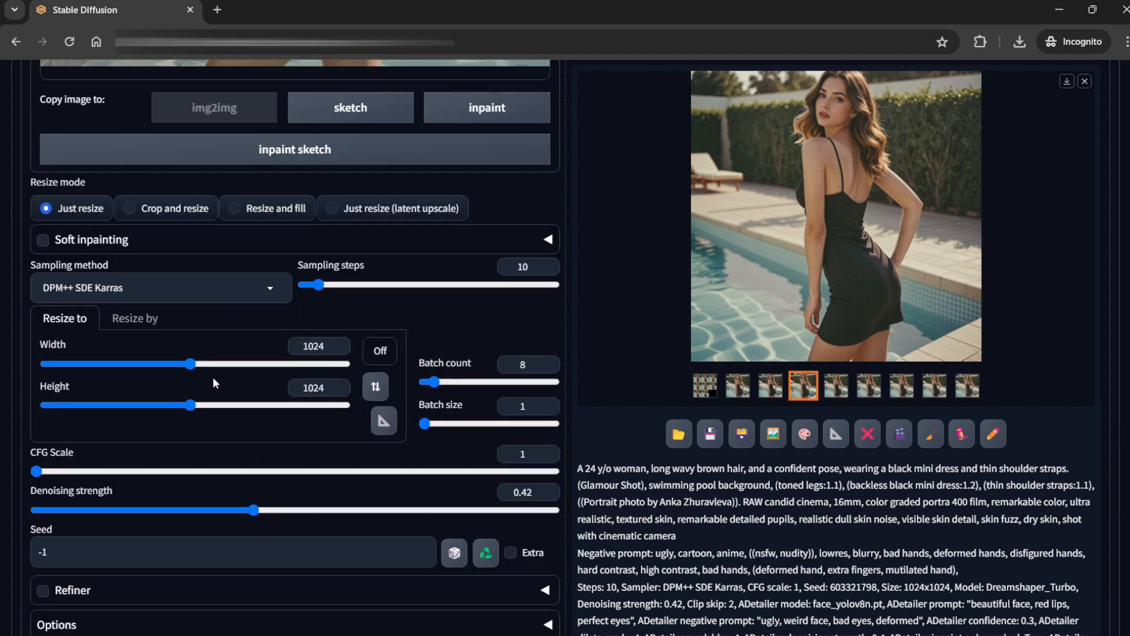
pyautogui.scroll(-3)
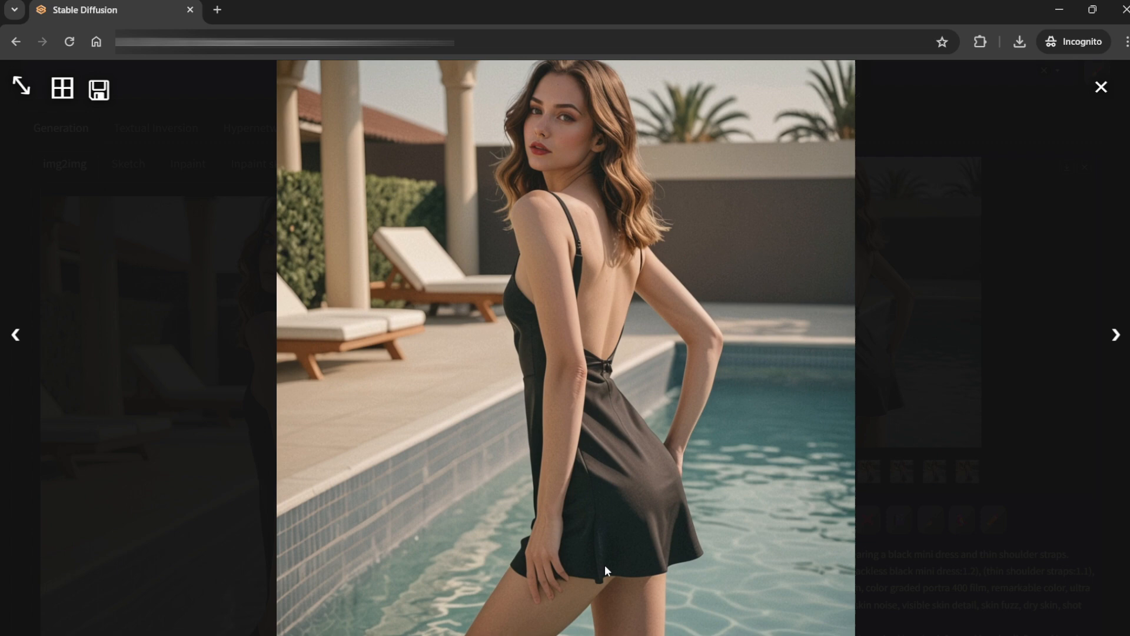
pyautogui.moveTo(445, 358)
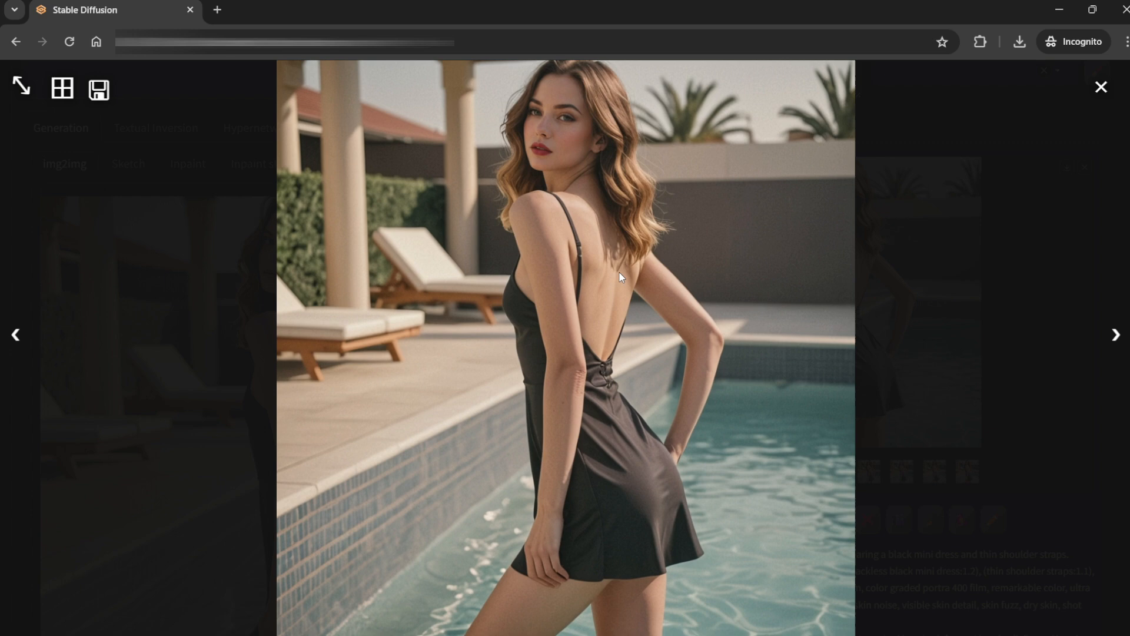
pyautogui.moveTo(672, 316)
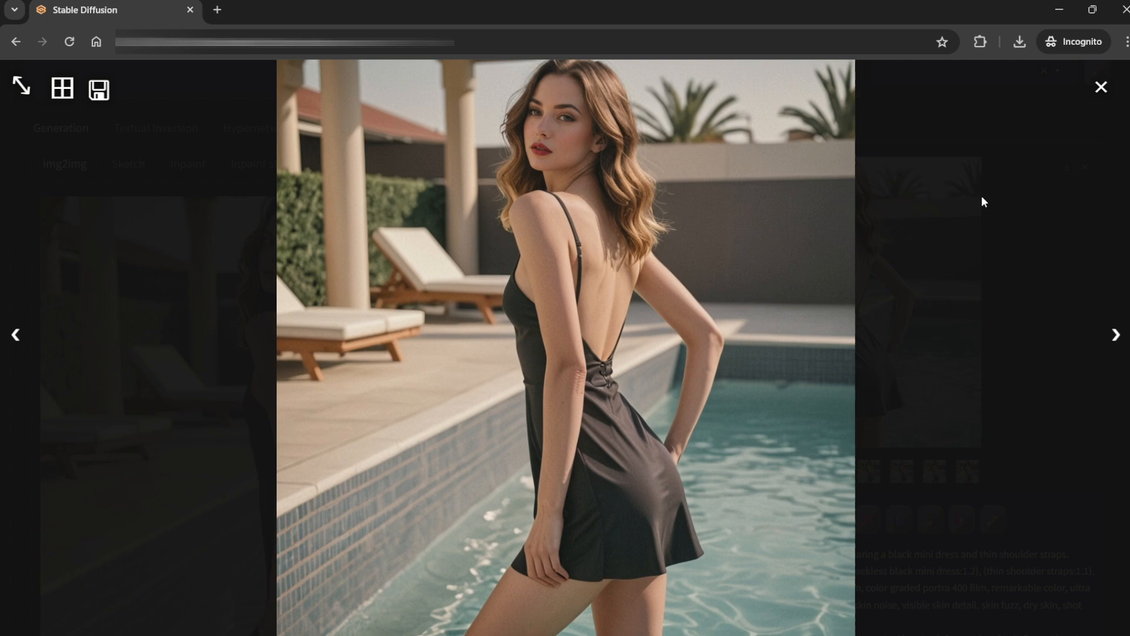
# Close the full-size view of the chosen pillars-and-palms result.
pyautogui.click(1101, 86)
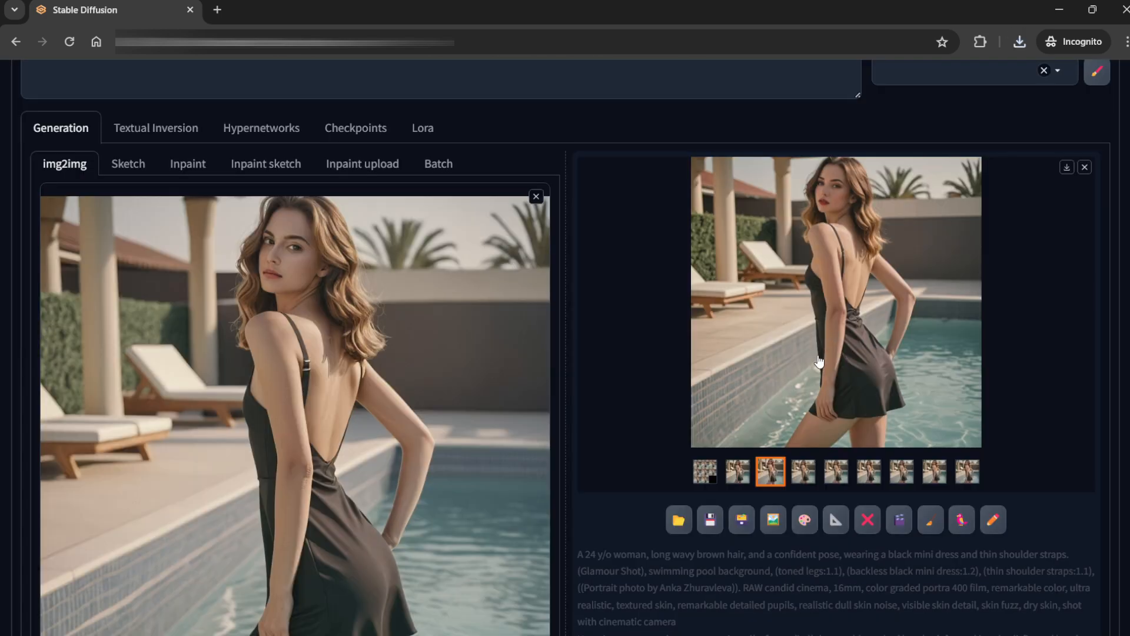
# Switch to Resize by with scale 2, upscaling 1024x1024 to 2048x2048.
pyautogui.scroll(-3)
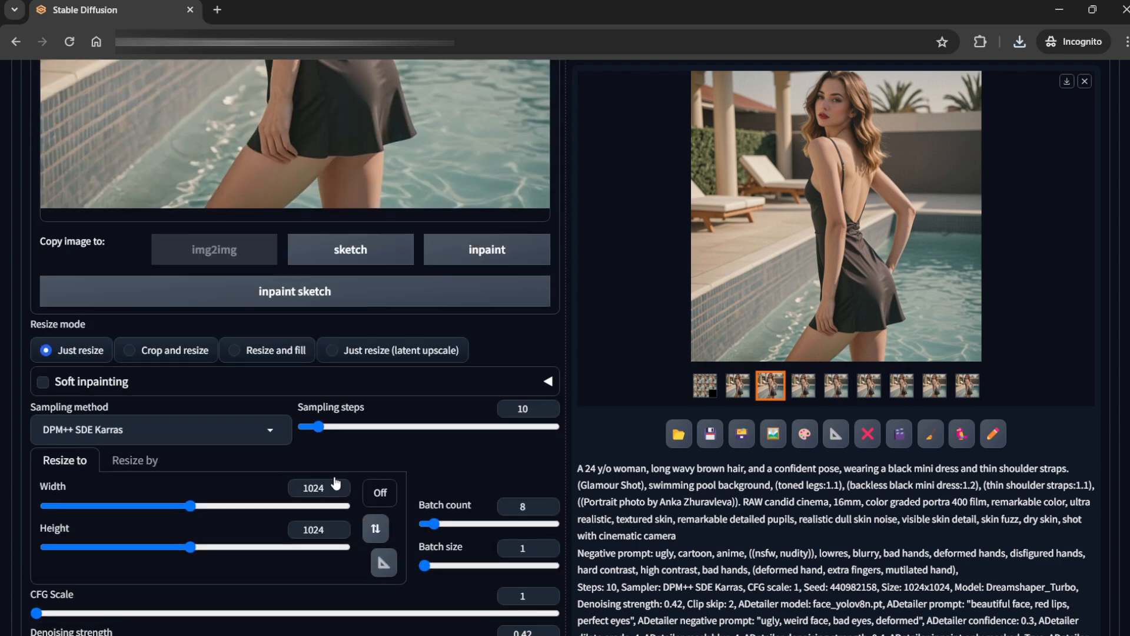
pyautogui.scroll(-3)
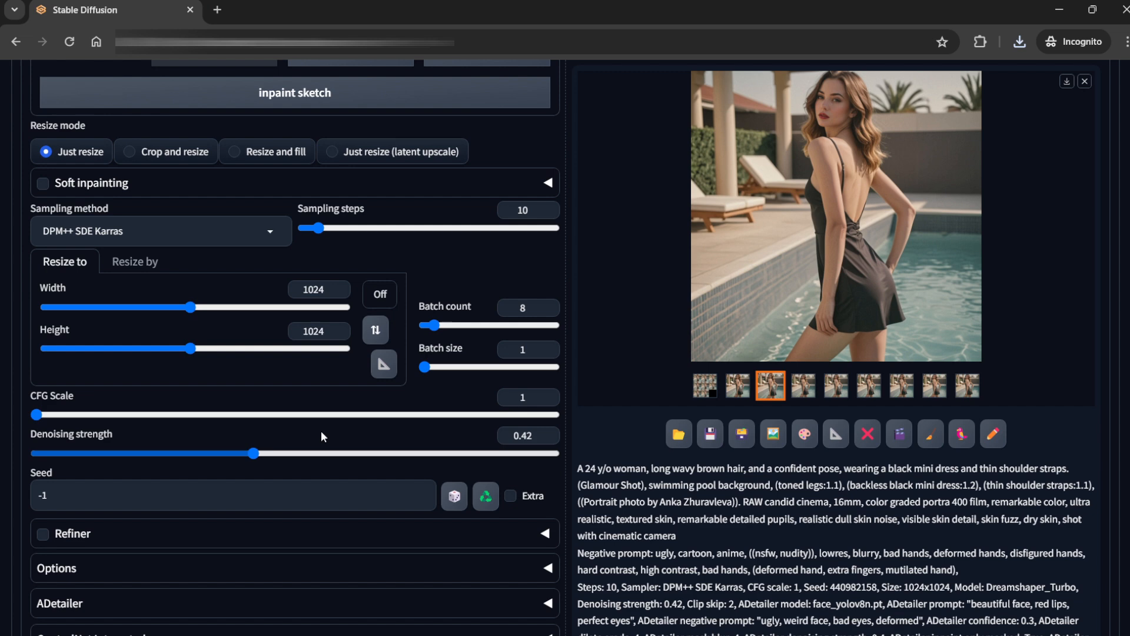
pyautogui.click(134, 262)
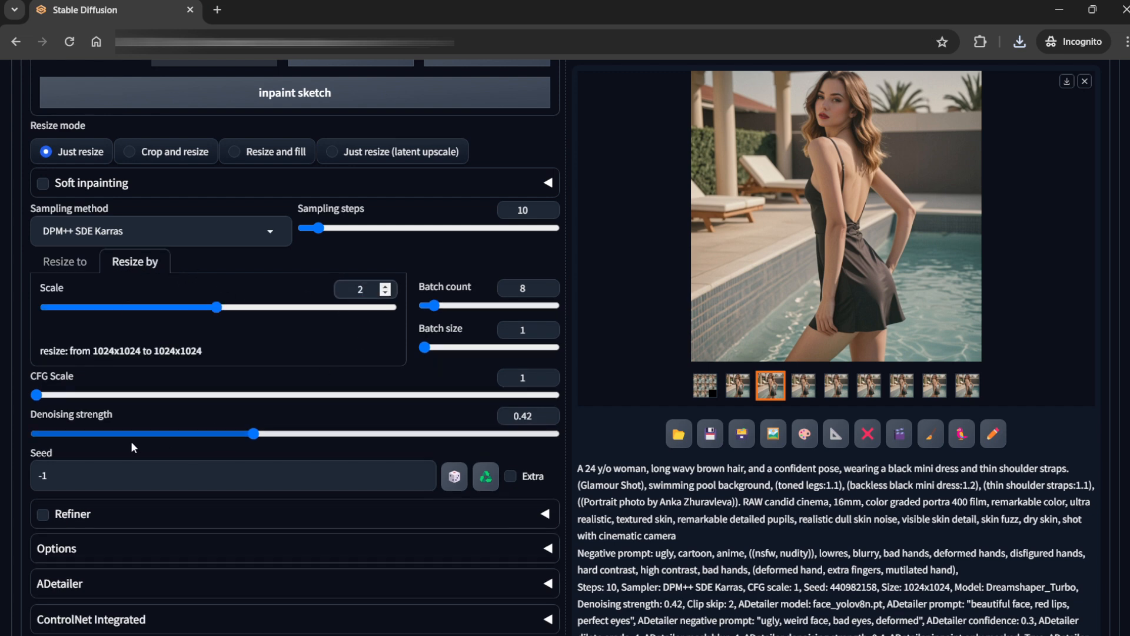
# Lower the denoising strength to 0.15 for the upscale pass.
pyautogui.moveTo(253, 434); pyautogui.dragTo(78, 433)
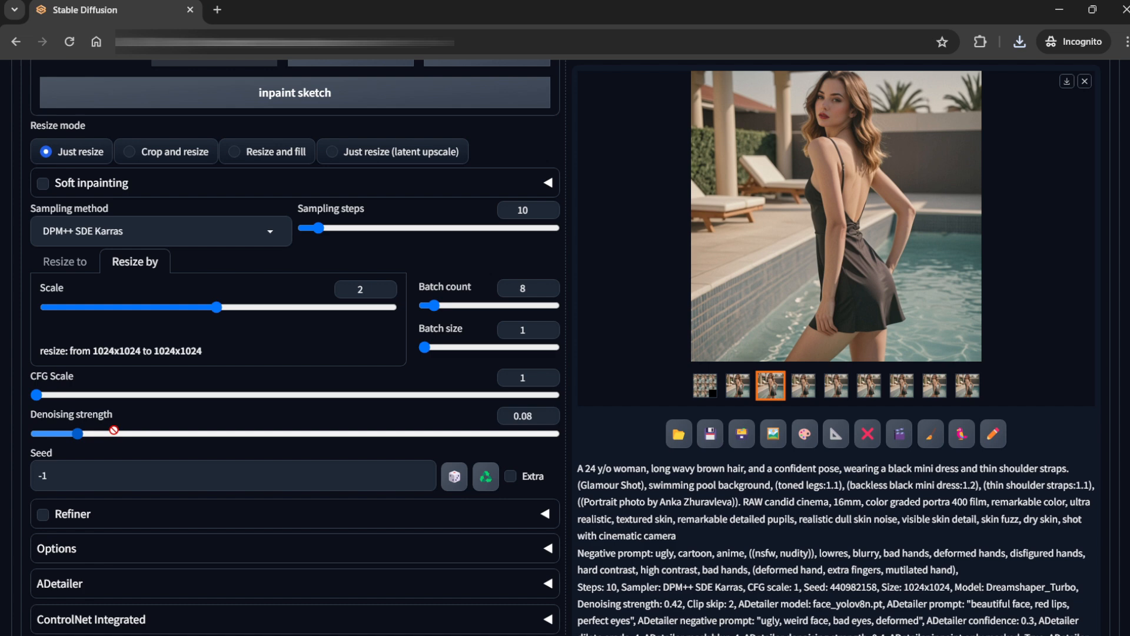
pyautogui.moveTo(78, 435); pyautogui.dragTo(95, 435)
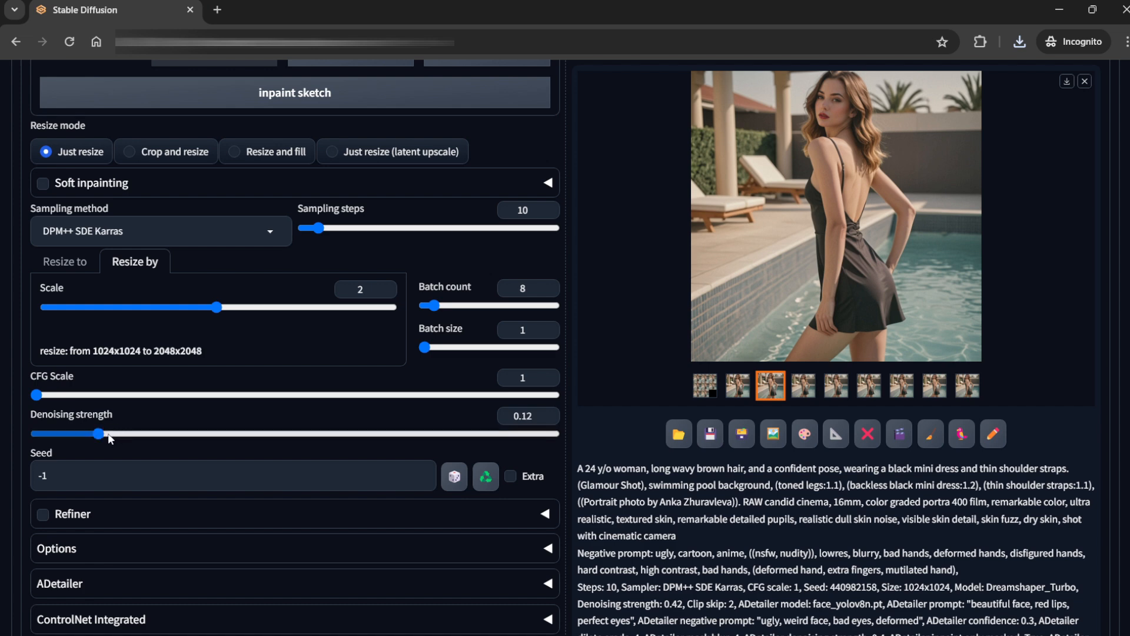
pyautogui.moveTo(96, 433); pyautogui.dragTo(101, 434)
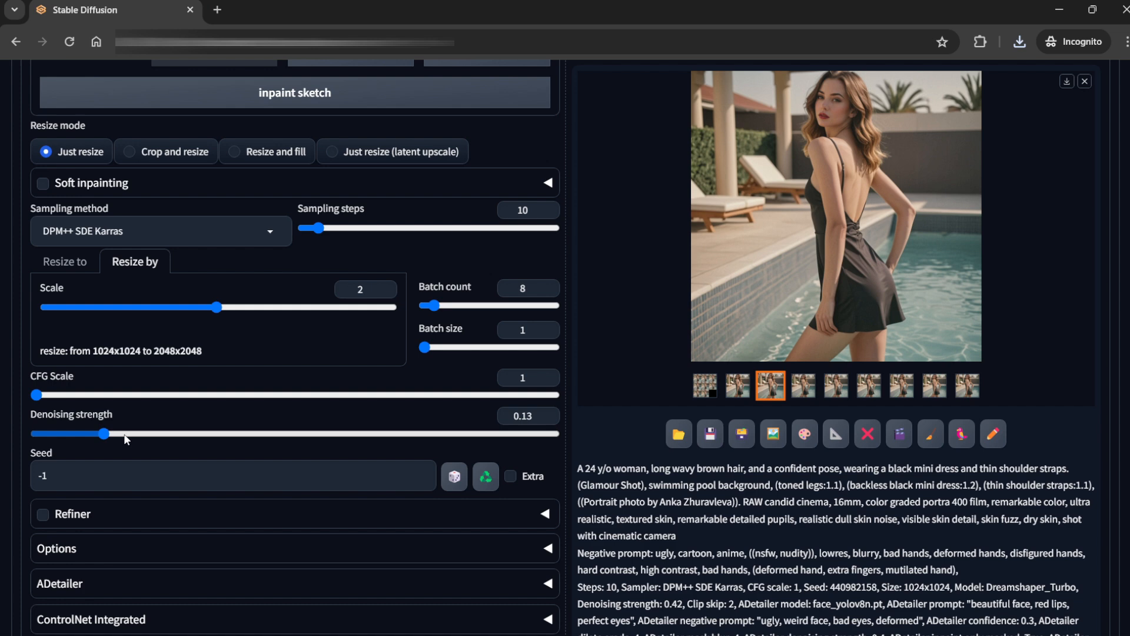
pyautogui.moveTo(101, 434); pyautogui.dragTo(115, 433)
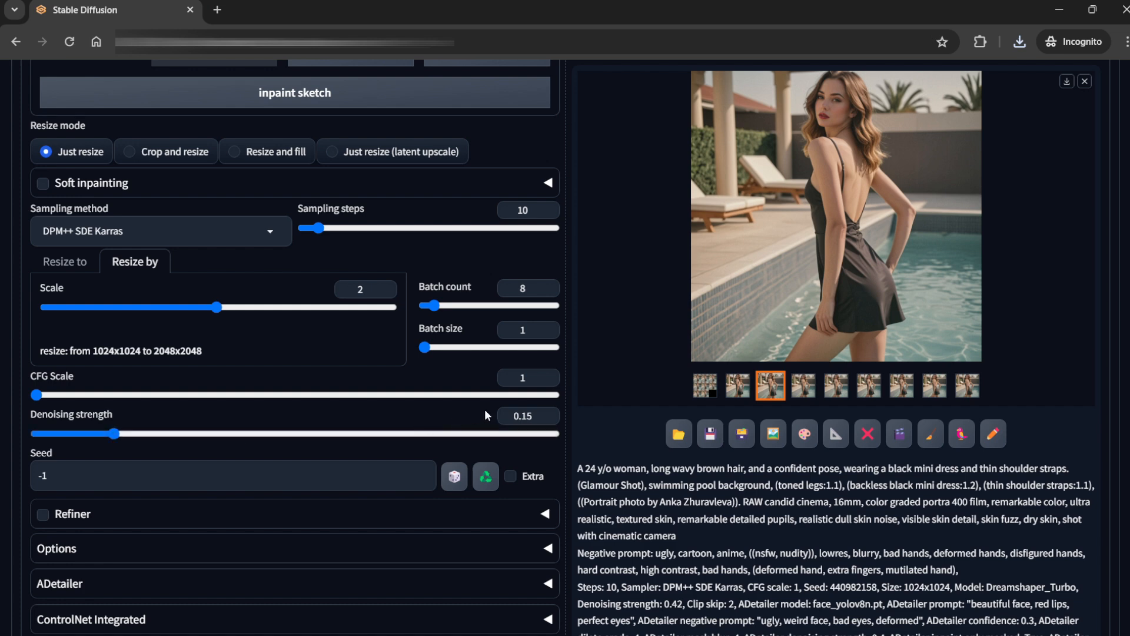
pyautogui.scroll(-3)
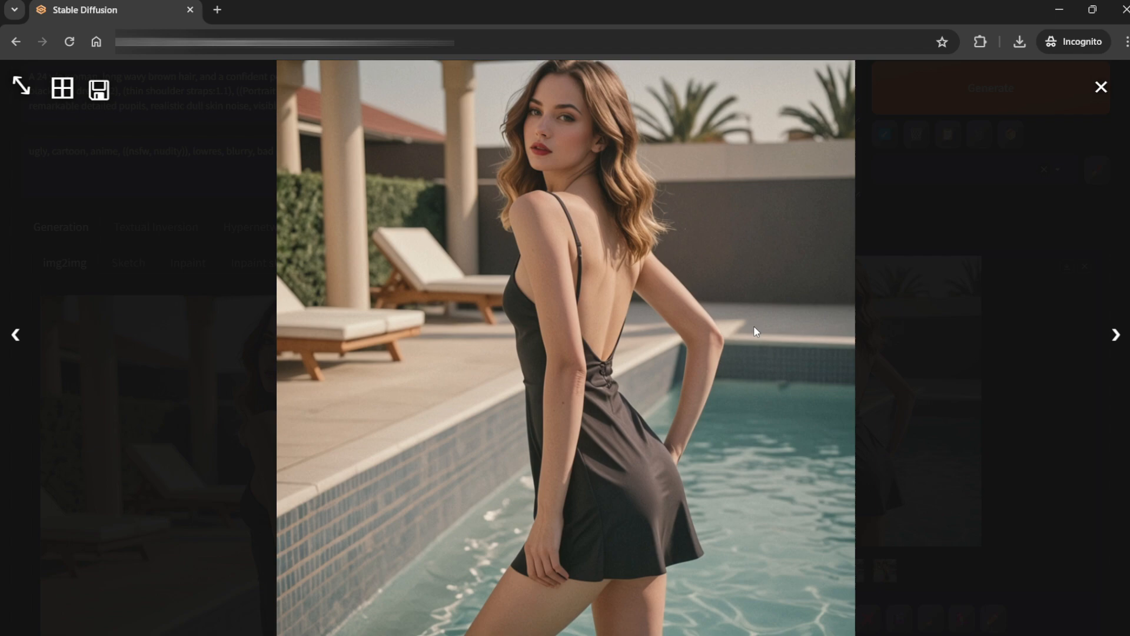
pyautogui.moveTo(438, 207)
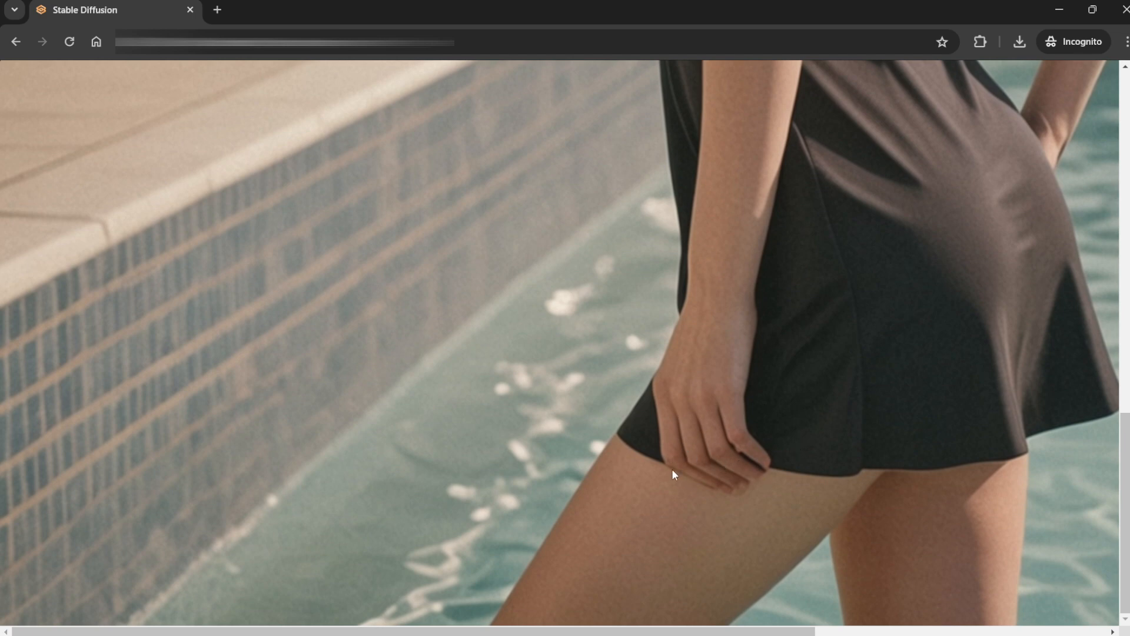
pyautogui.moveTo(742, 490)
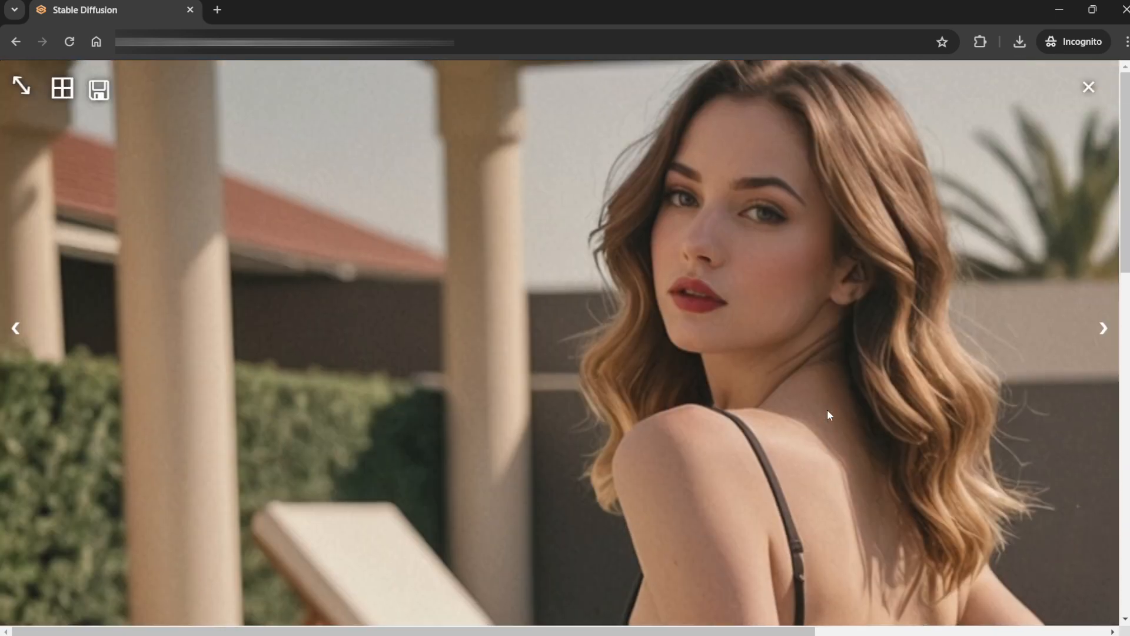
# Return the lightbox from the zoomed detail view to the whole 2048x2048 image.
pyautogui.click(1104, 328)
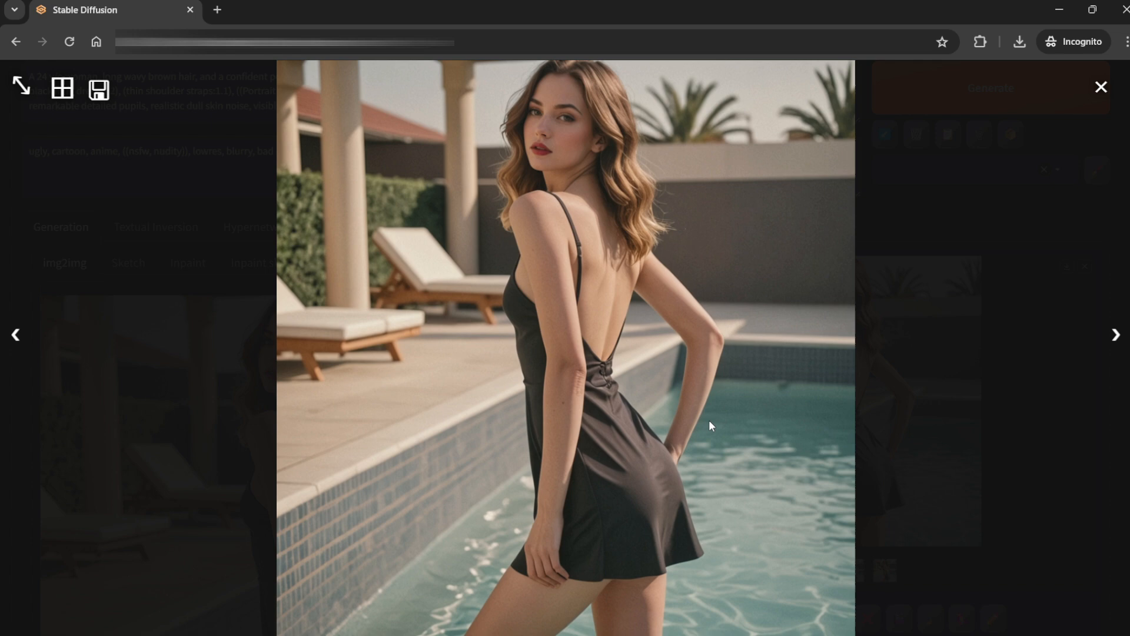
pyautogui.moveTo(706, 416)
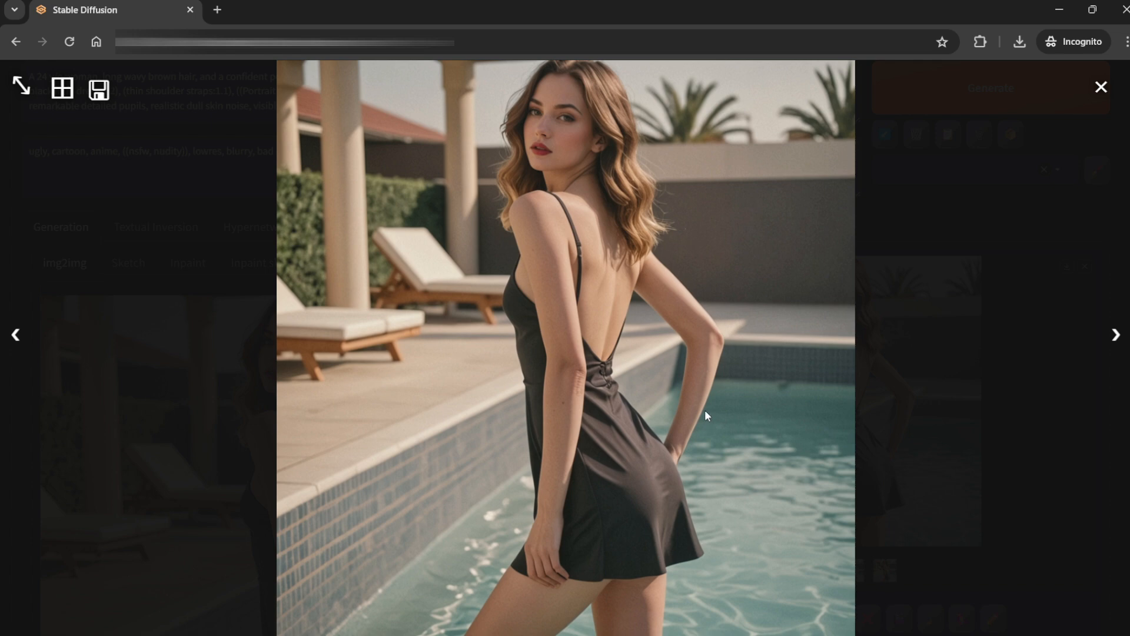